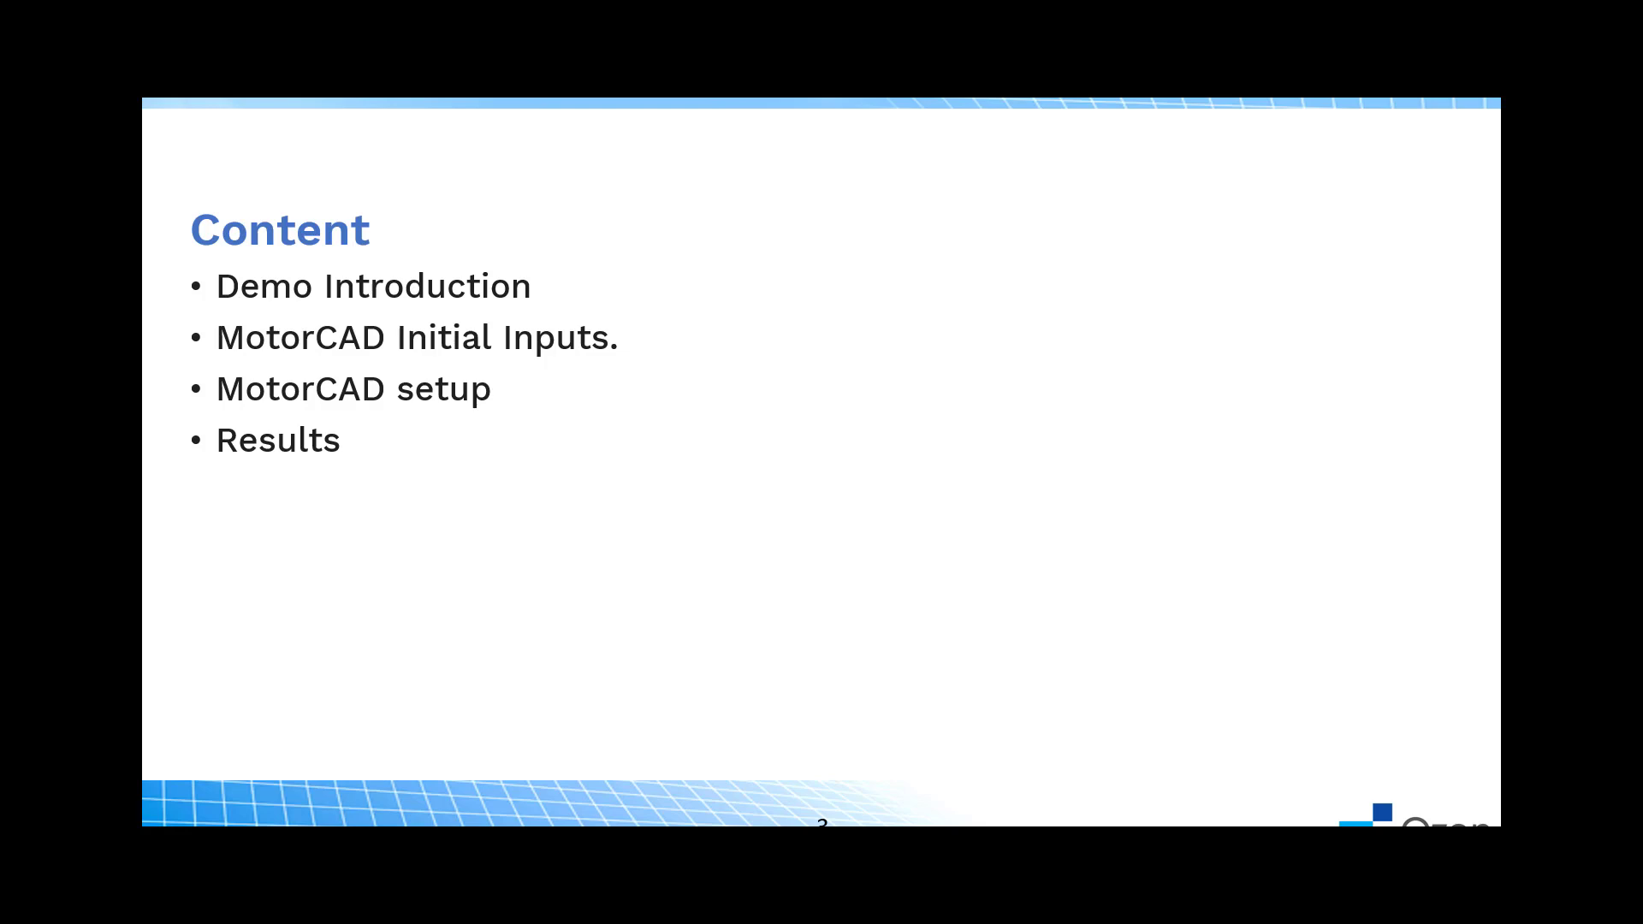
{"action": "mouse_move", "coordinate": [1146, 650]}
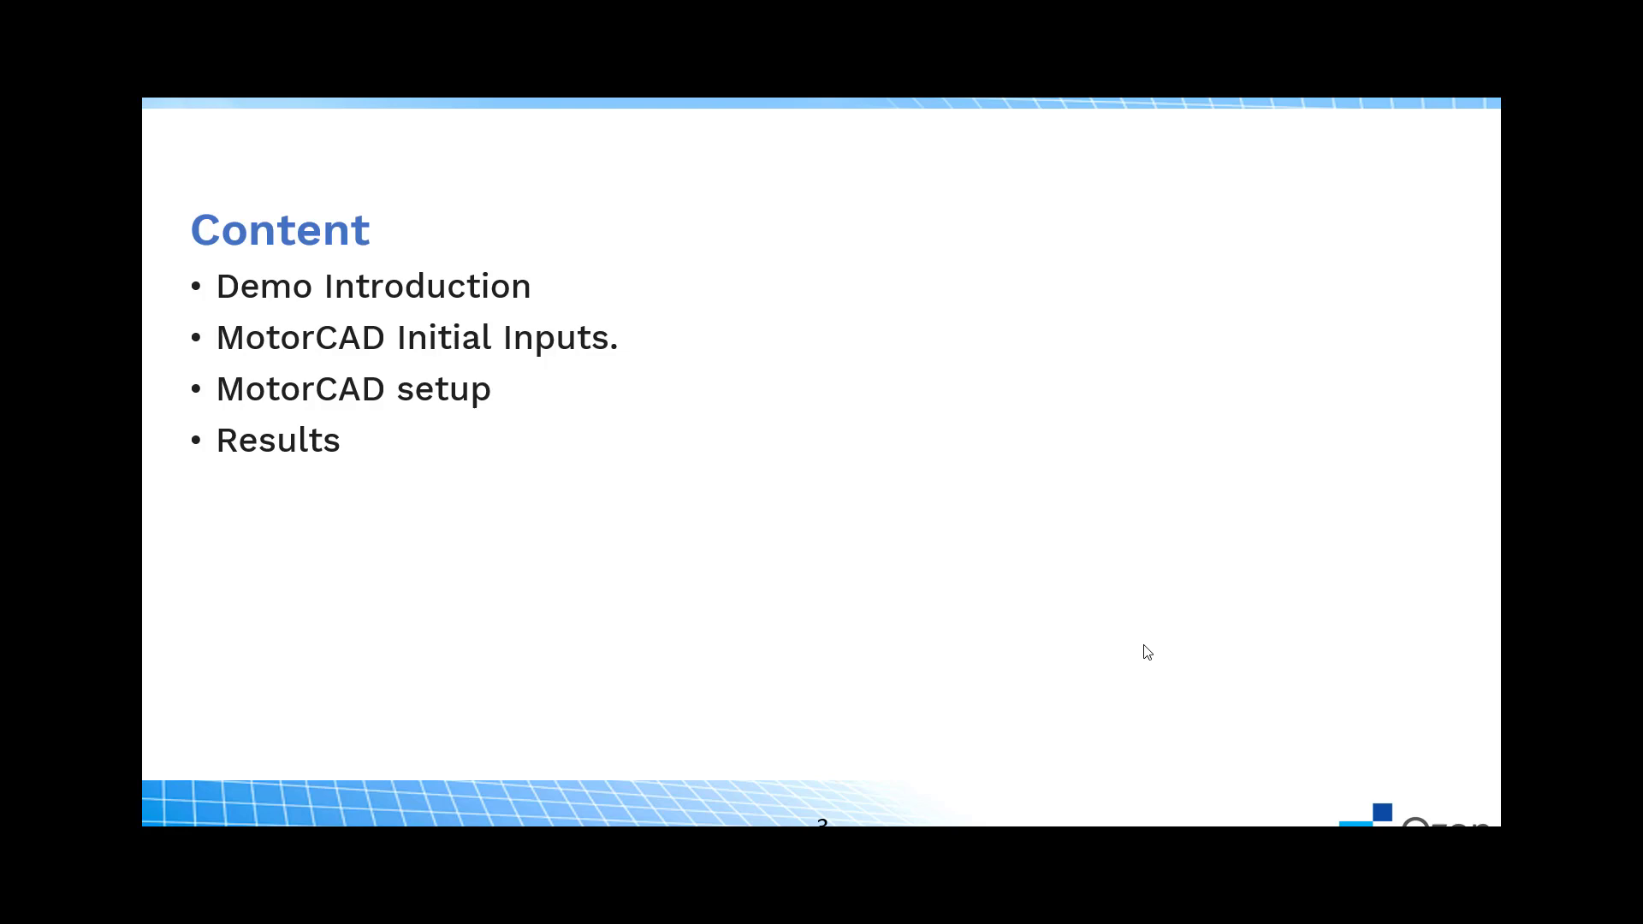
{"action": "mouse_move", "coordinate": [1072, 639]}
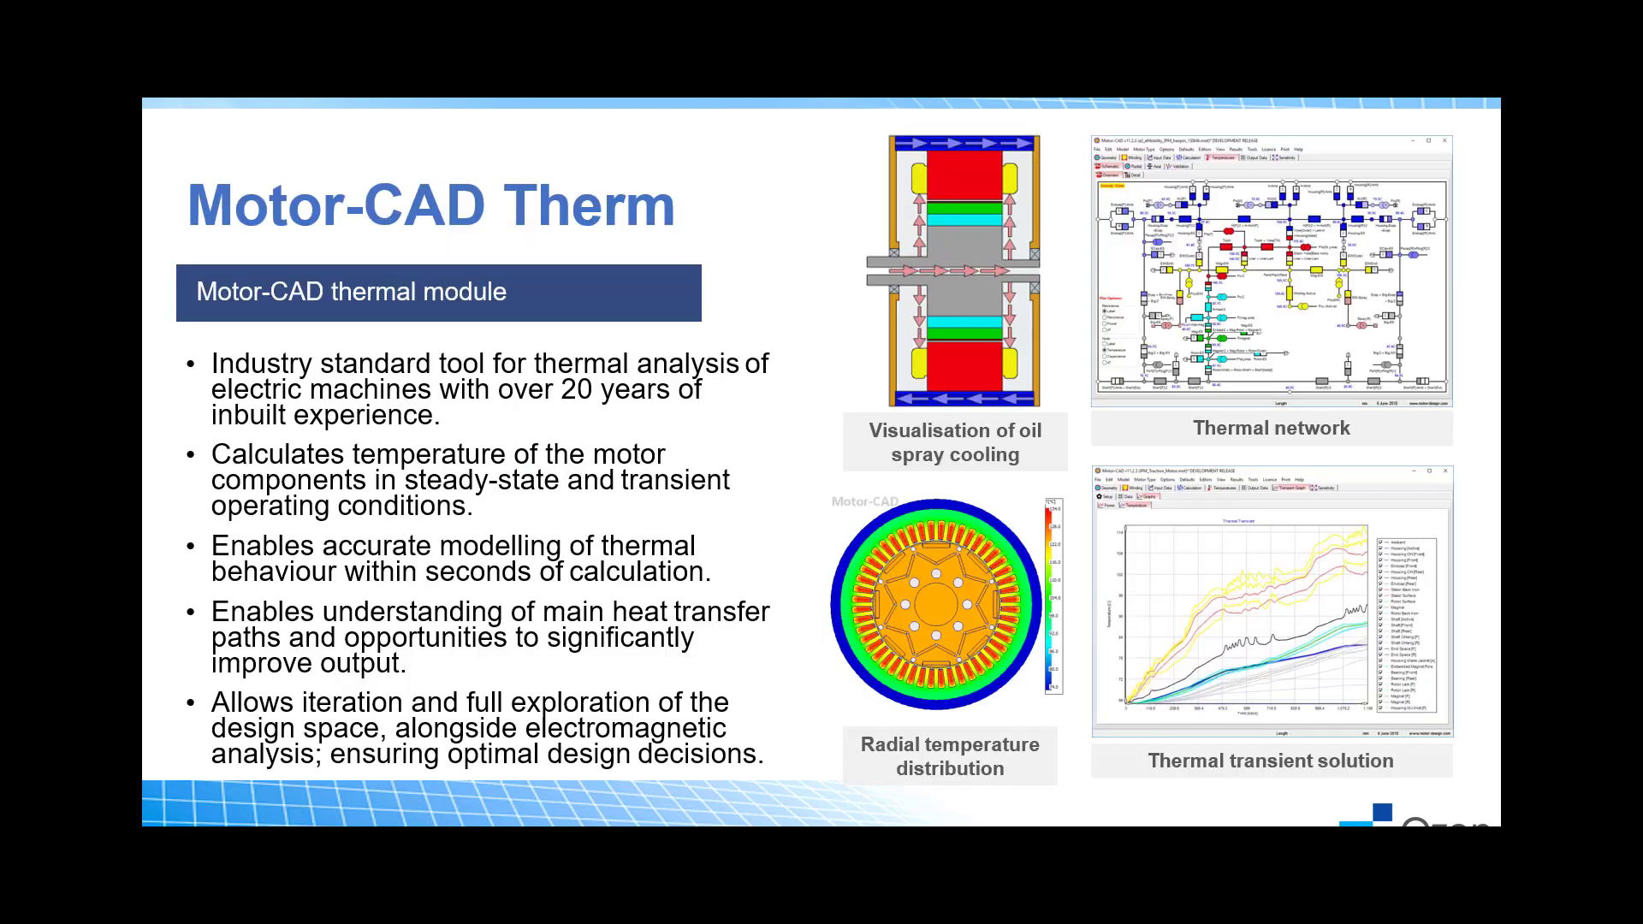
{"action": "mouse_move", "coordinate": [937, 542]}
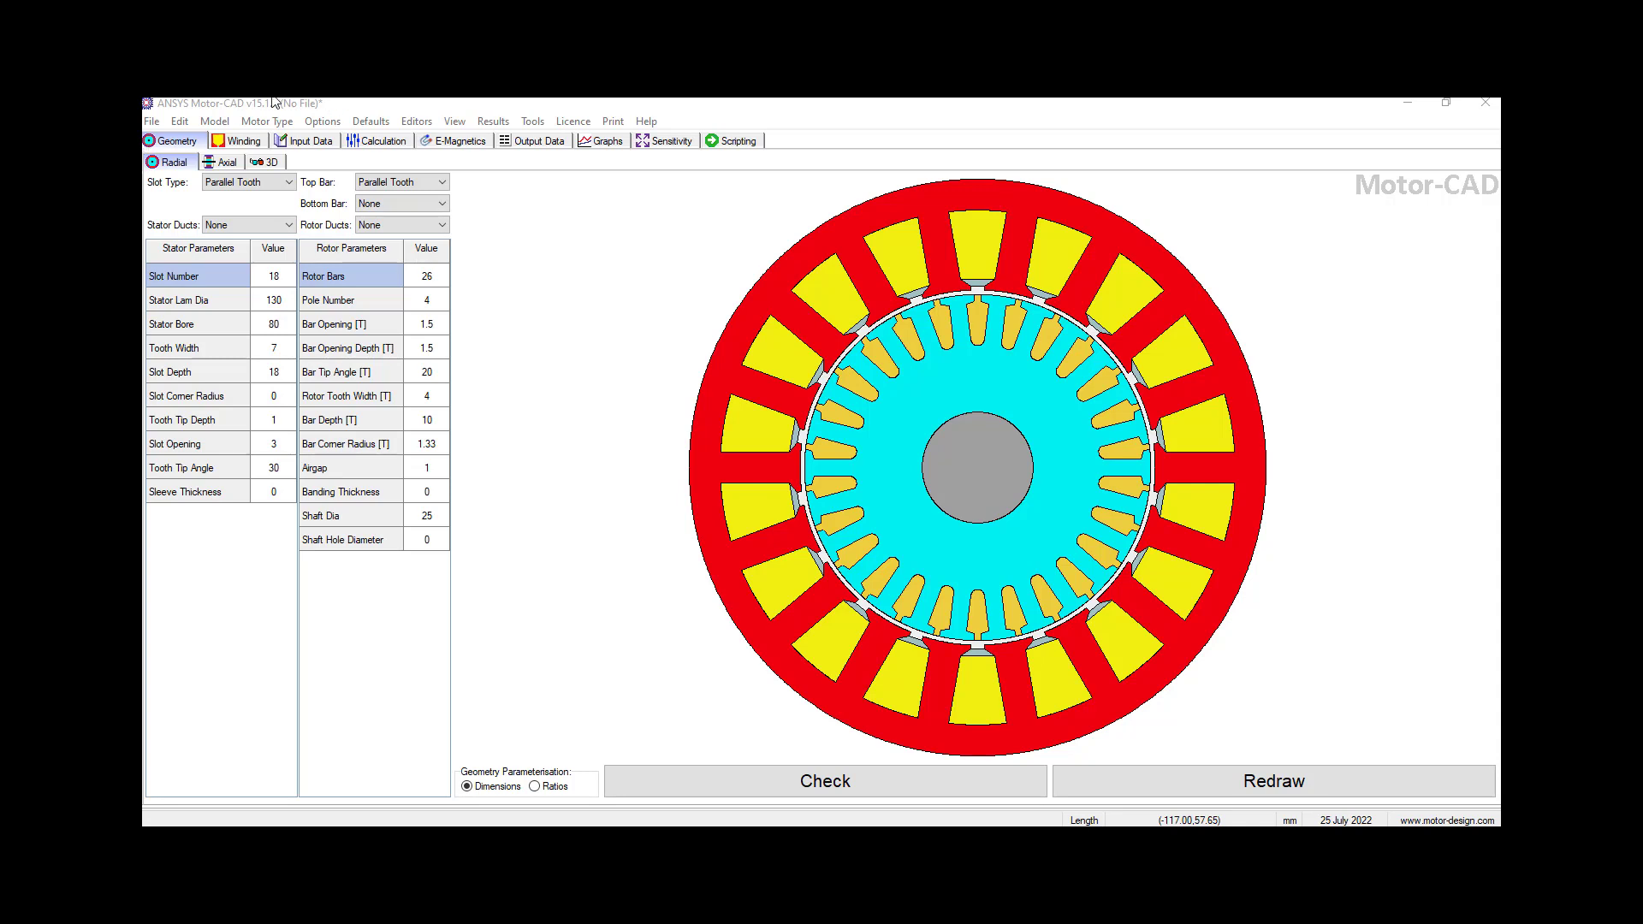
Step: Open the motor template browser via File > Open Template
{"action": "left_click", "coordinate": [151, 121]}
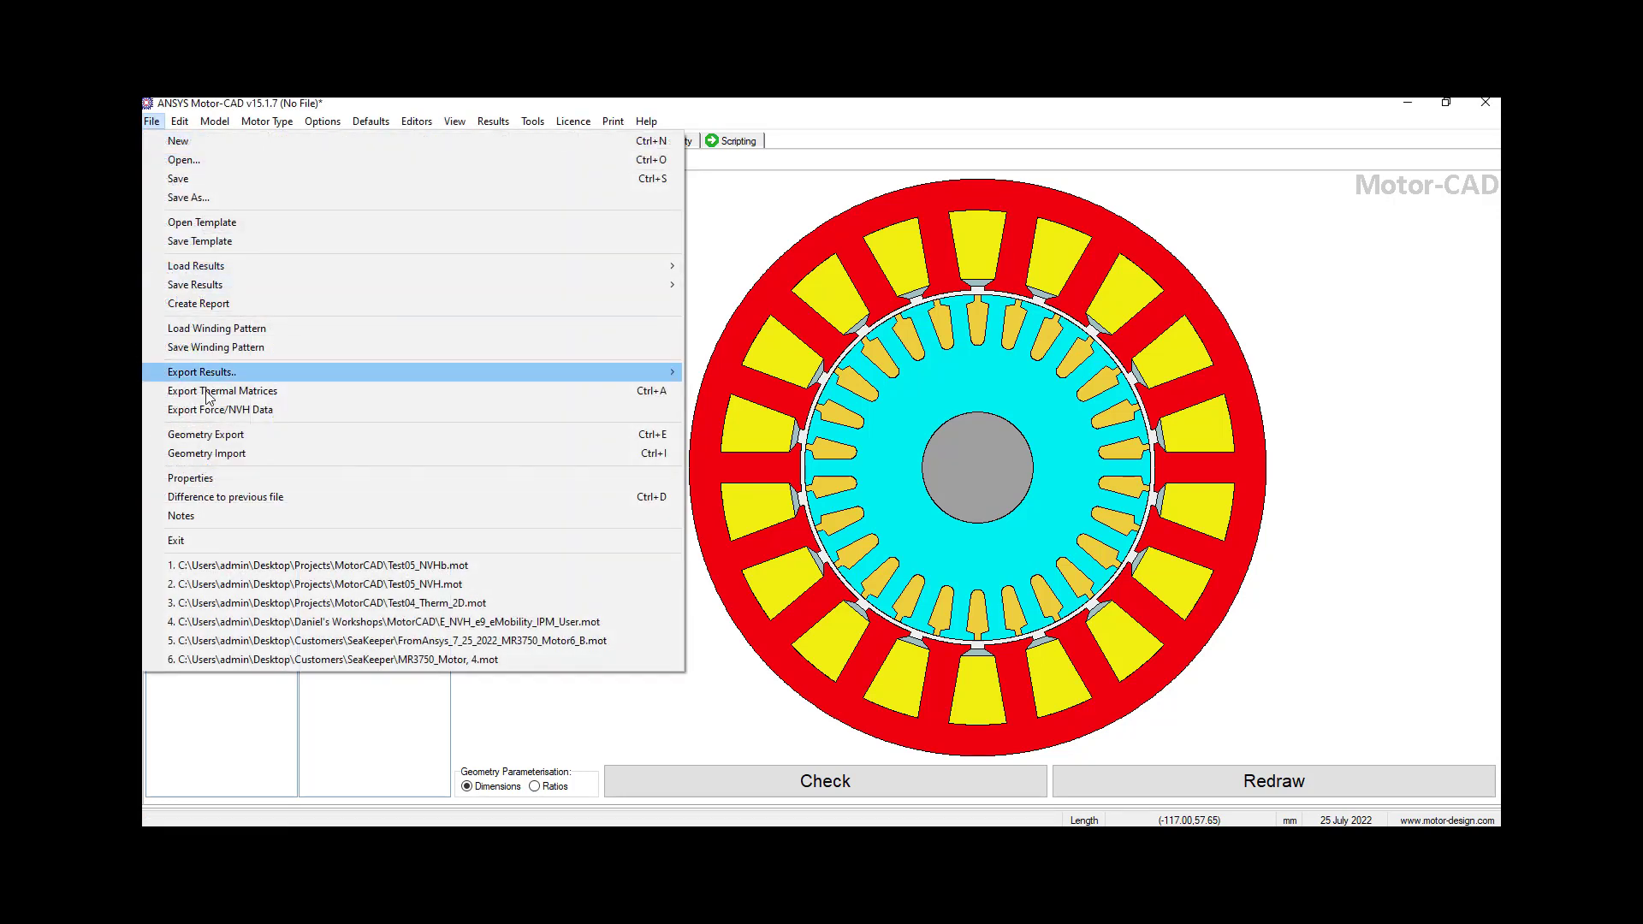
{"action": "mouse_move", "coordinate": [195, 284]}
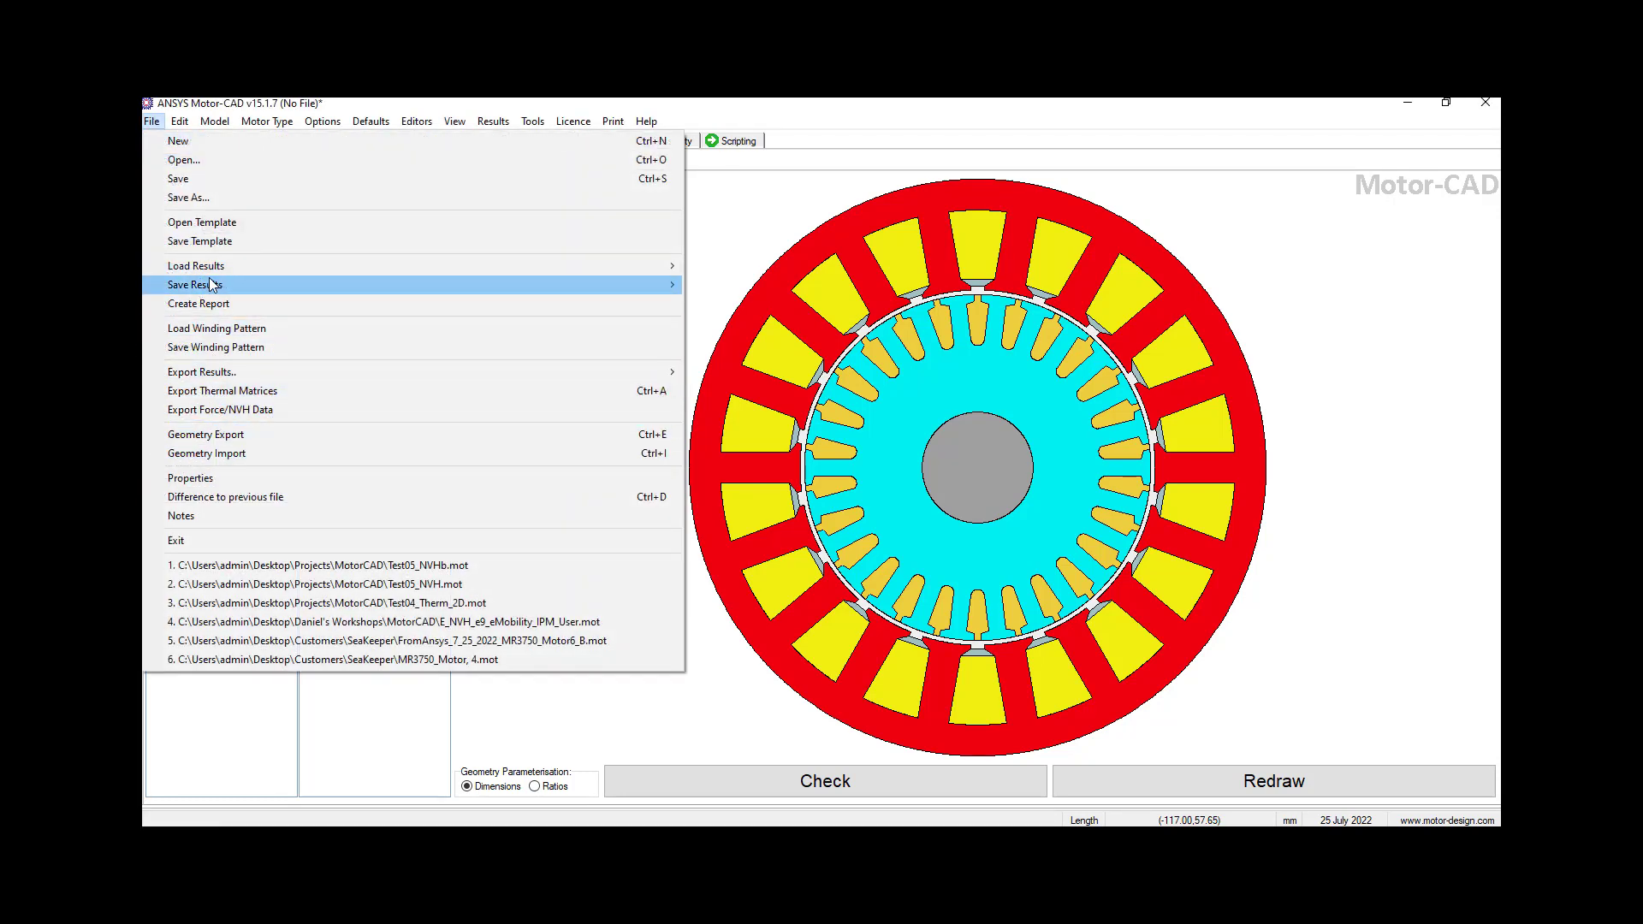
{"action": "mouse_move", "coordinate": [201, 220]}
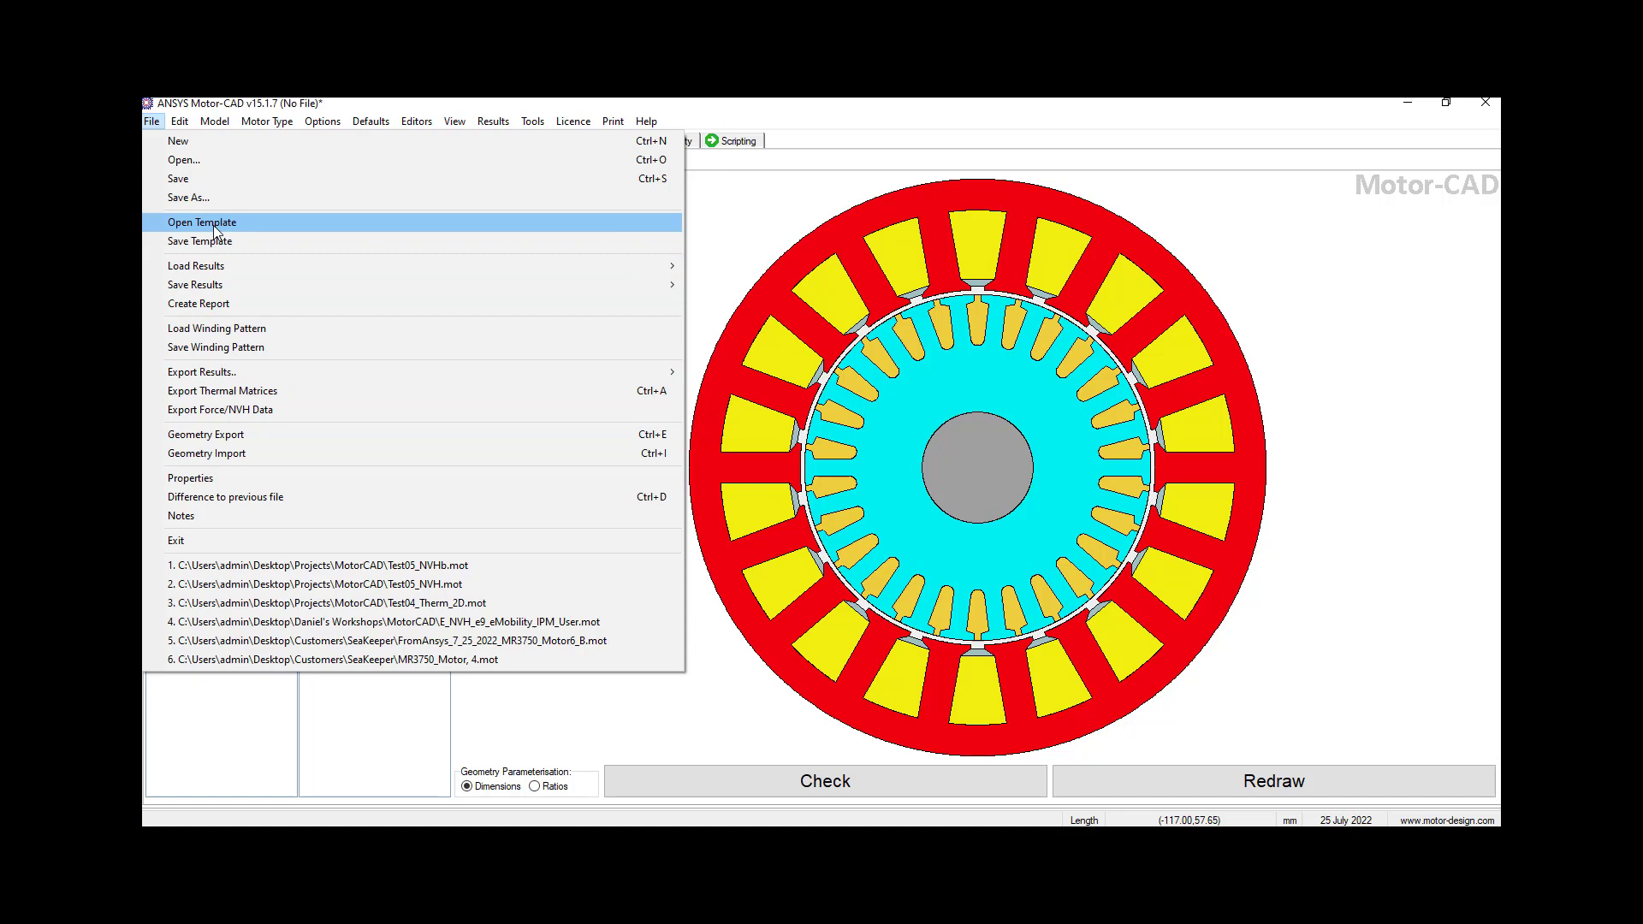
{"action": "left_click", "coordinate": [201, 221]}
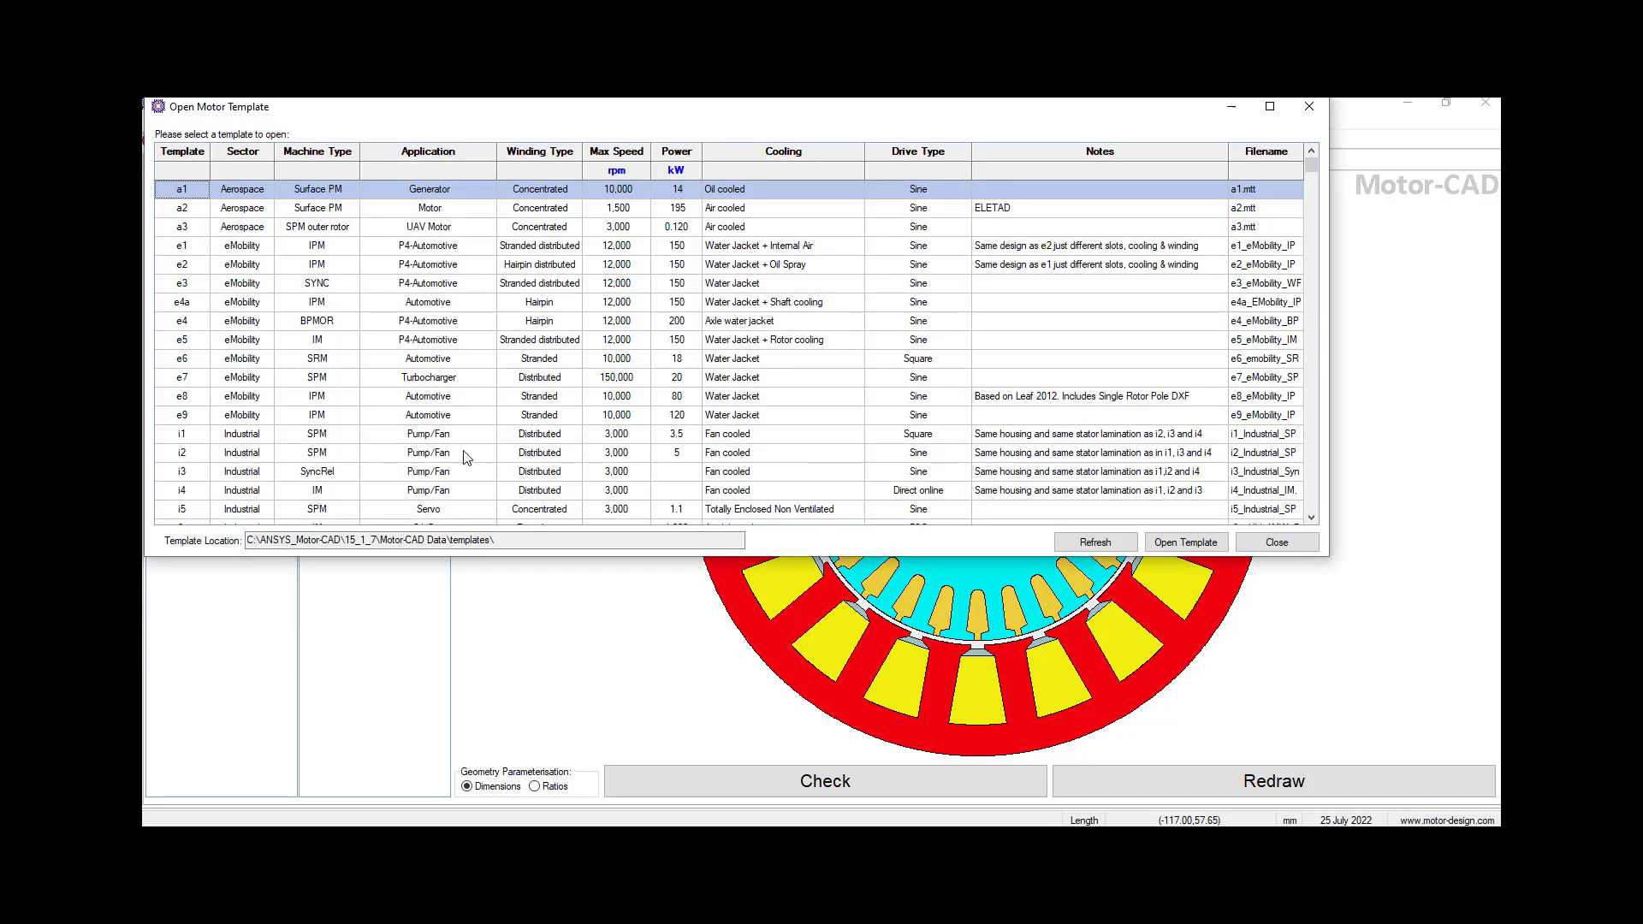
{"action": "mouse_move", "coordinate": [332, 420]}
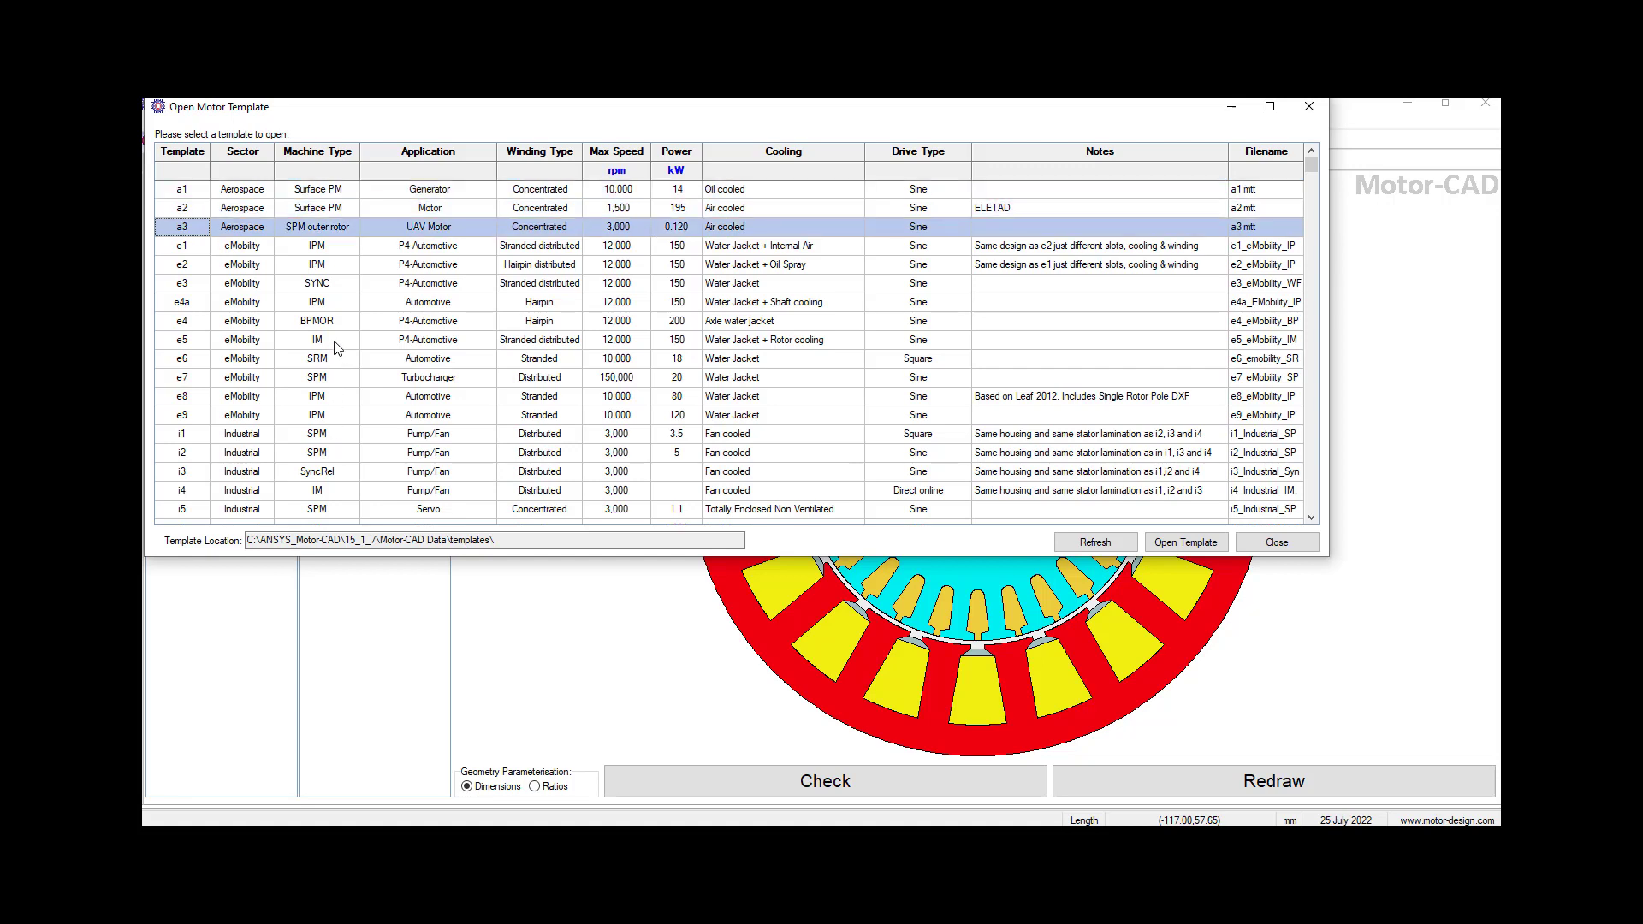
{"action": "mouse_move", "coordinate": [368, 400]}
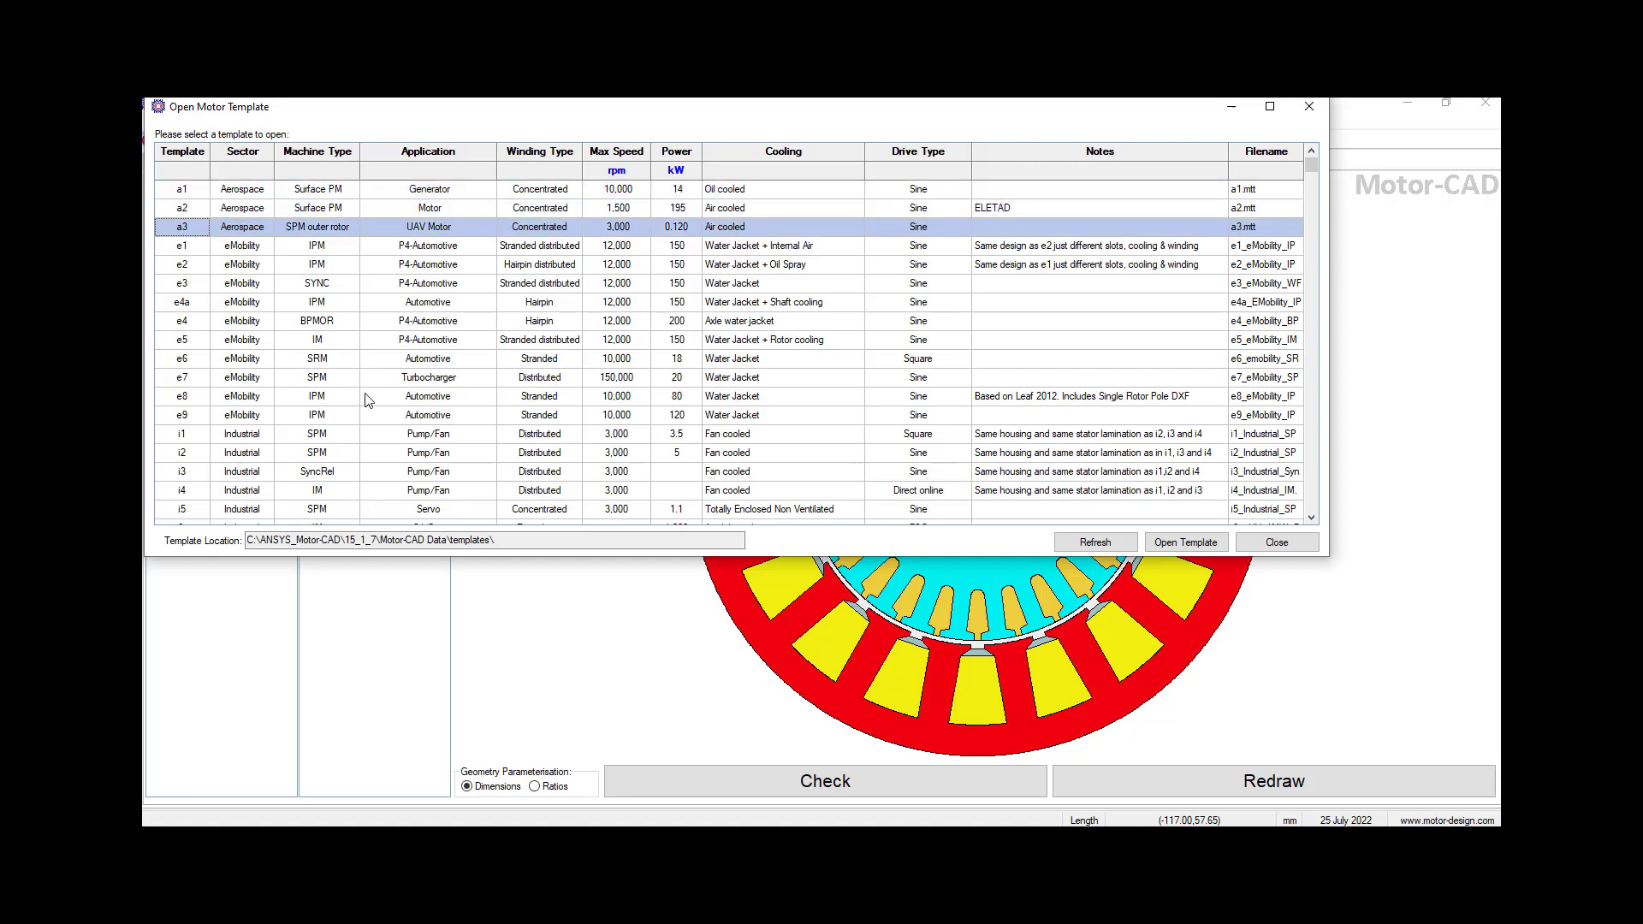
{"action": "mouse_move", "coordinate": [1285, 220]}
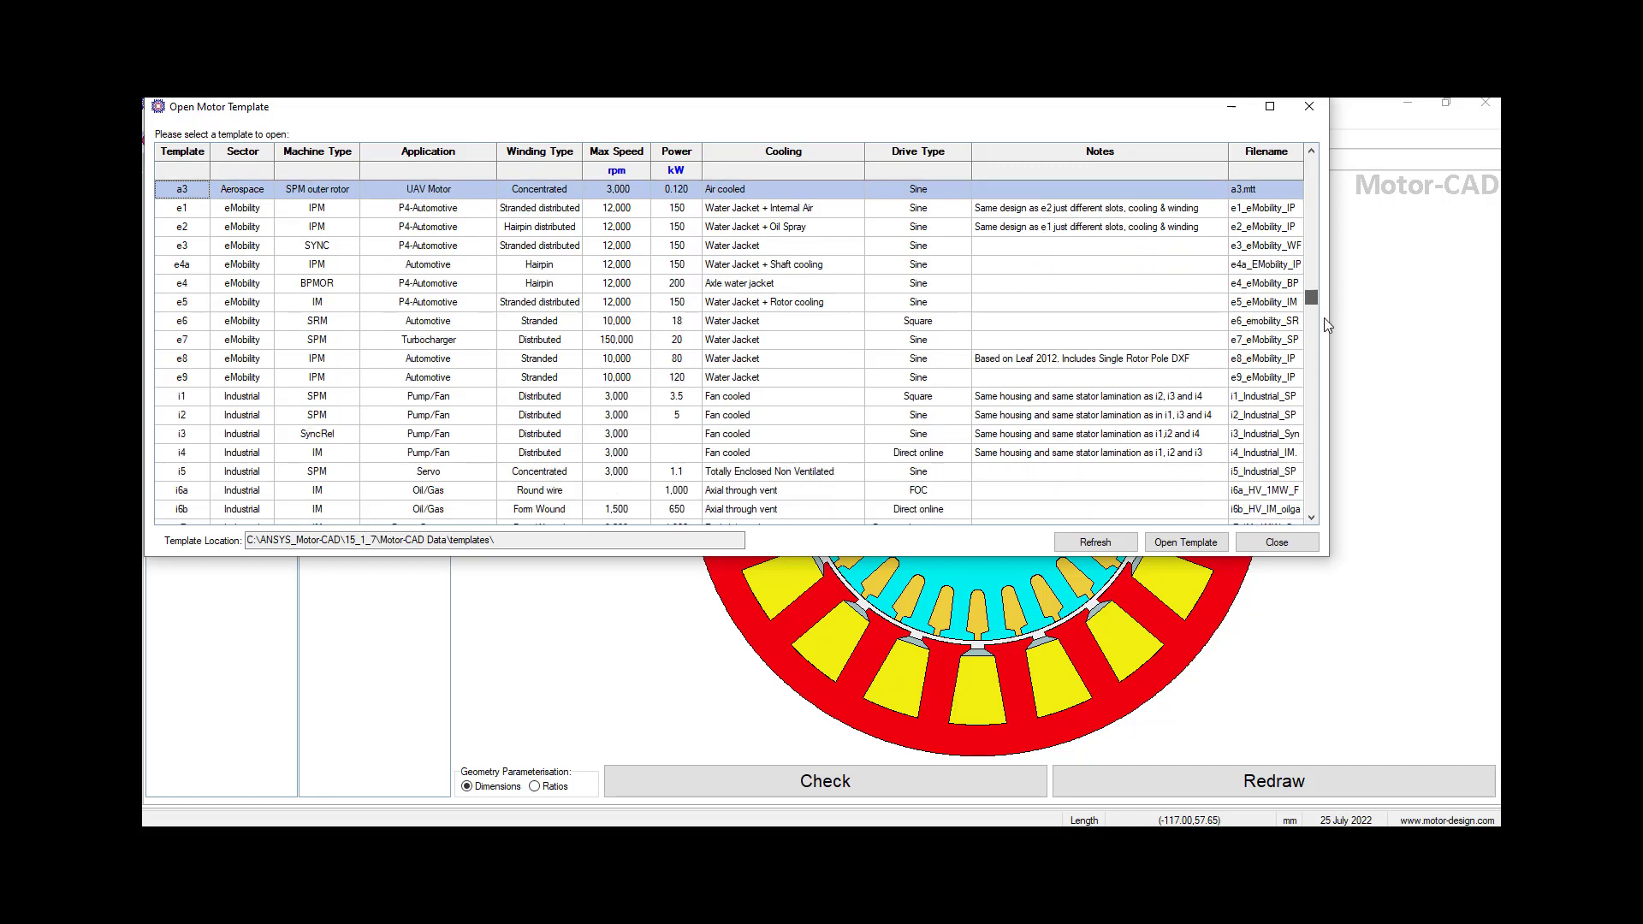
Step: Scroll through the template list before loading Test05_NVH_YouTube.mot
{"action": "scroll", "scroll_direction": "down", "scroll_amount": 3}
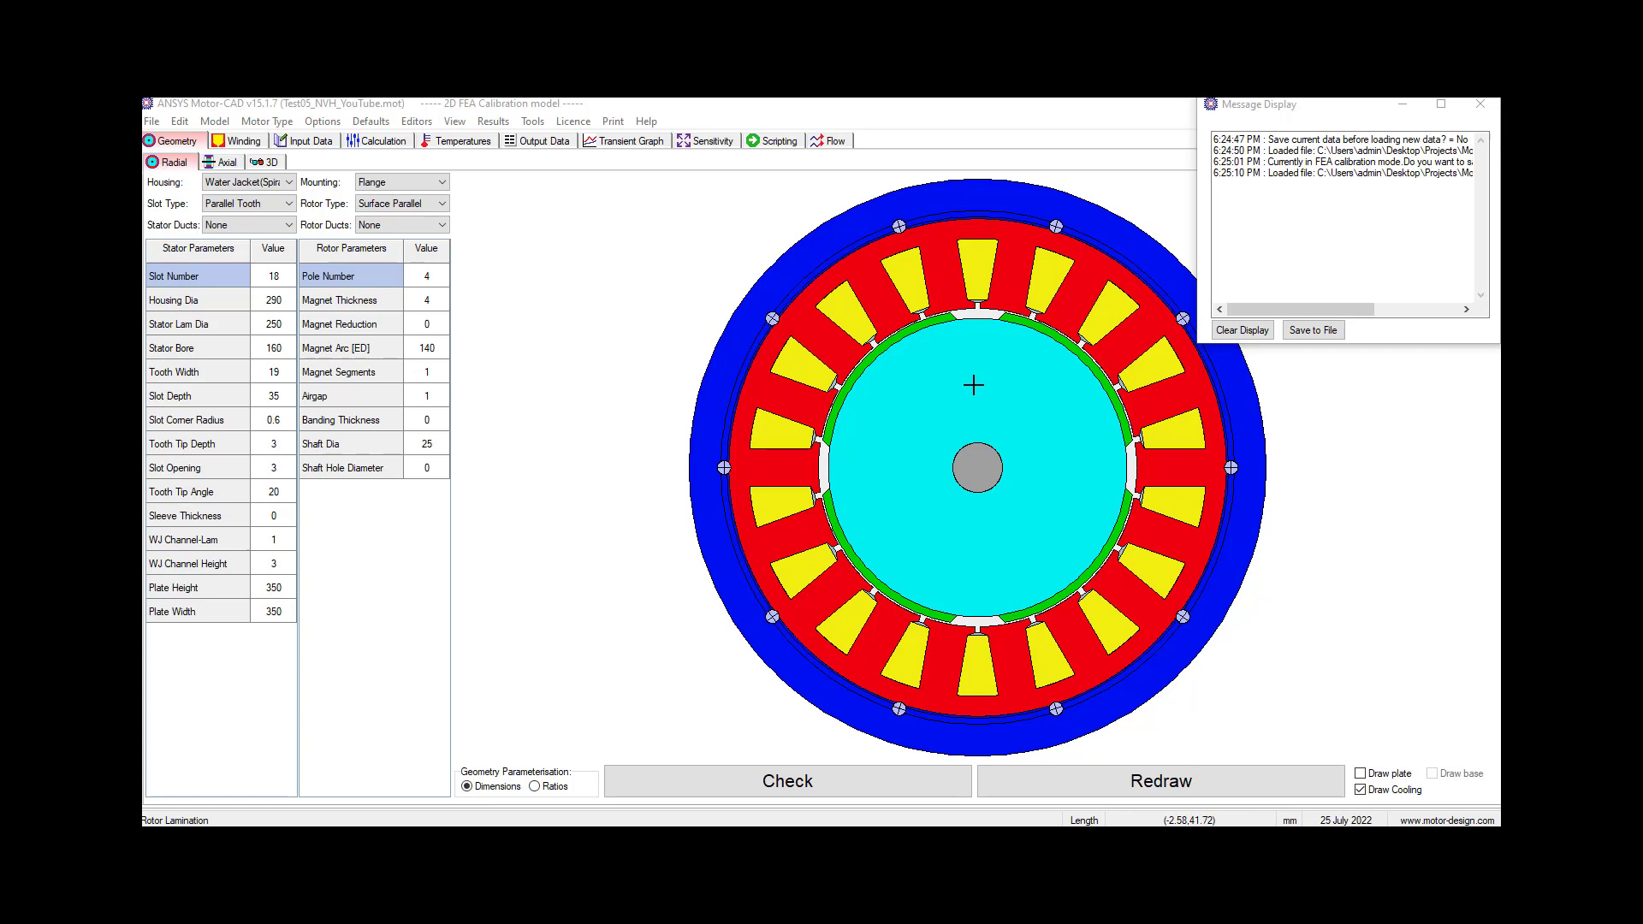
Step: Close the Message Display, review motor types, and set the model to Mechanical
{"action": "left_click", "coordinate": [1481, 102]}
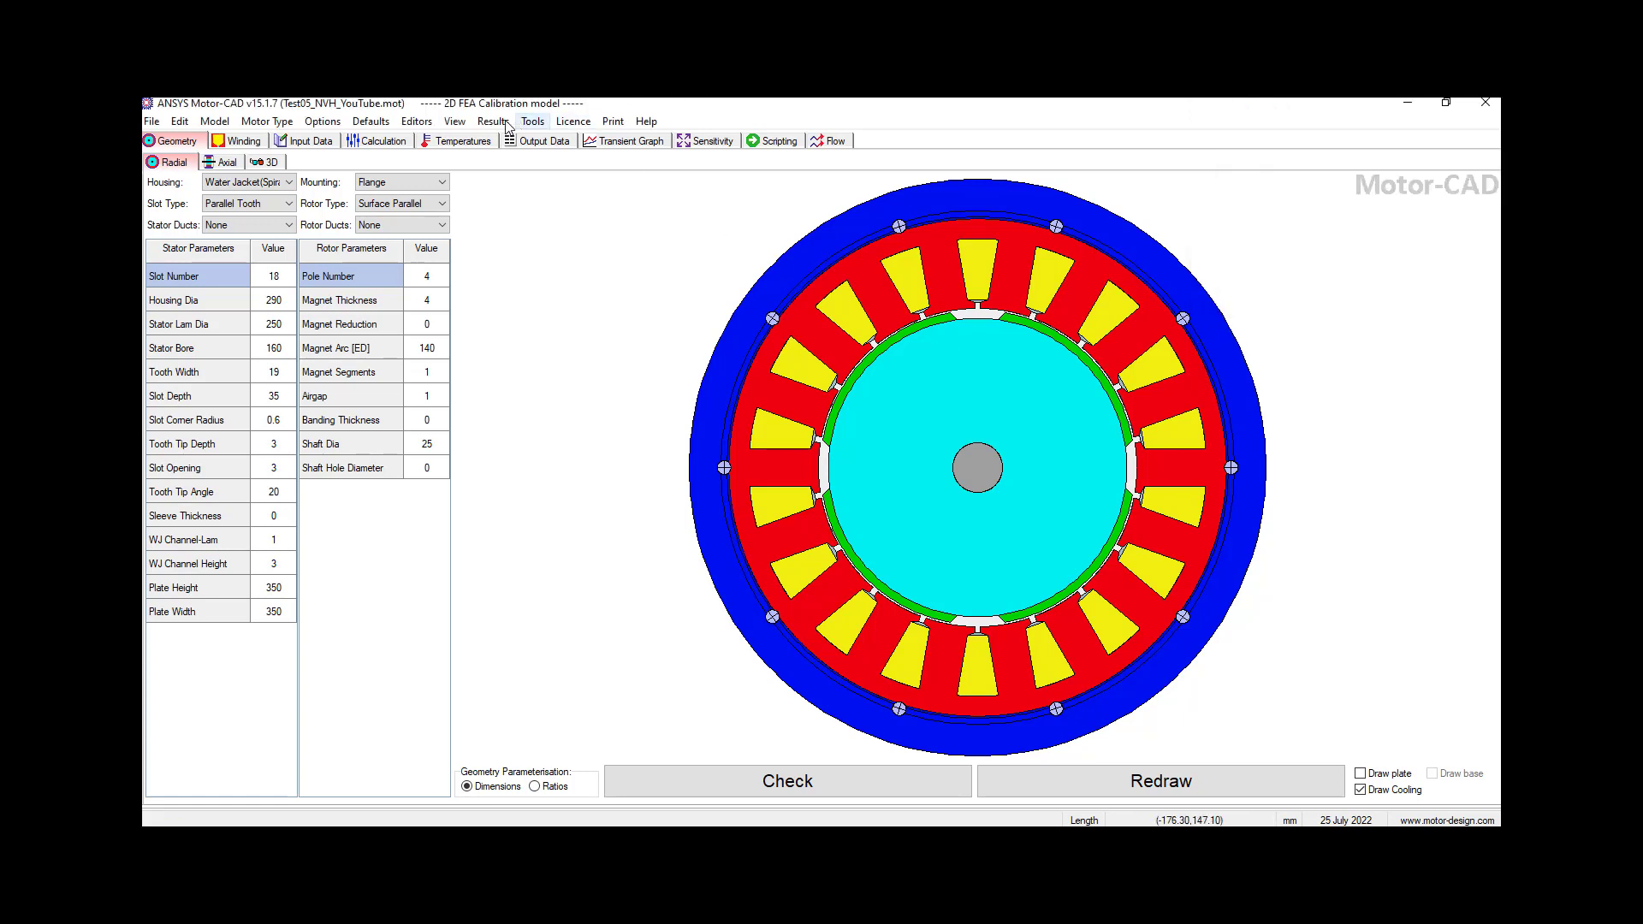
{"action": "left_click", "coordinate": [266, 120]}
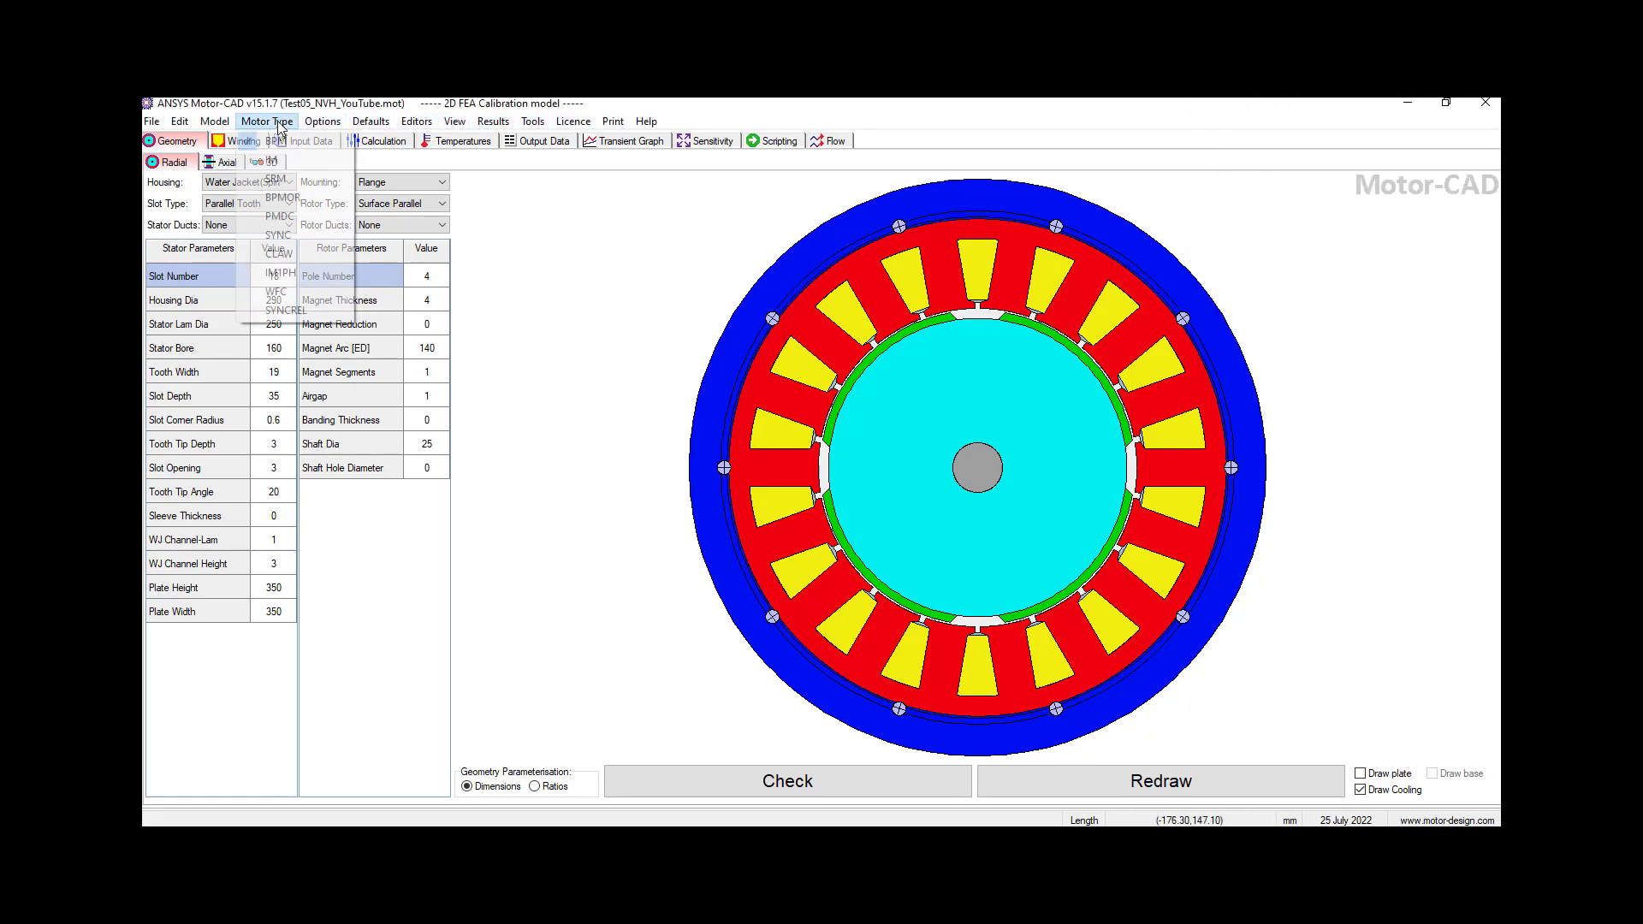
{"action": "left_click", "coordinate": [267, 120]}
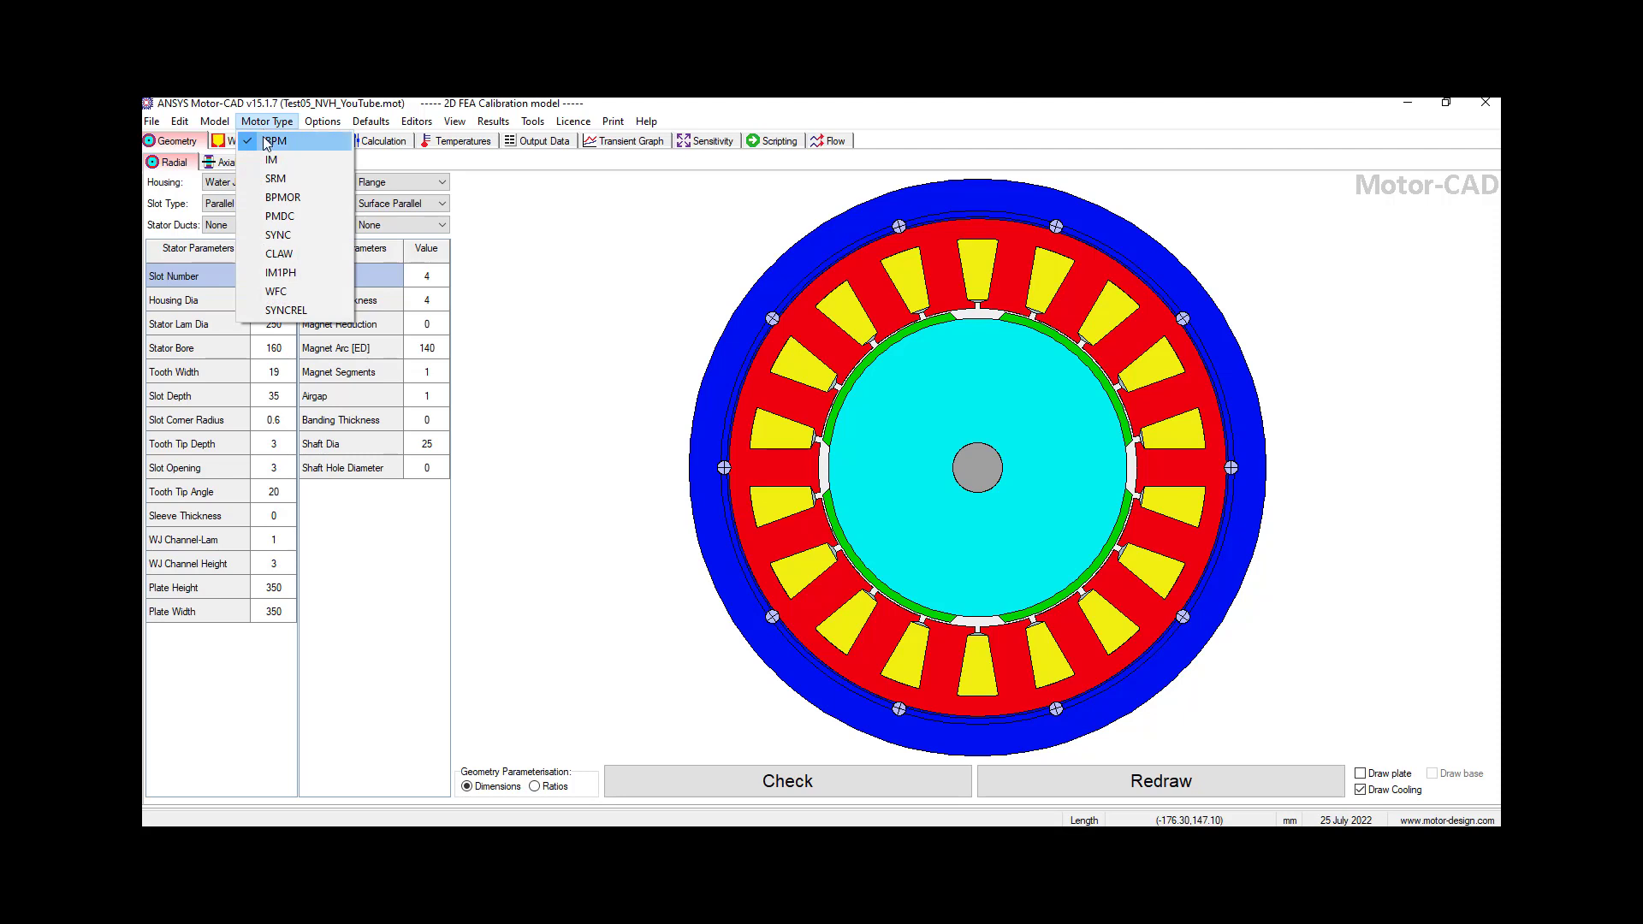
{"action": "left_click", "coordinate": [215, 121]}
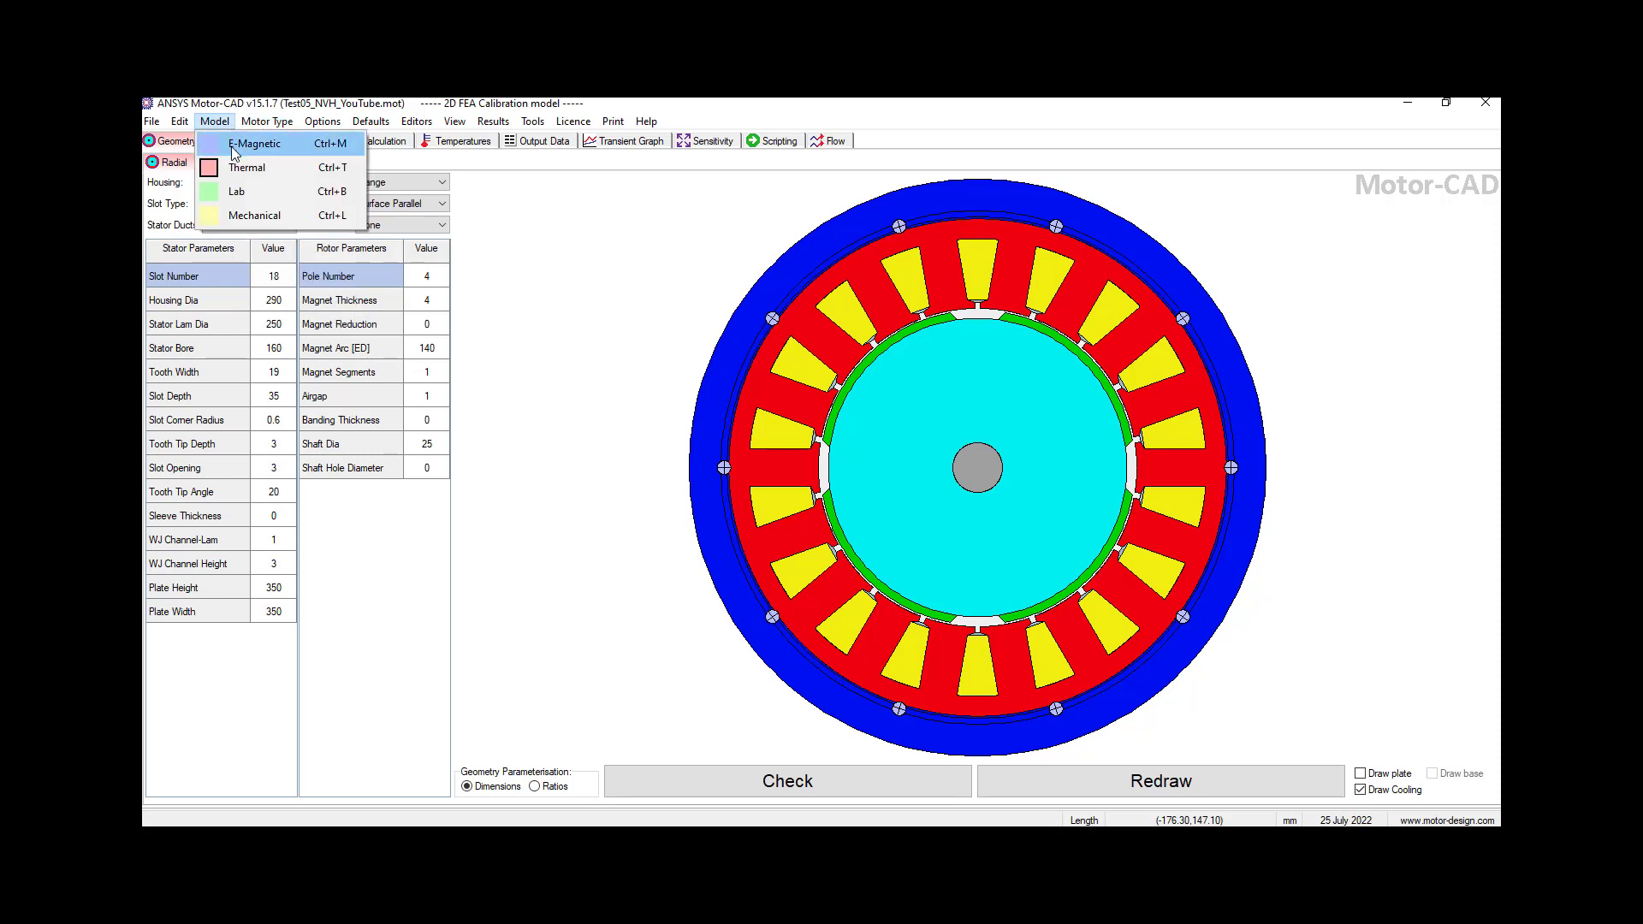
{"action": "mouse_move", "coordinate": [252, 215]}
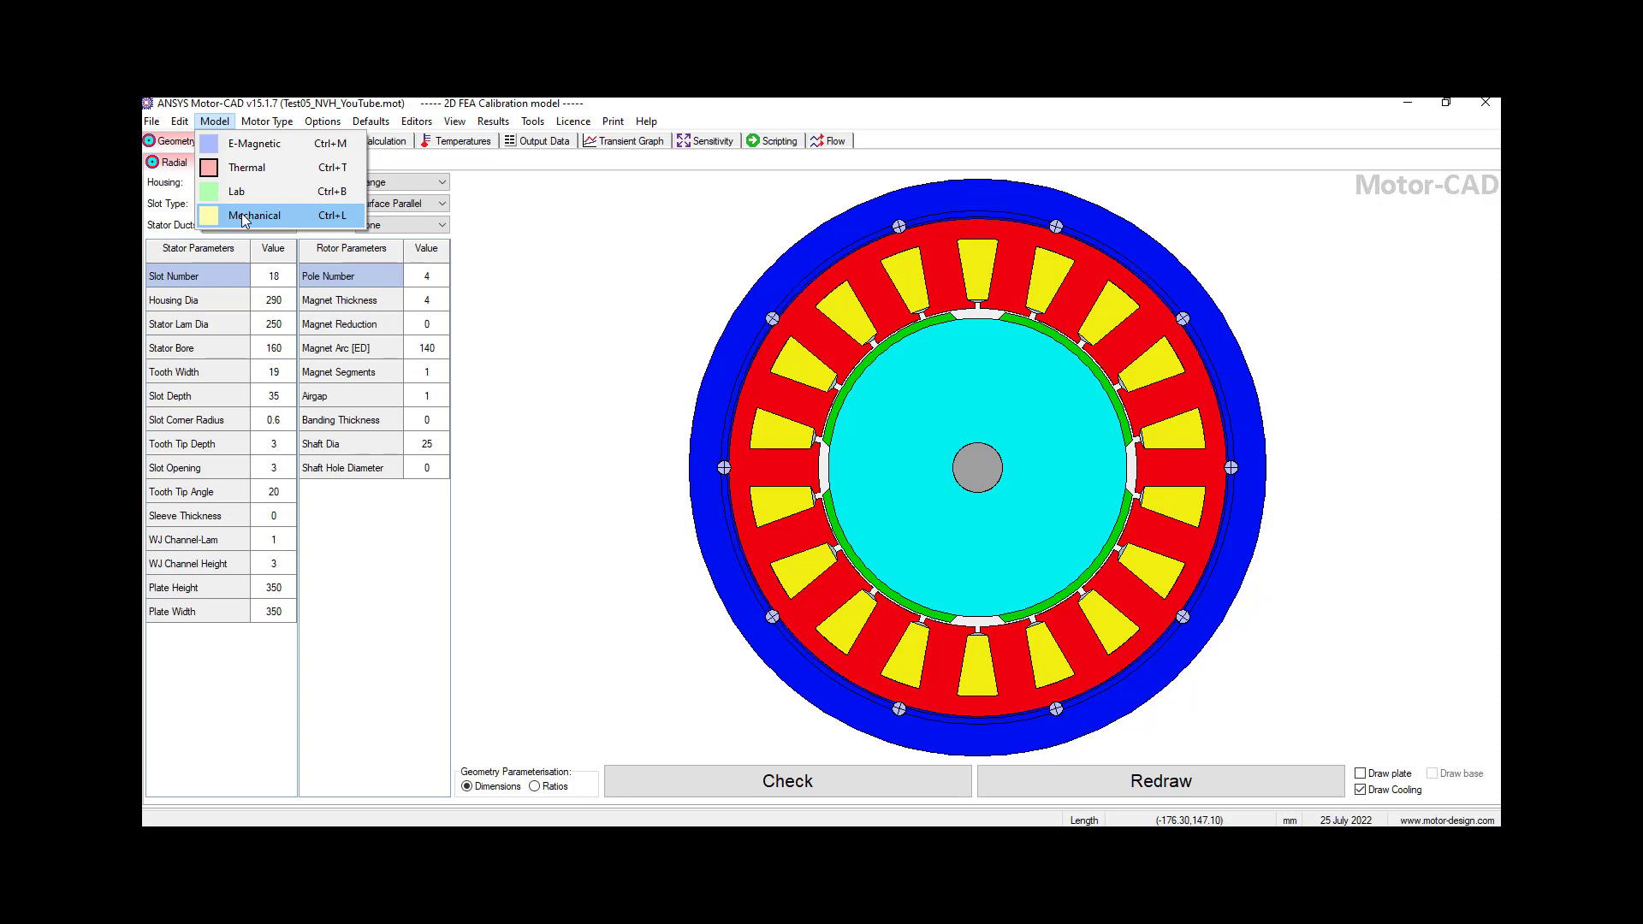
{"action": "left_click", "coordinate": [252, 214]}
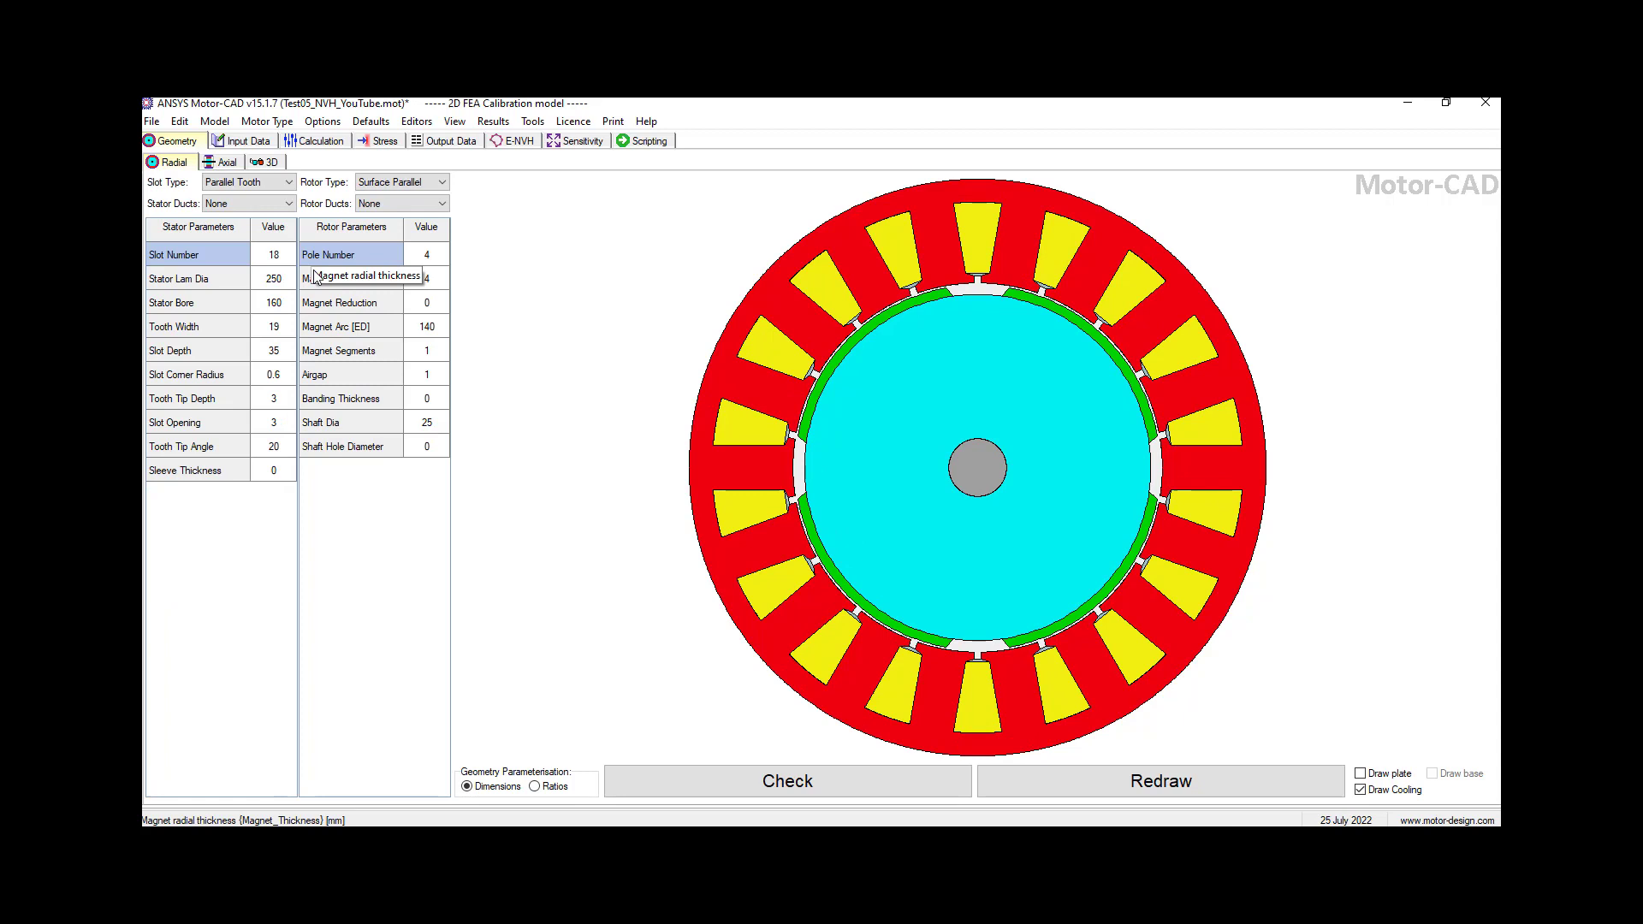
{"action": "mouse_move", "coordinate": [544, 380]}
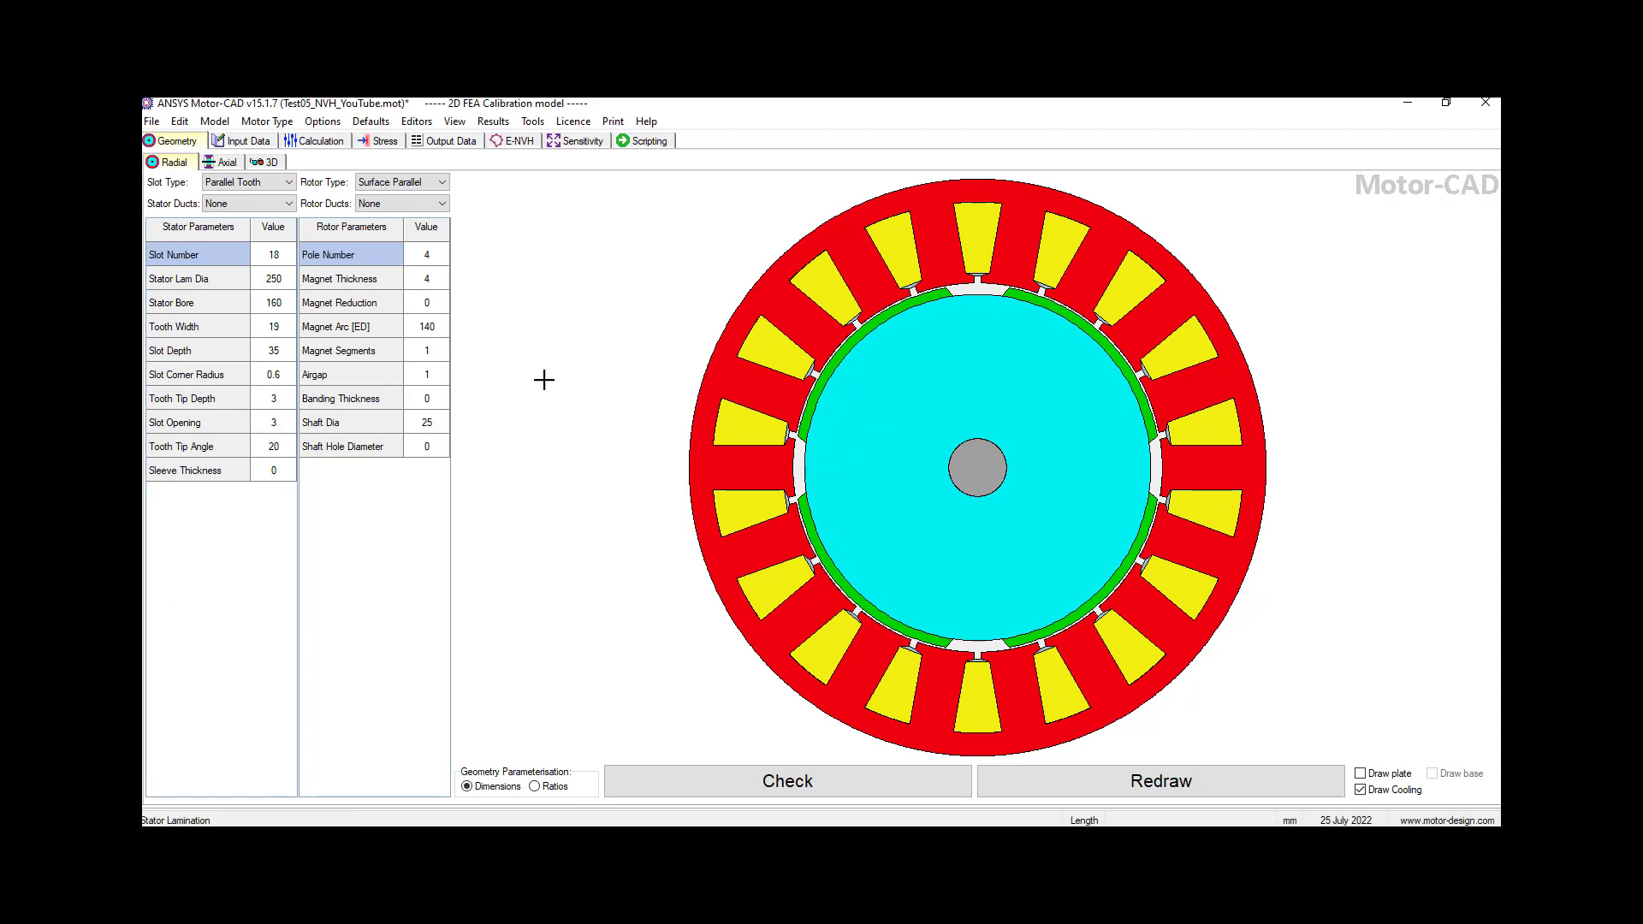
{"action": "mouse_move", "coordinate": [882, 403]}
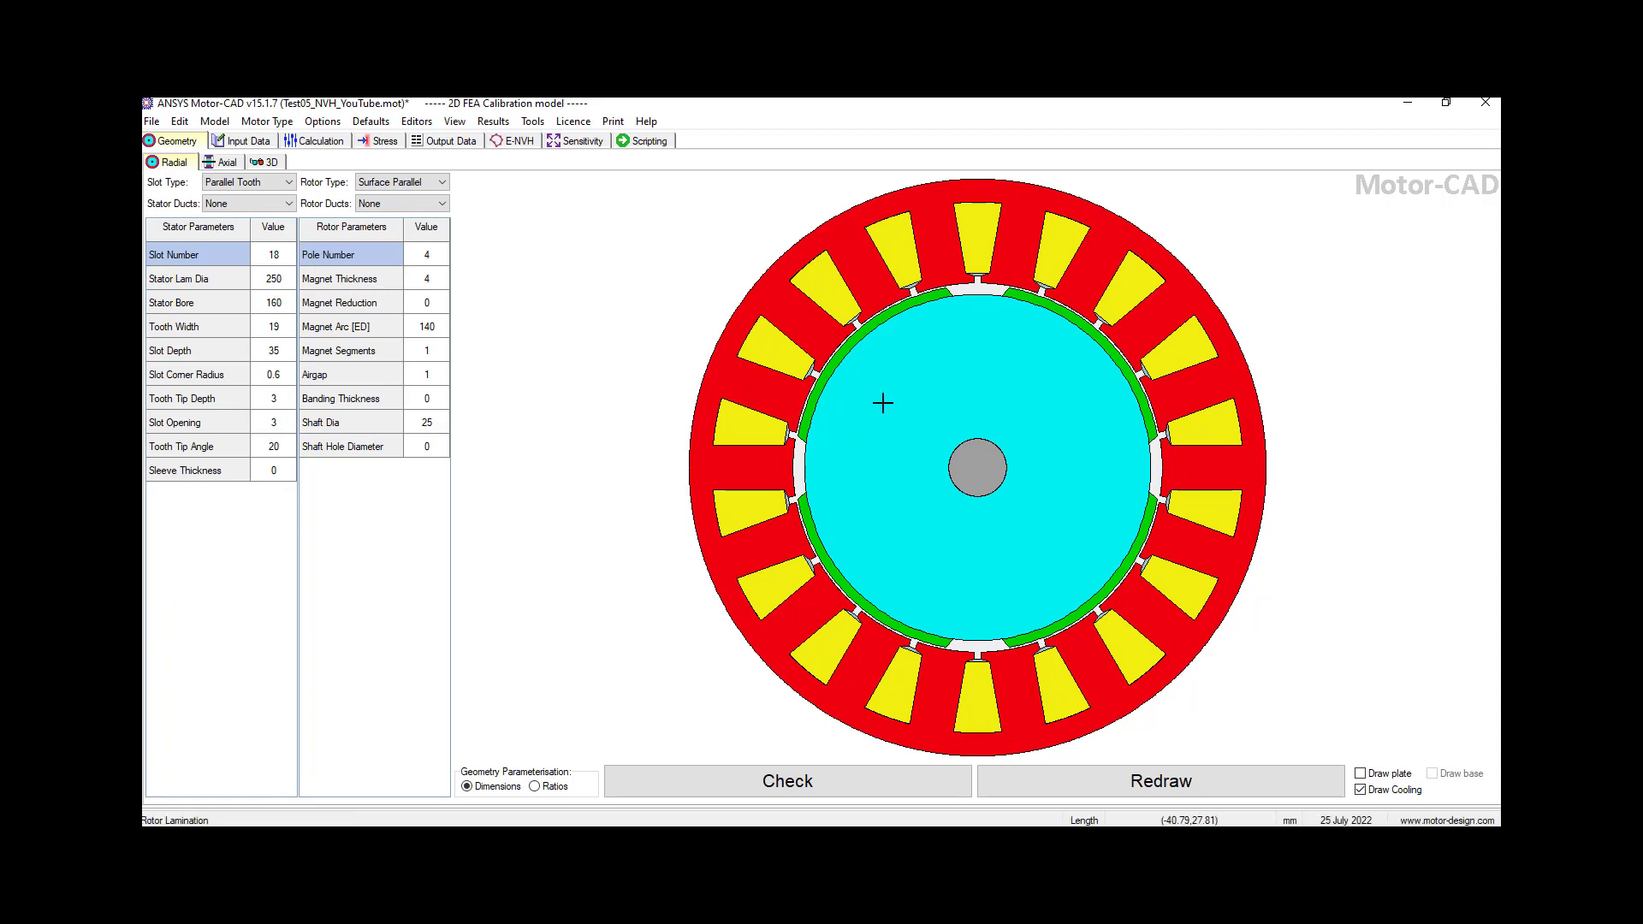
{"action": "mouse_move", "coordinate": [798, 293]}
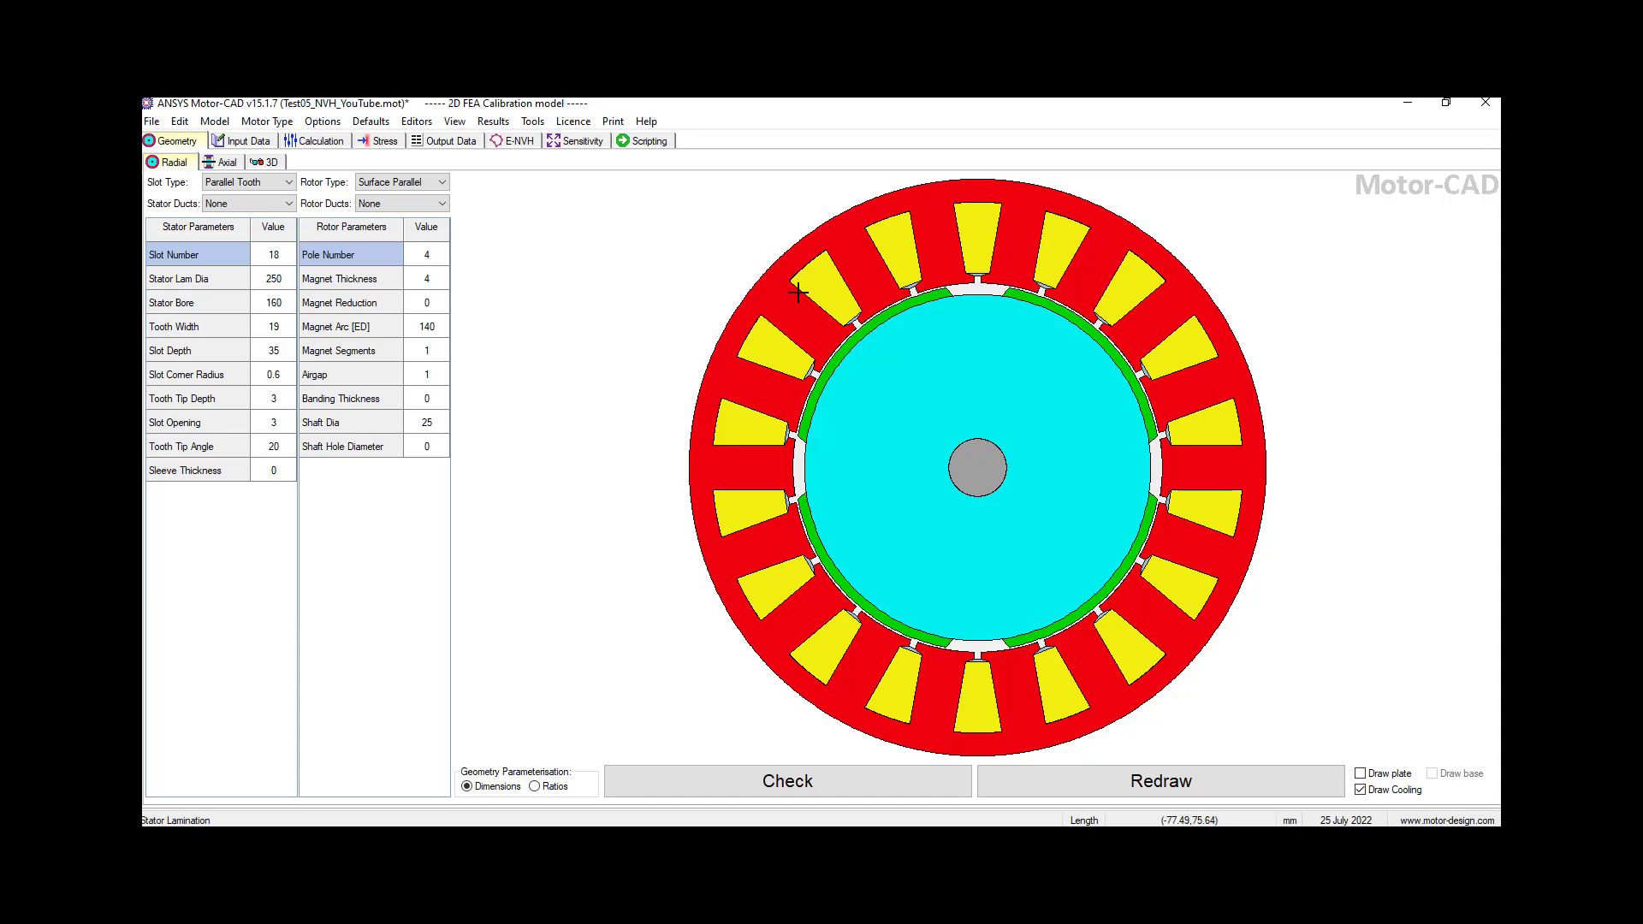
{"action": "mouse_move", "coordinate": [232, 414]}
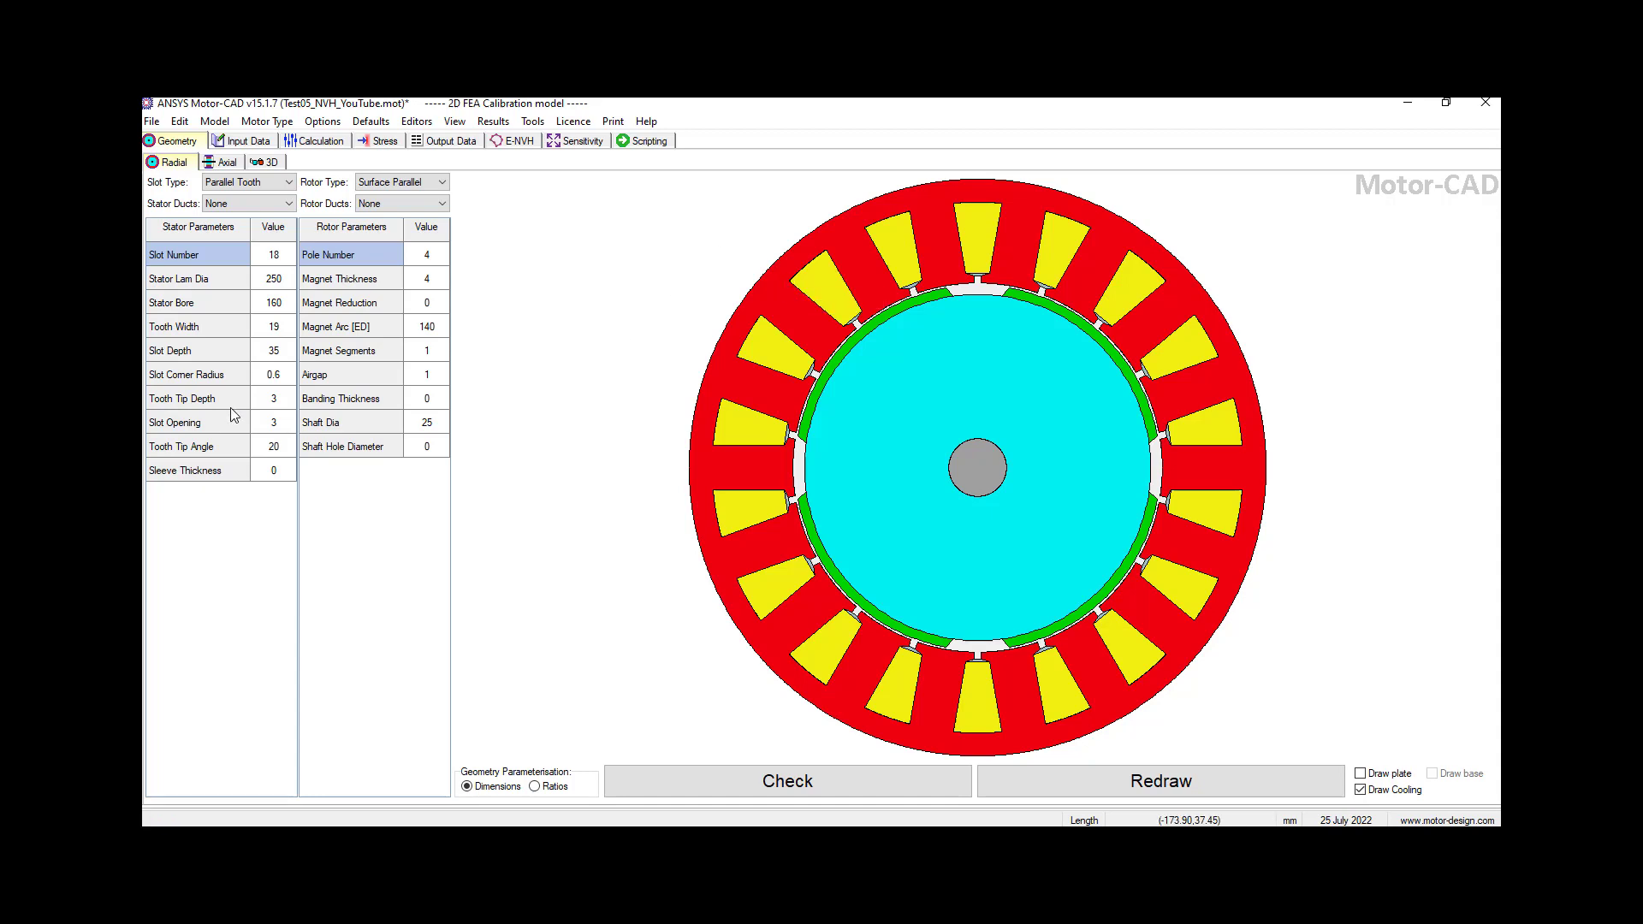
{"action": "mouse_move", "coordinate": [257, 279]}
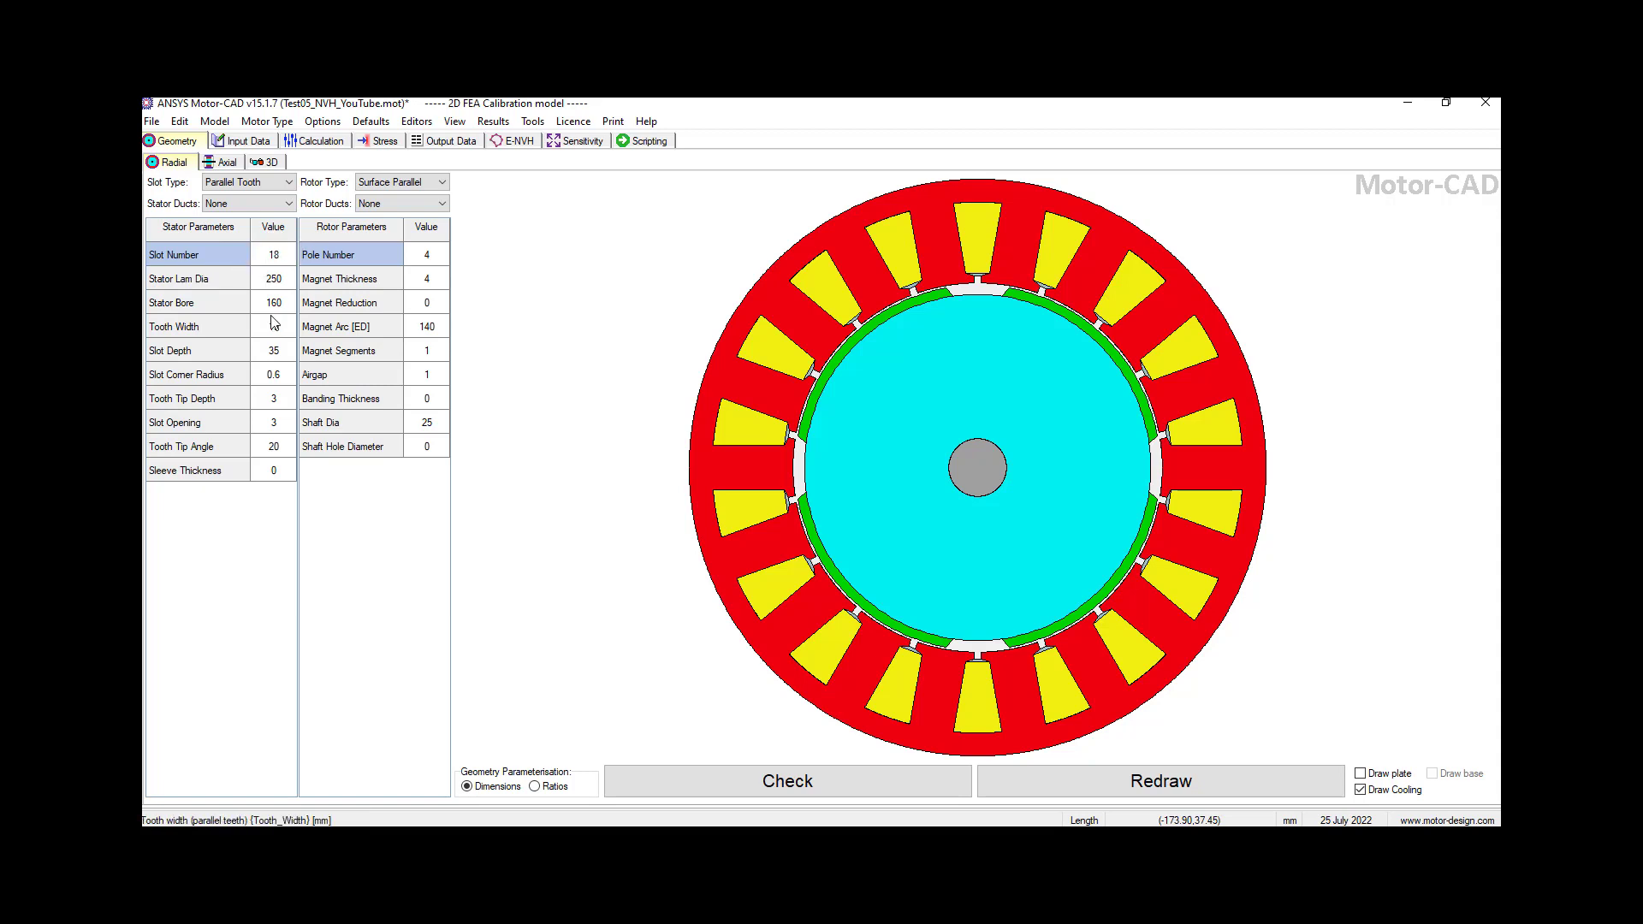
{"action": "mouse_move", "coordinate": [420, 271]}
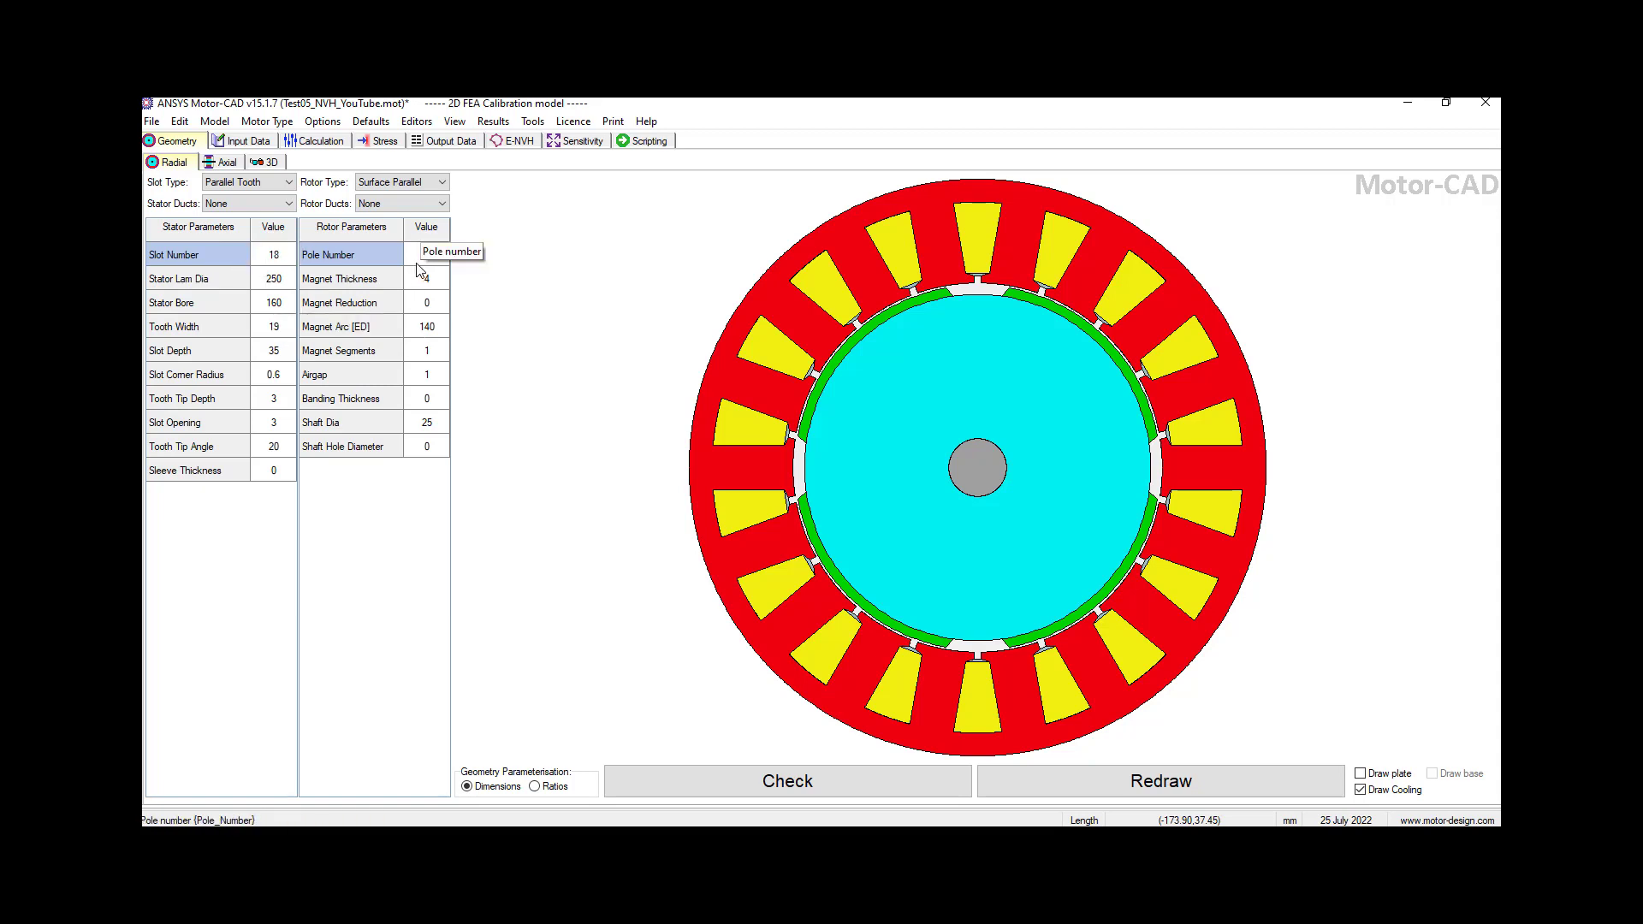
{"action": "mouse_move", "coordinate": [497, 279]}
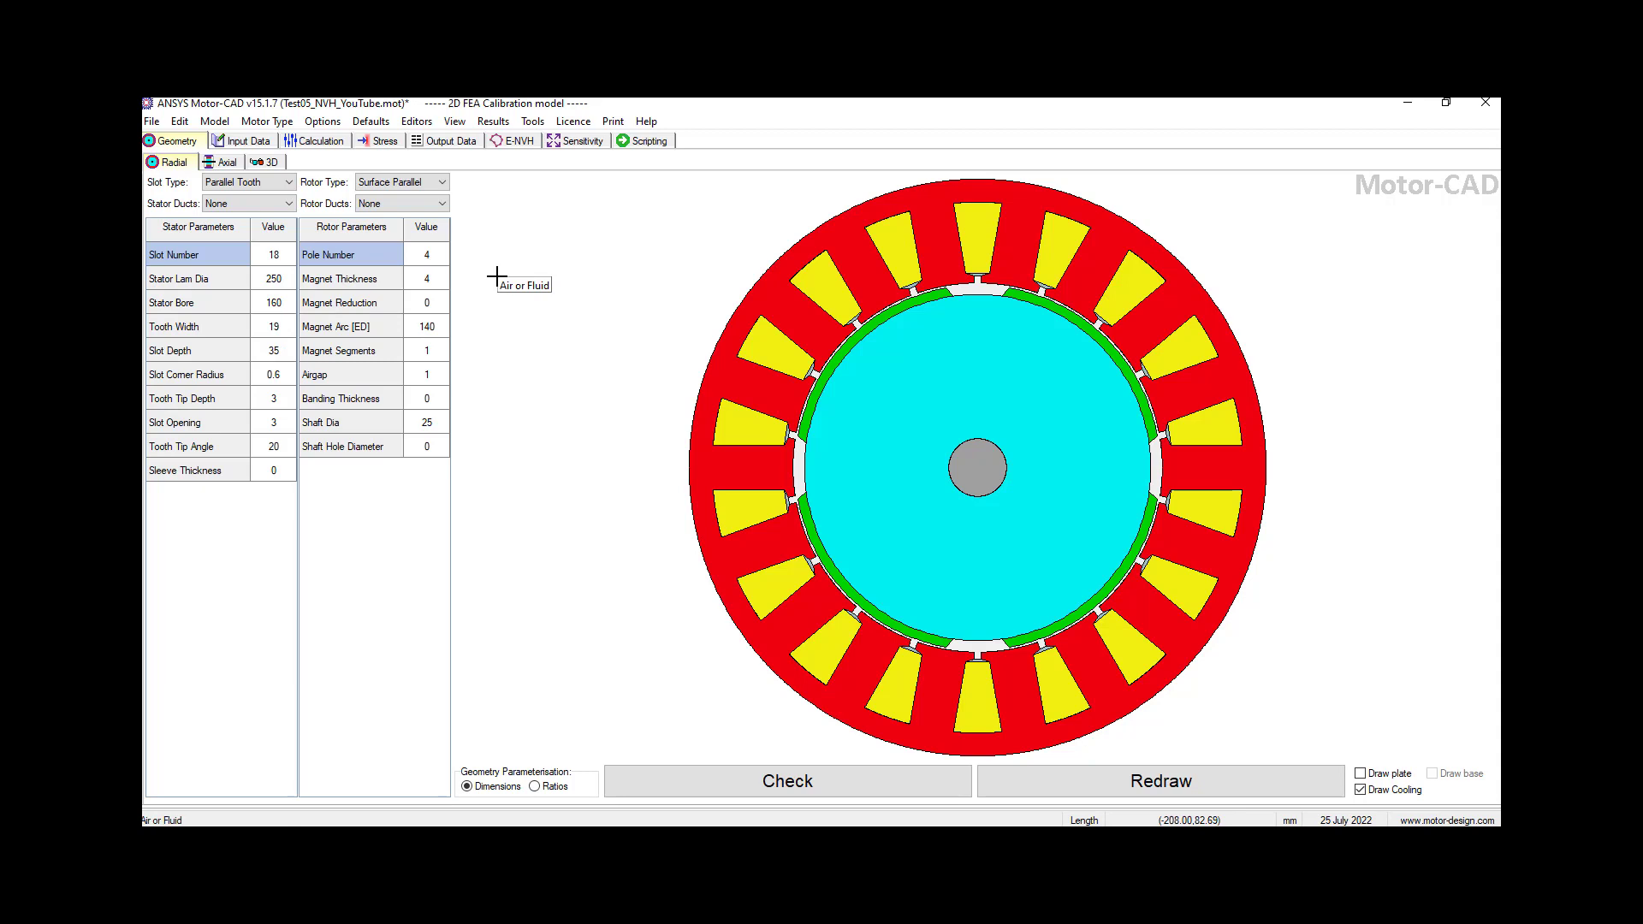
{"action": "mouse_move", "coordinate": [454, 483]}
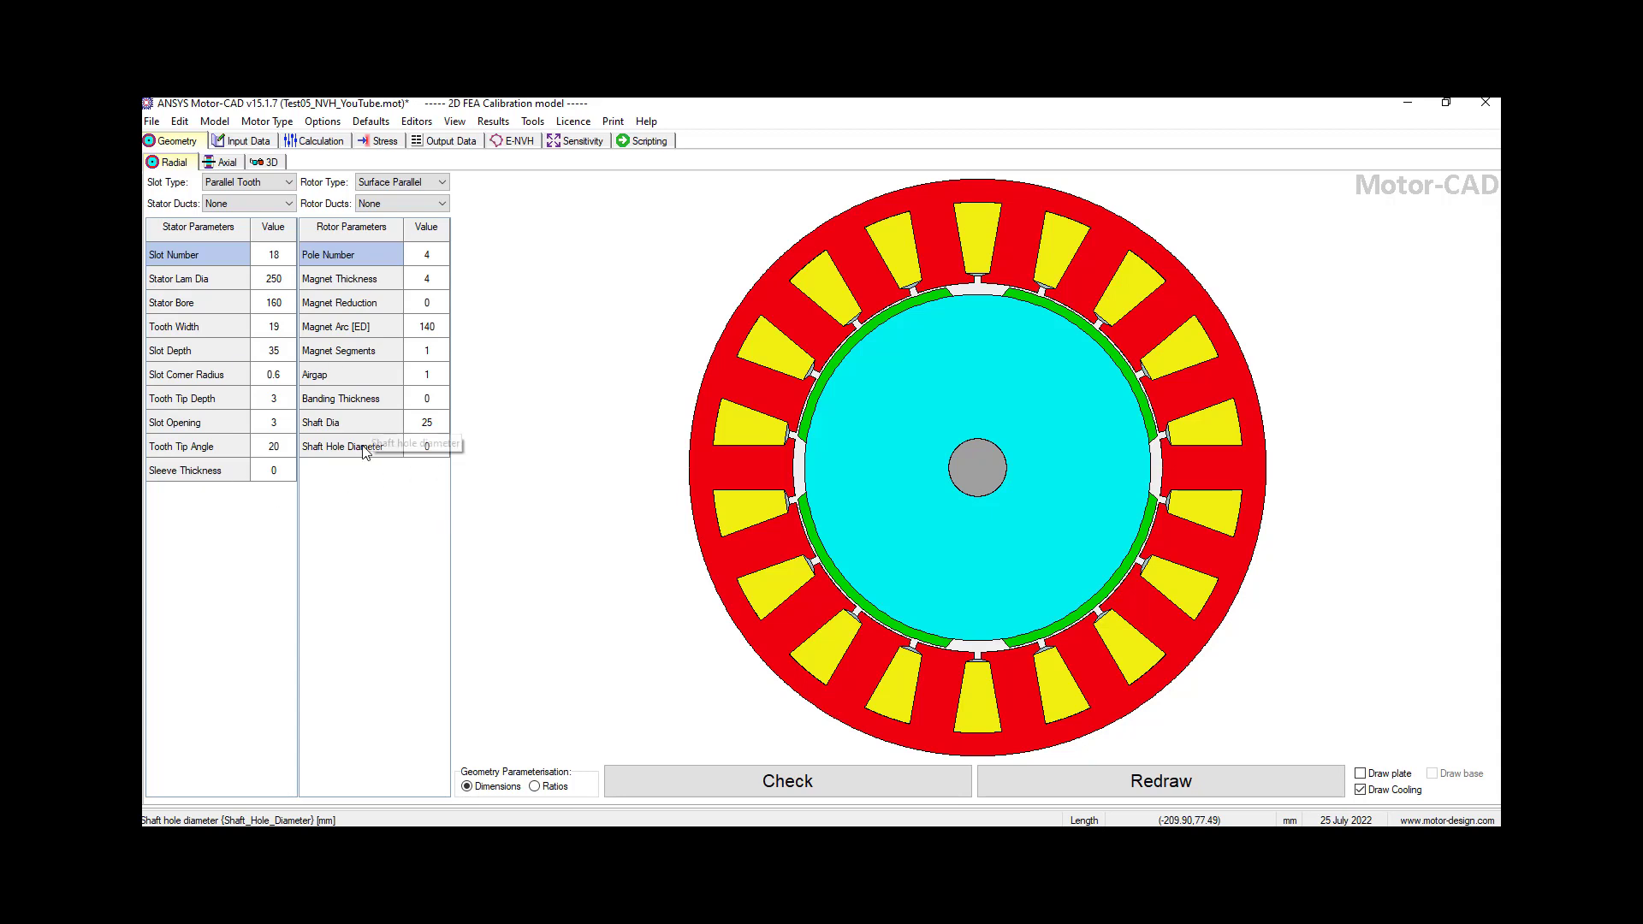
{"action": "mouse_move", "coordinate": [363, 449]}
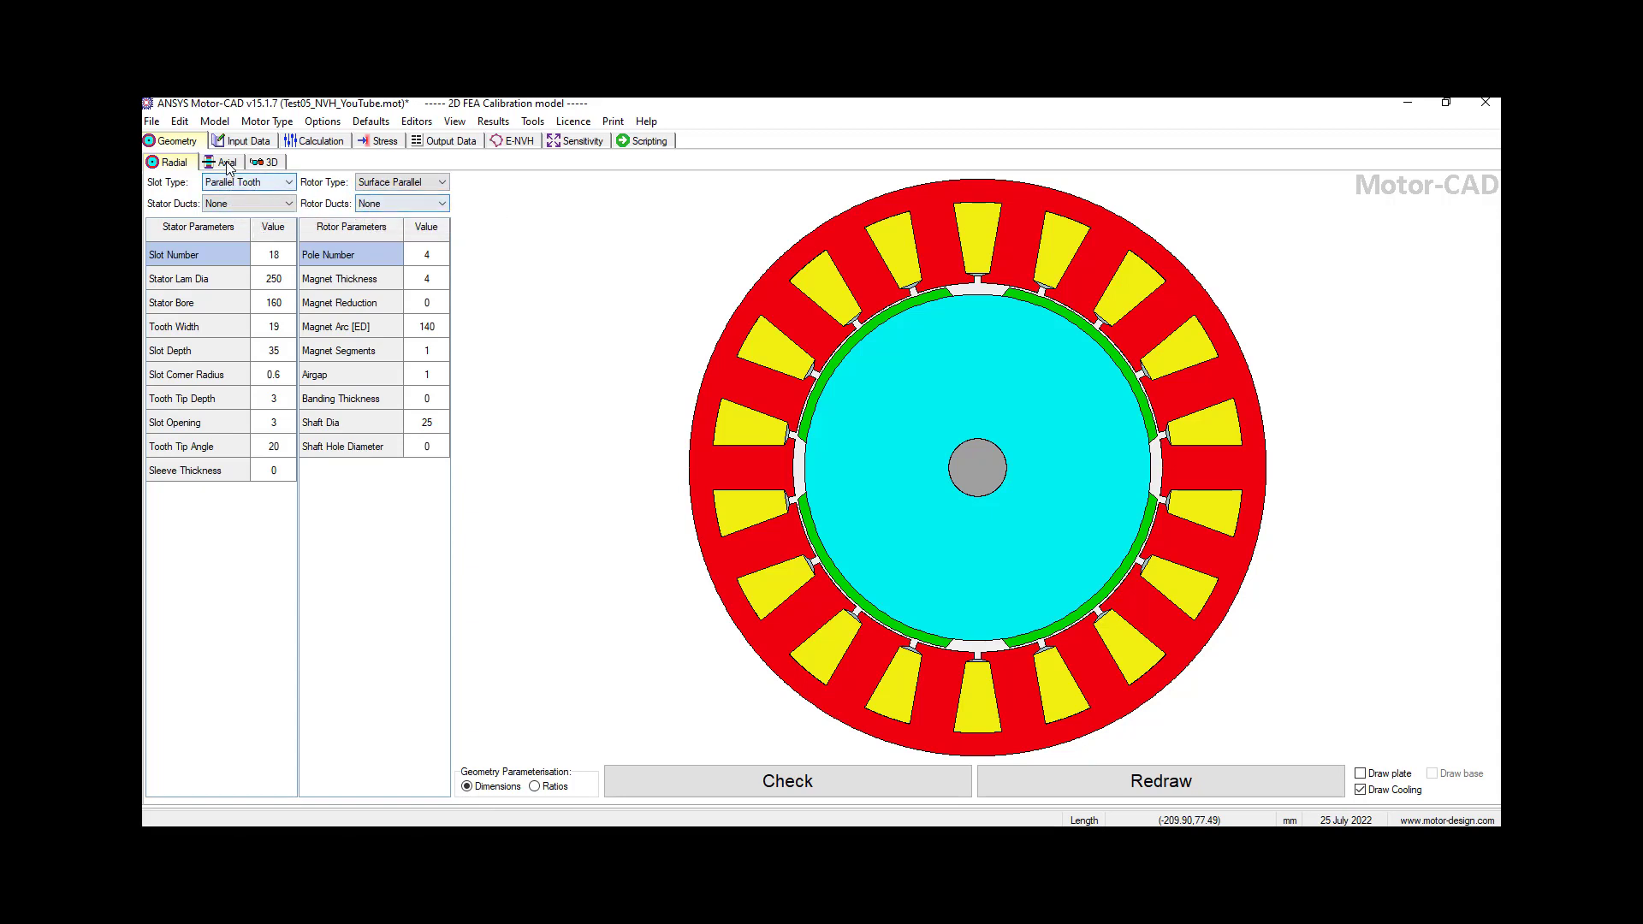
Step: Display the axial geometry: 220 mm motor length with 90 mm stator, magnet and rotor stacks
{"action": "left_click", "coordinate": [223, 162]}
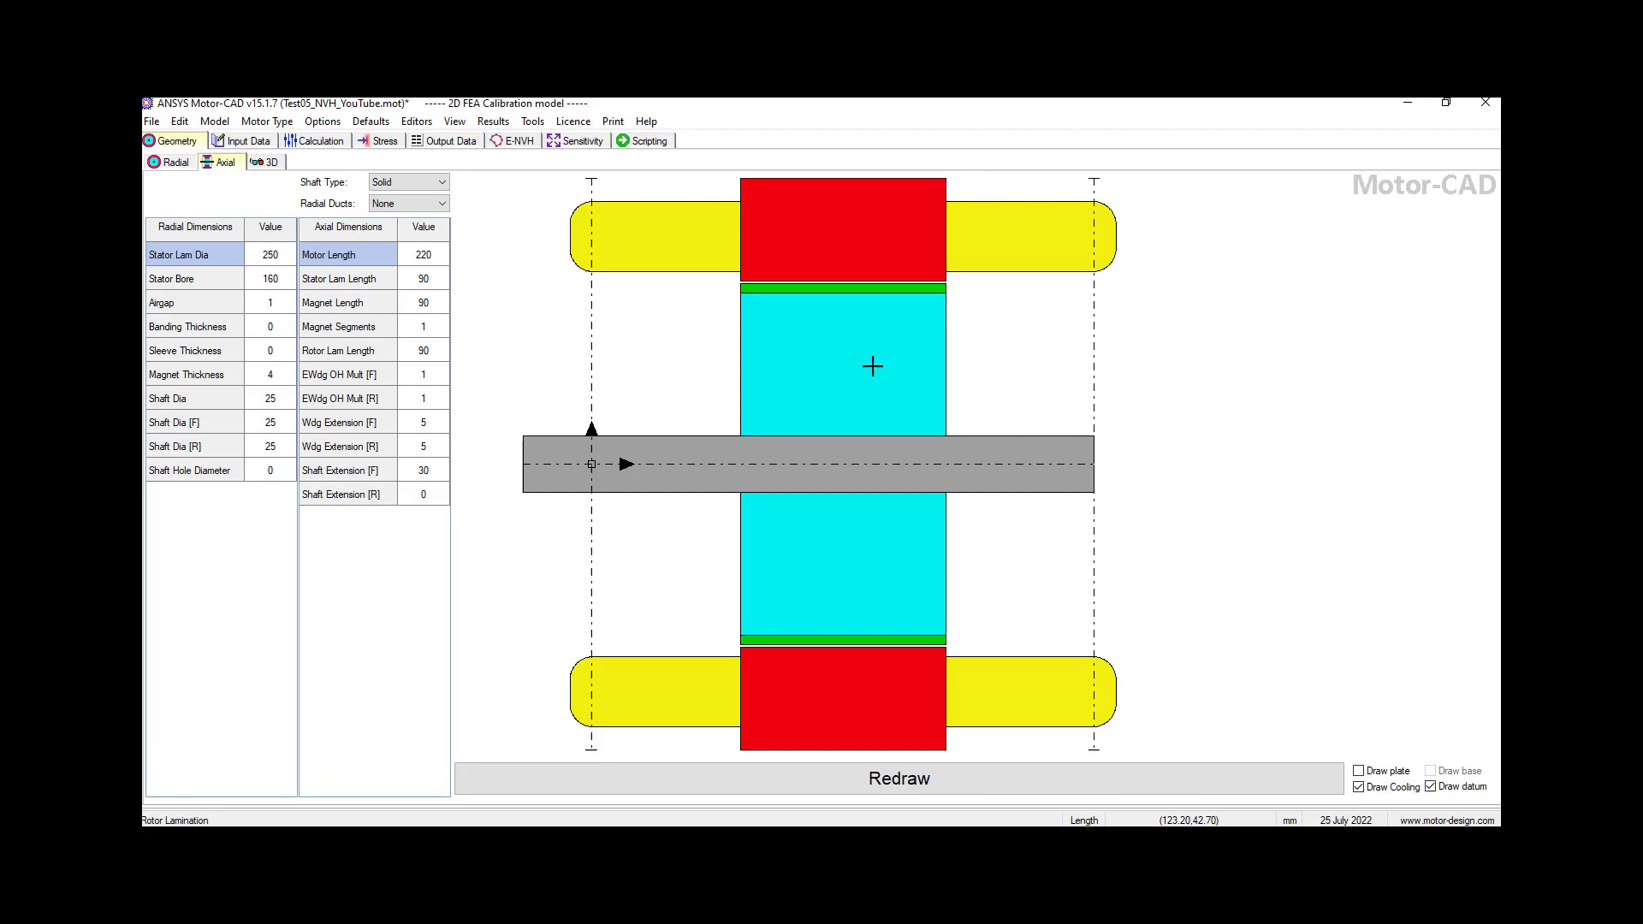
{"action": "mouse_move", "coordinate": [204, 246]}
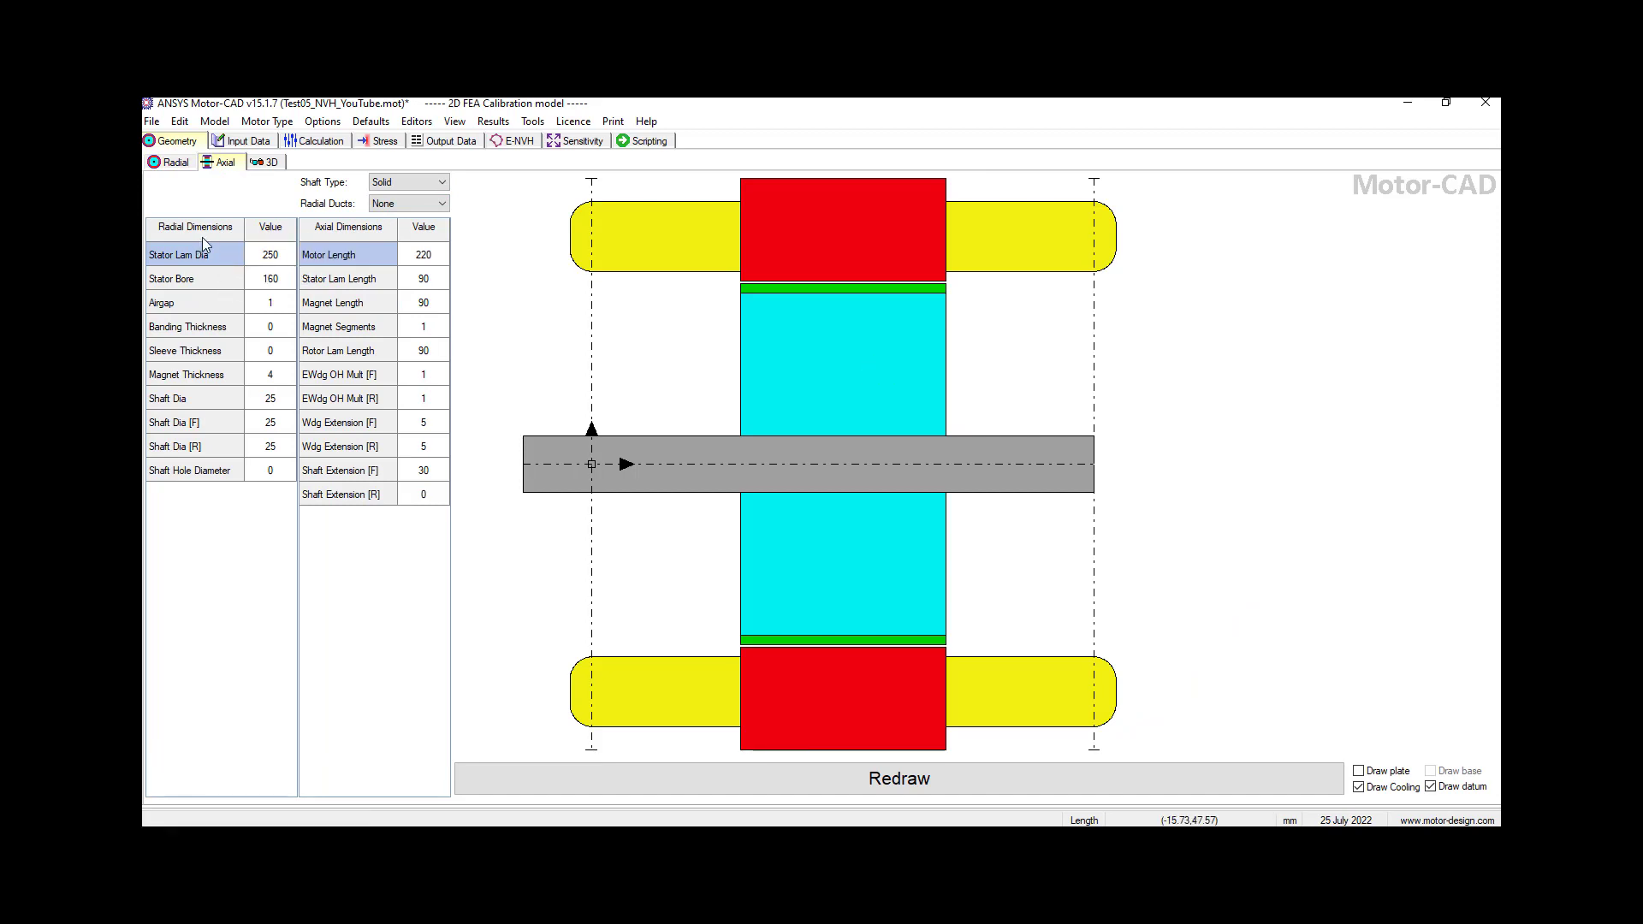
{"action": "mouse_move", "coordinate": [529, 374]}
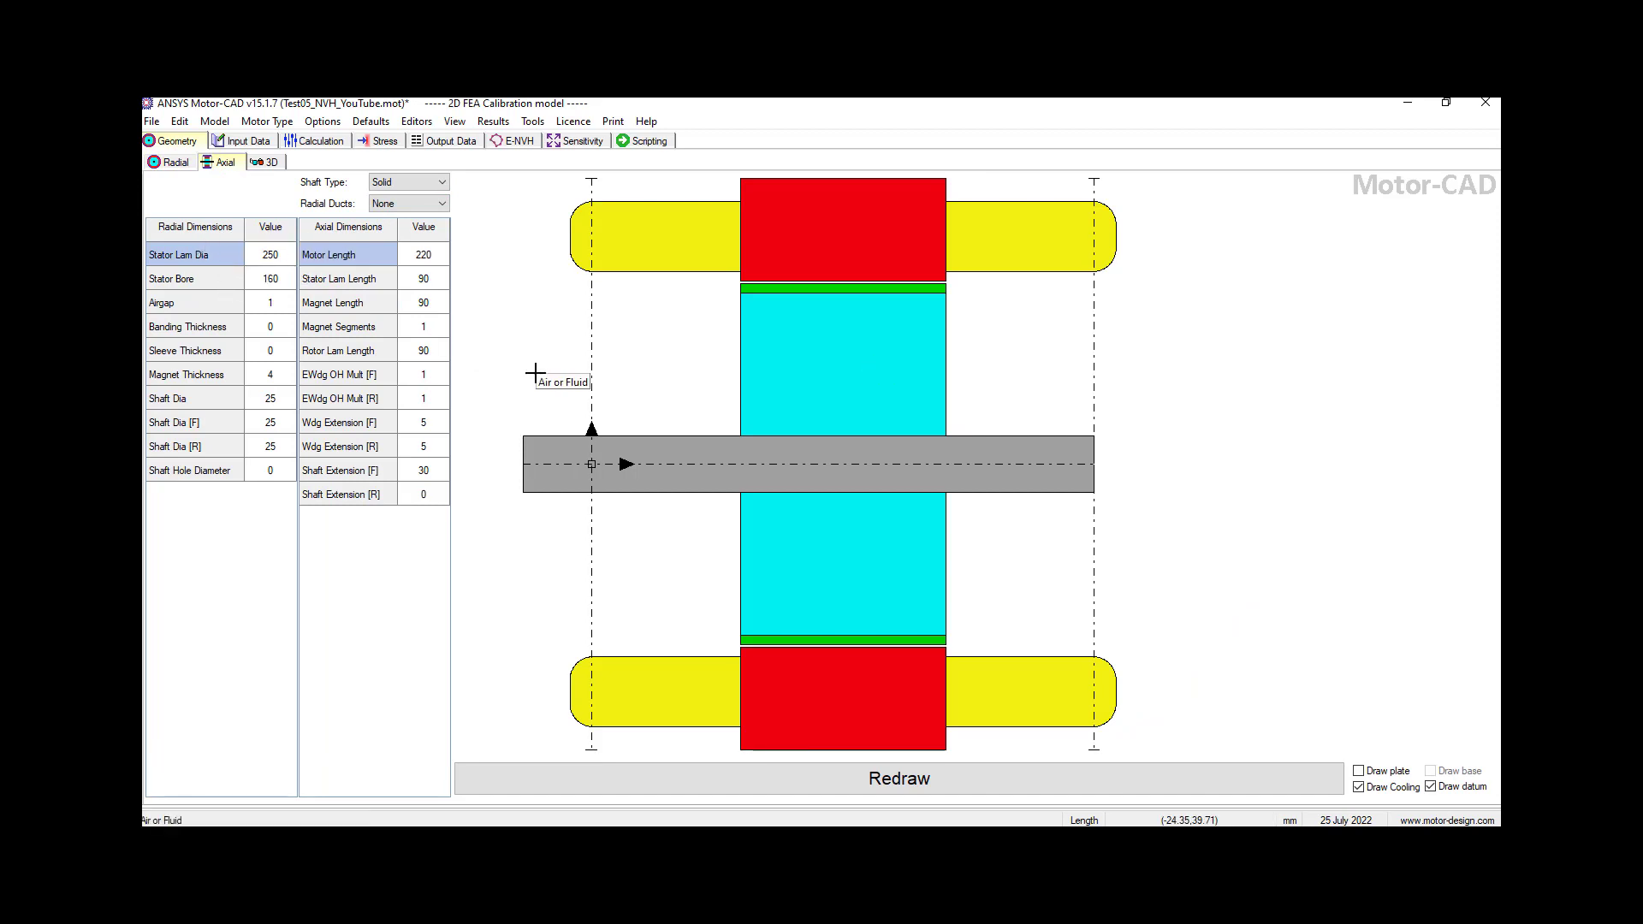
{"action": "mouse_move", "coordinate": [280, 173]}
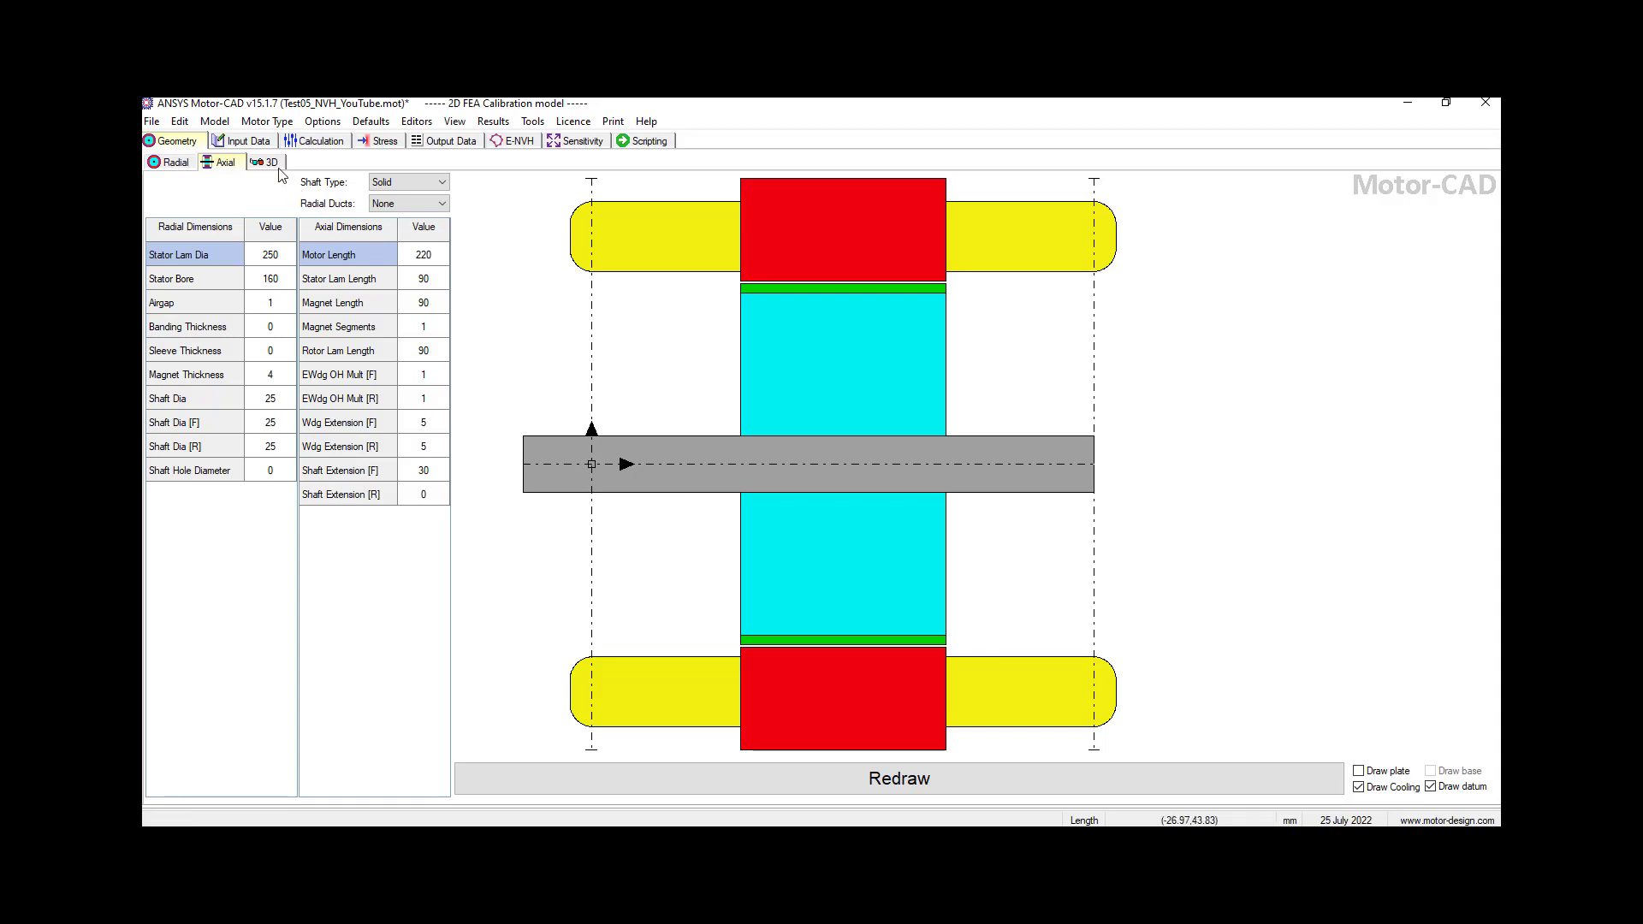
Step: Render the 3D geometry view listing stator, rotor and shaft components
{"action": "left_click", "coordinate": [268, 163]}
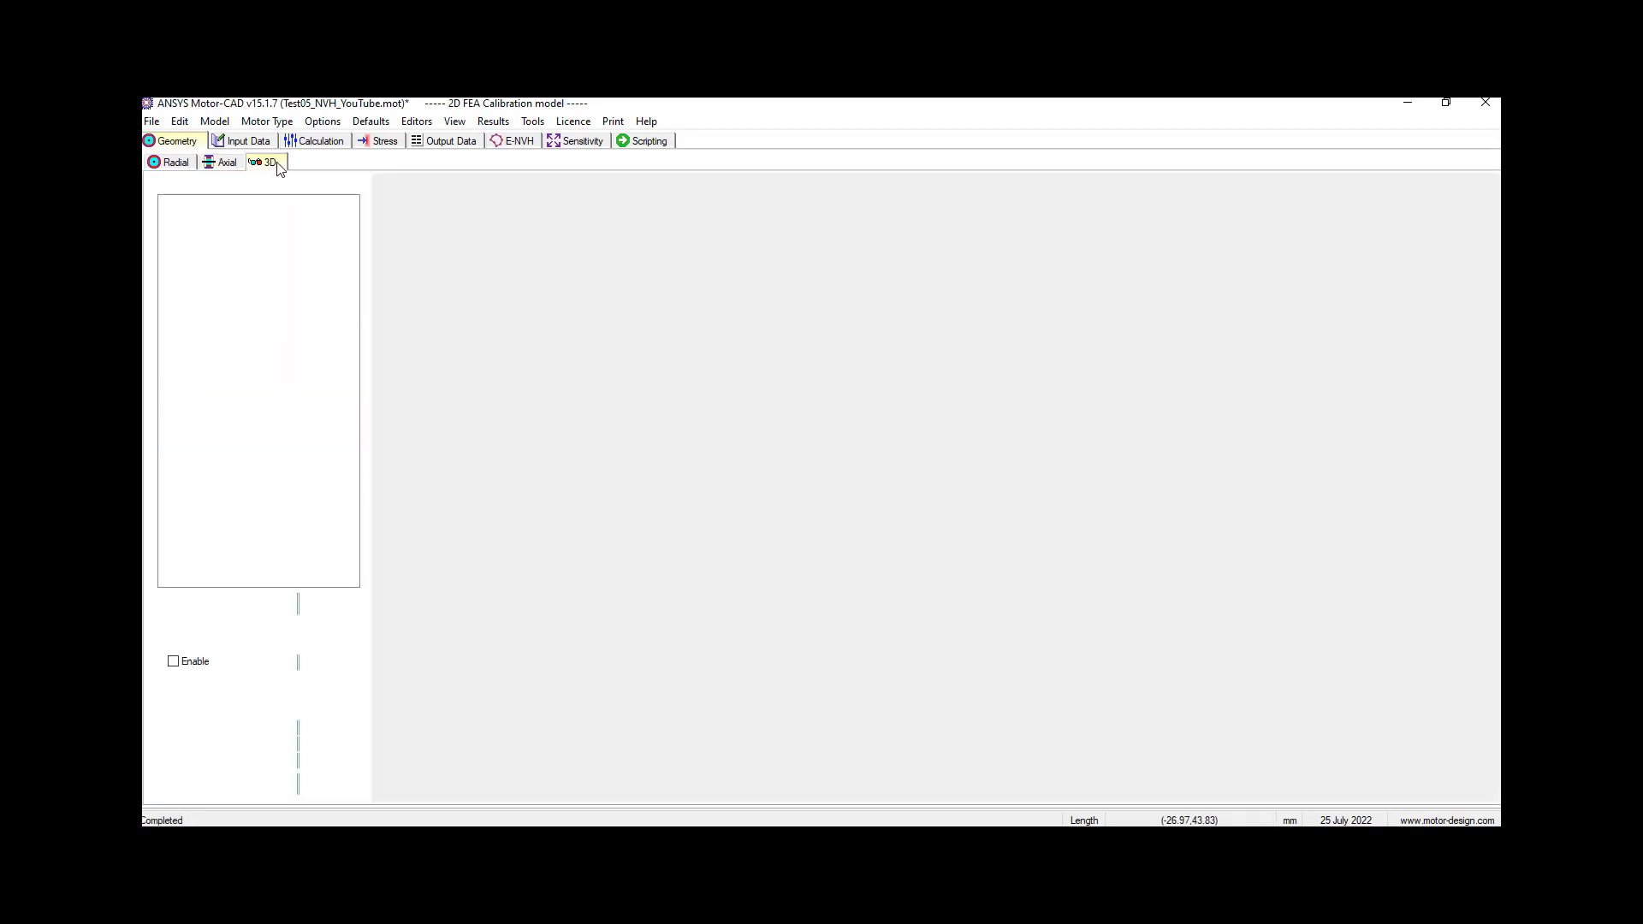
{"action": "left_click", "coordinate": [267, 163]}
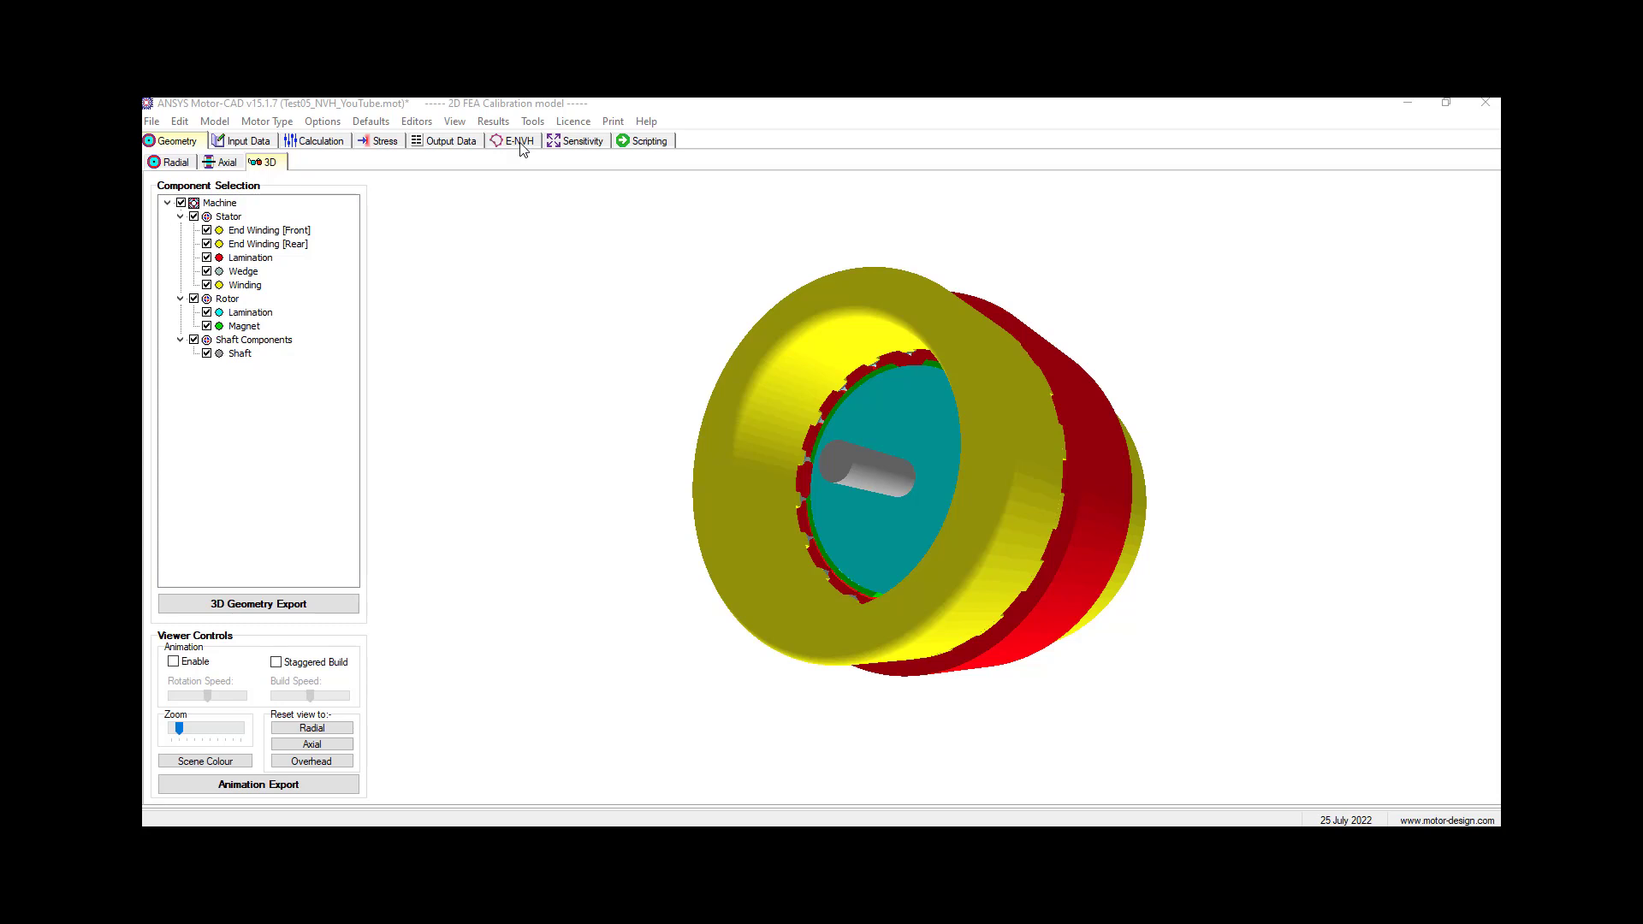
{"action": "mouse_move", "coordinate": [232, 170]}
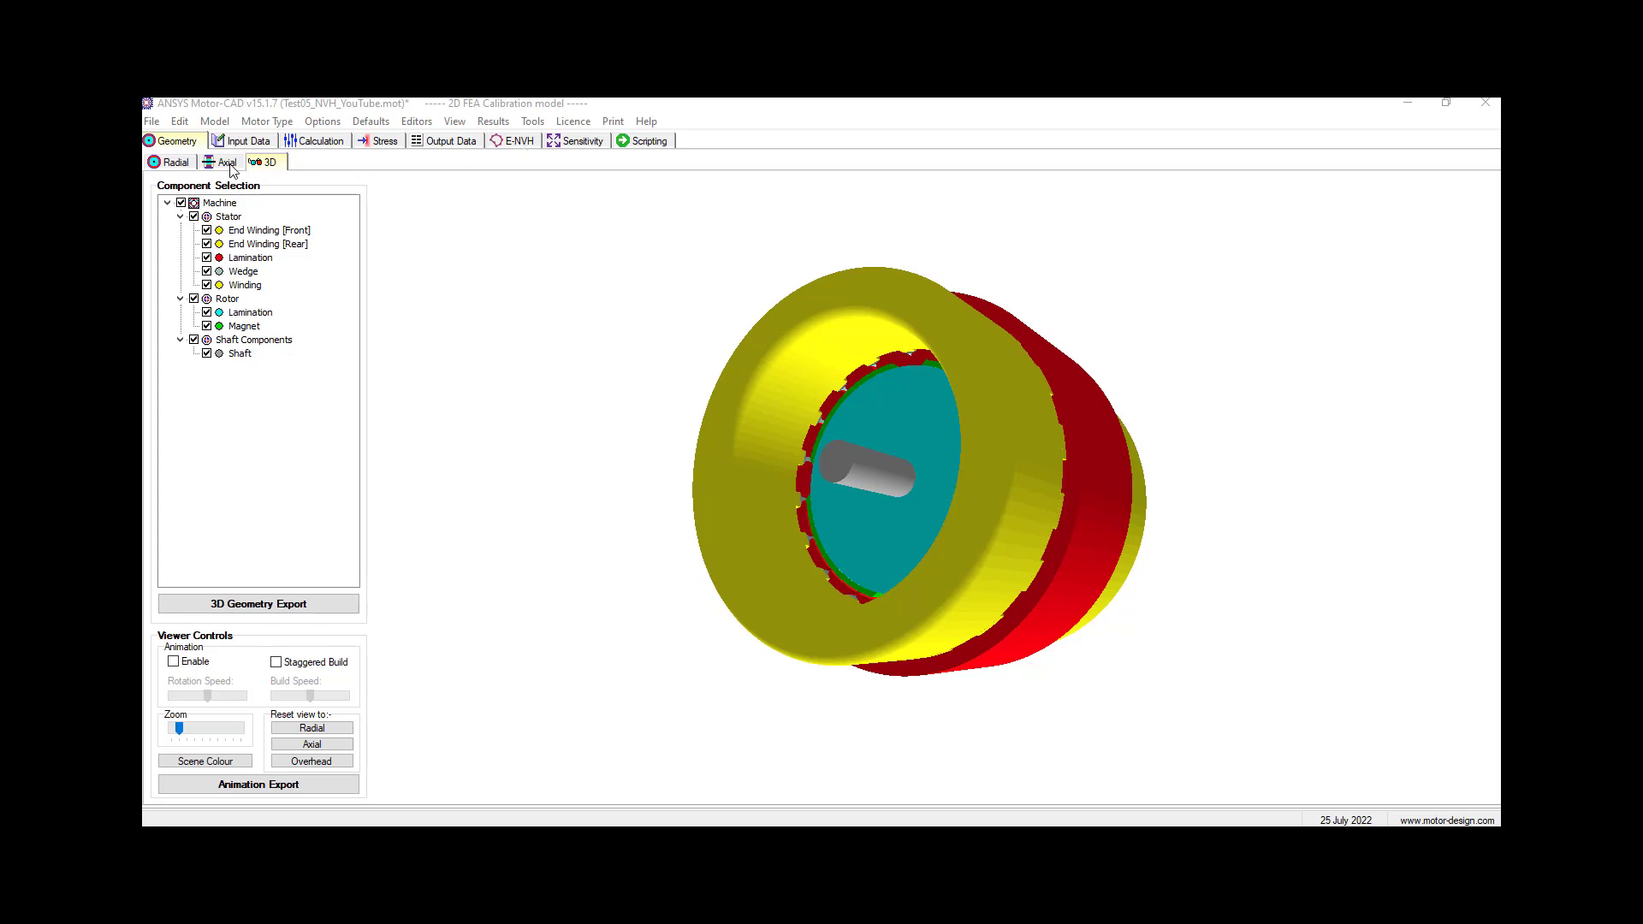
Step: Browse the materials table, solids database and Forces page, ending on Geometry editor settings
{"action": "left_click", "coordinate": [246, 140]}
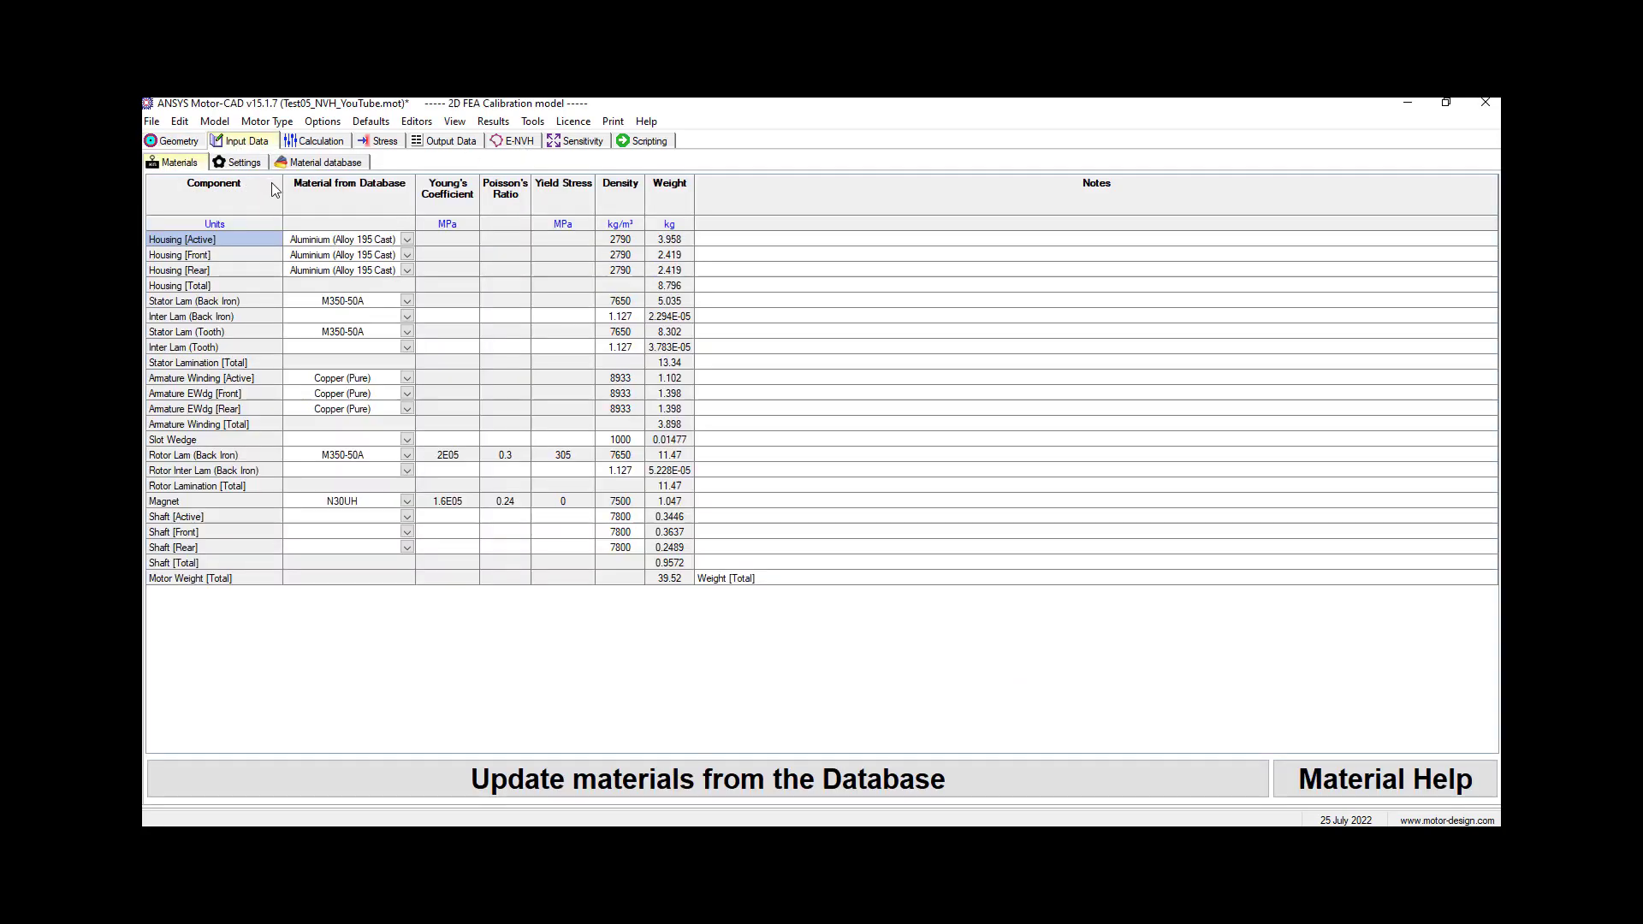
{"action": "mouse_move", "coordinate": [153, 270]}
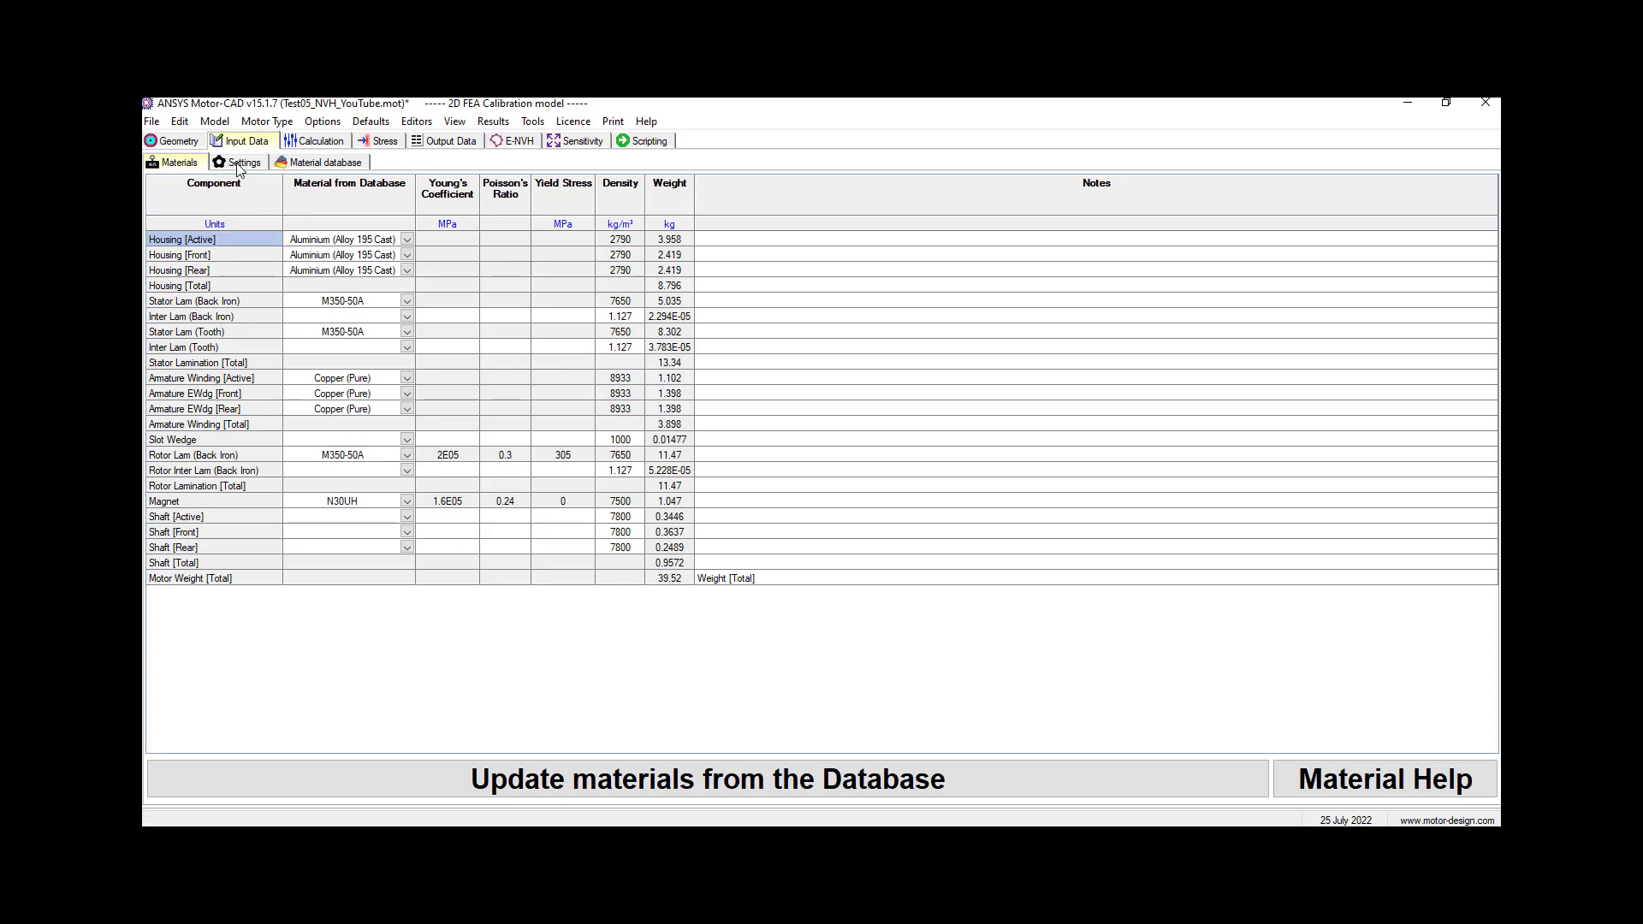
{"action": "left_click", "coordinate": [244, 163]}
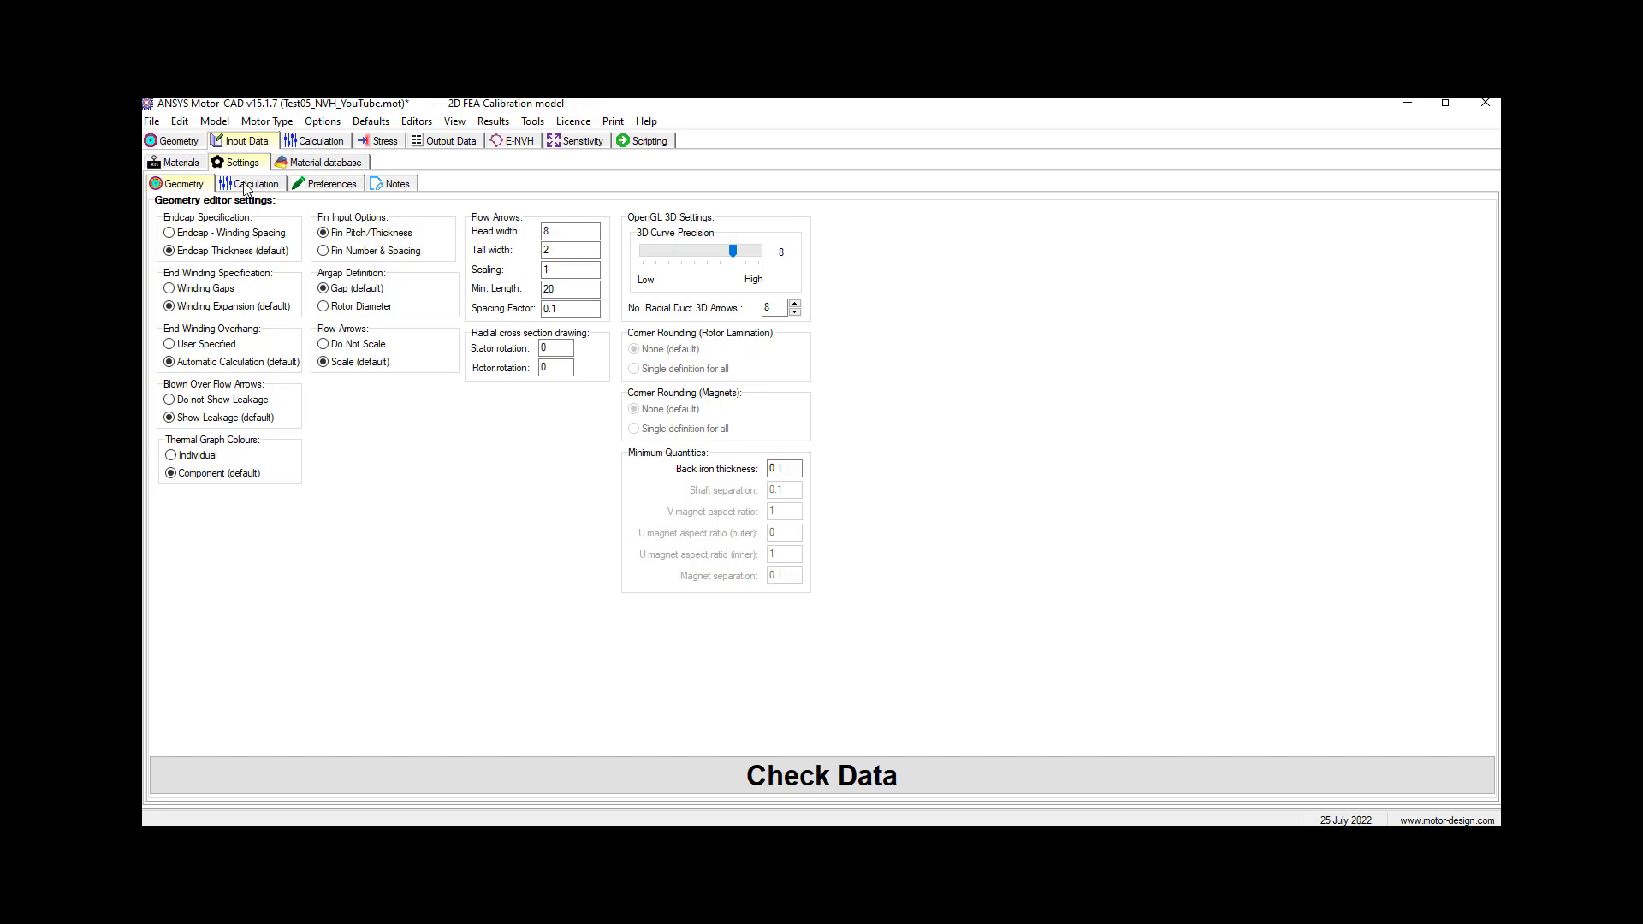
{"action": "left_click", "coordinate": [325, 162]}
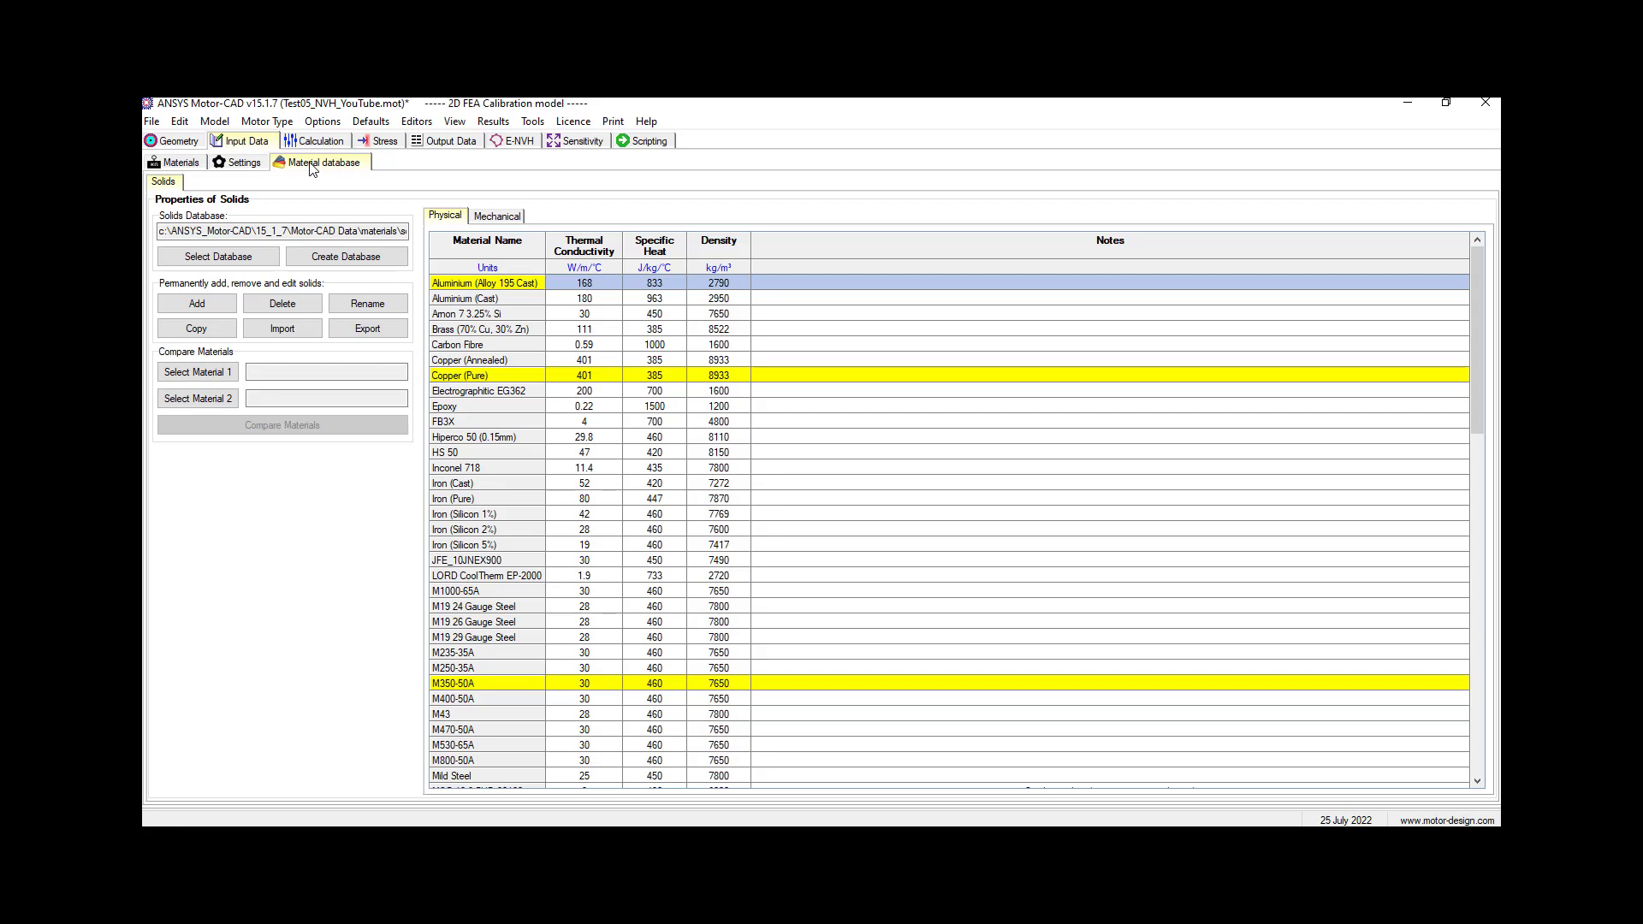
{"action": "left_click", "coordinate": [318, 141]}
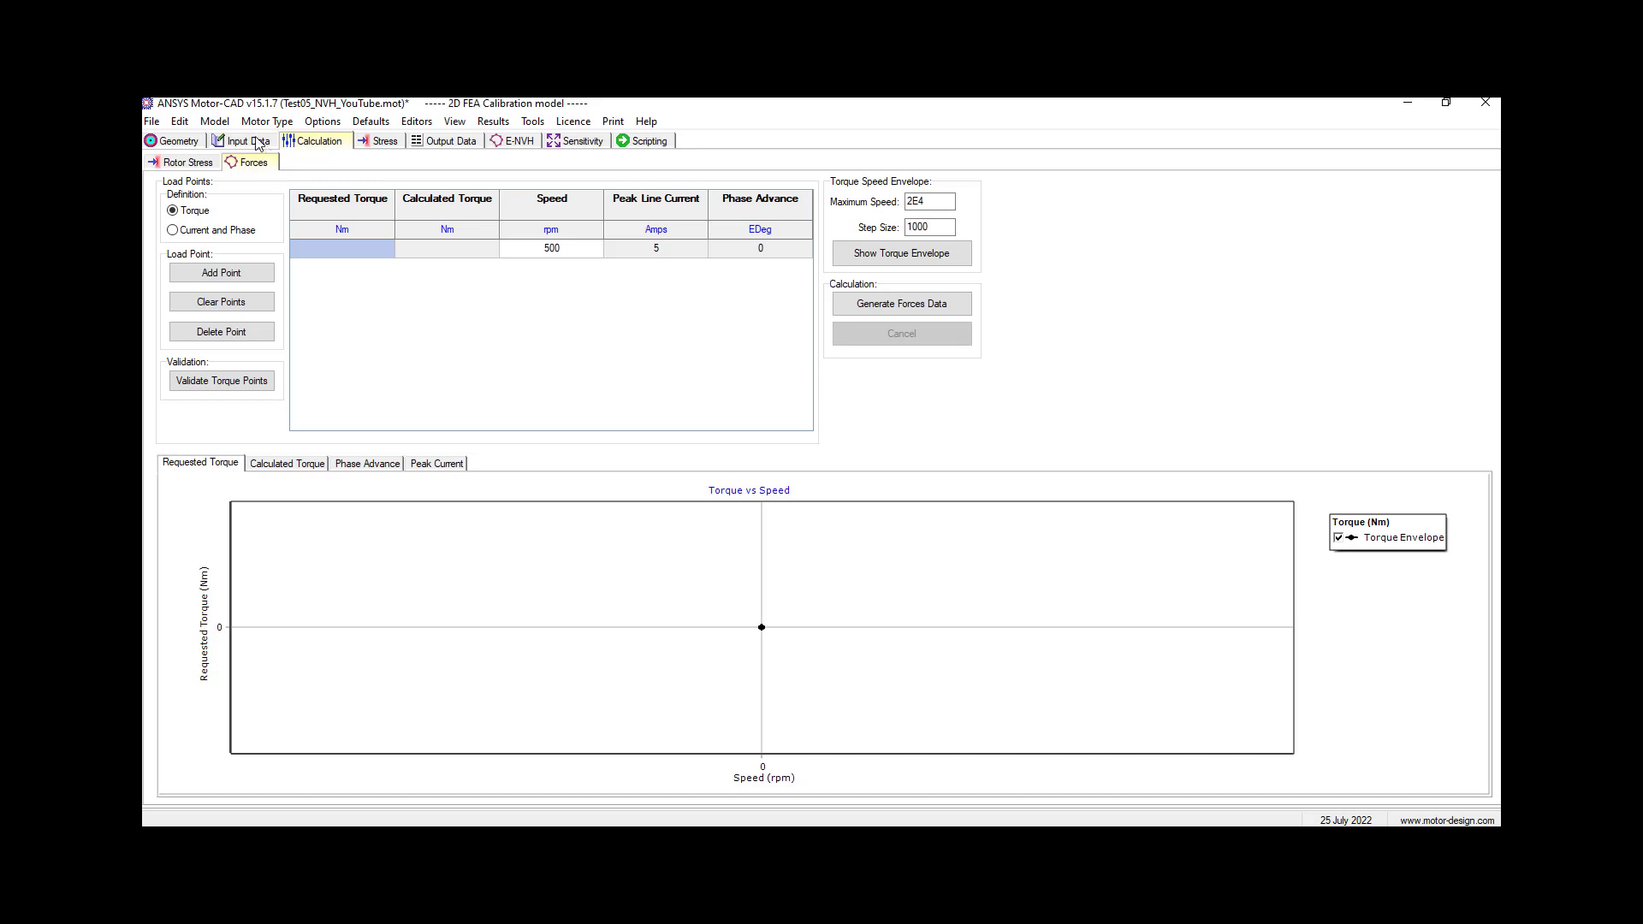
{"action": "left_click", "coordinate": [242, 140]}
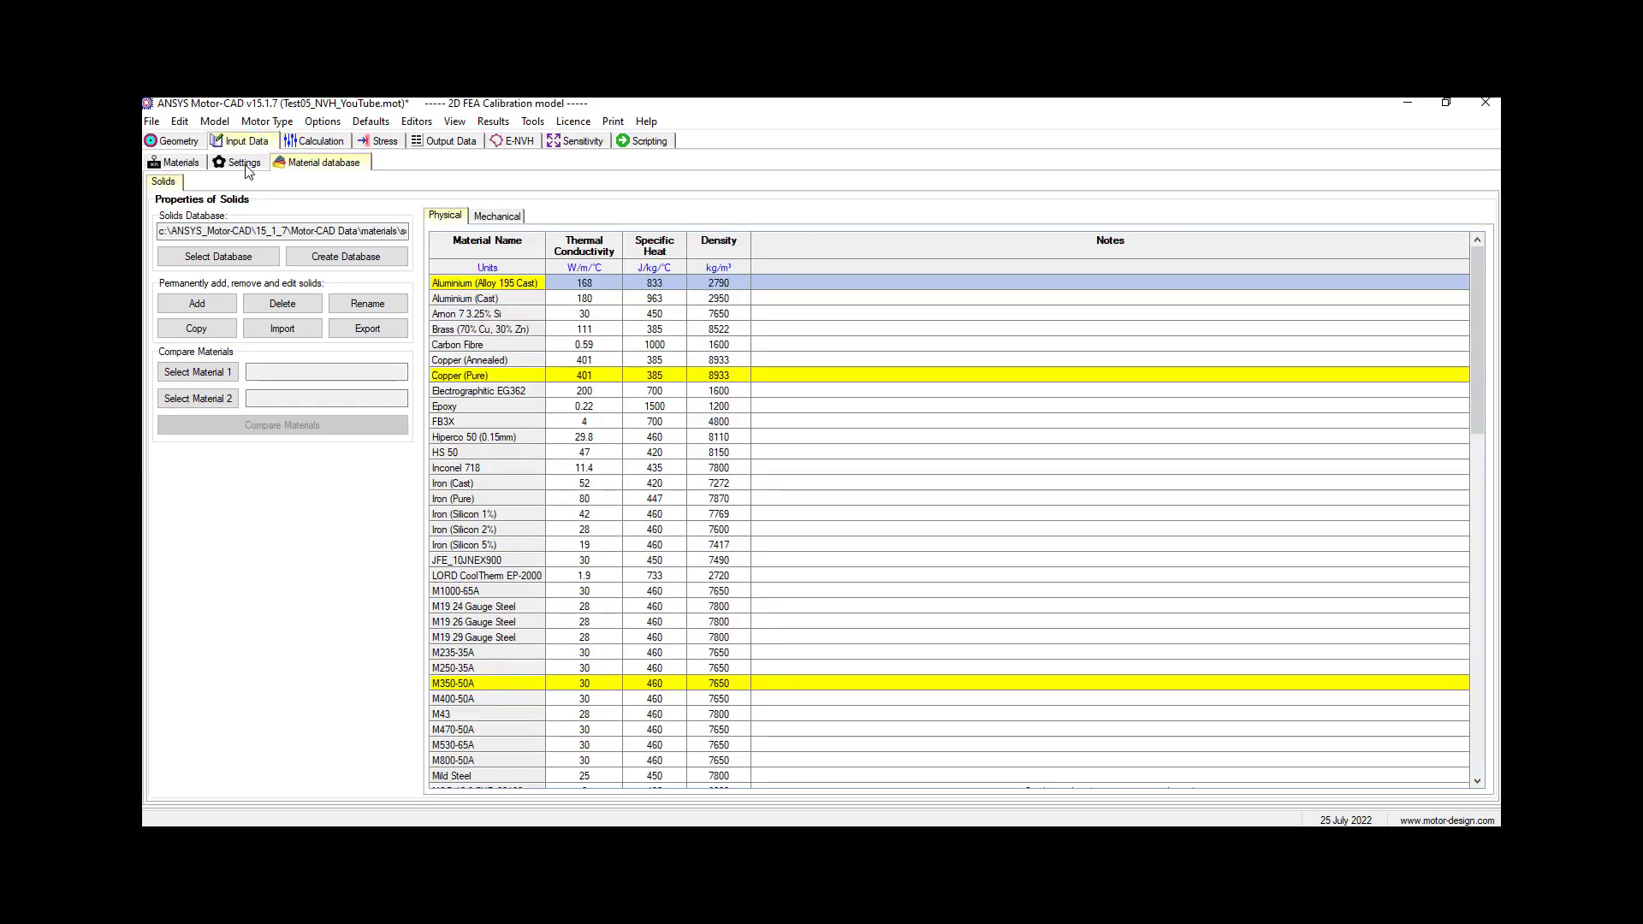
{"action": "left_click", "coordinate": [242, 163]}
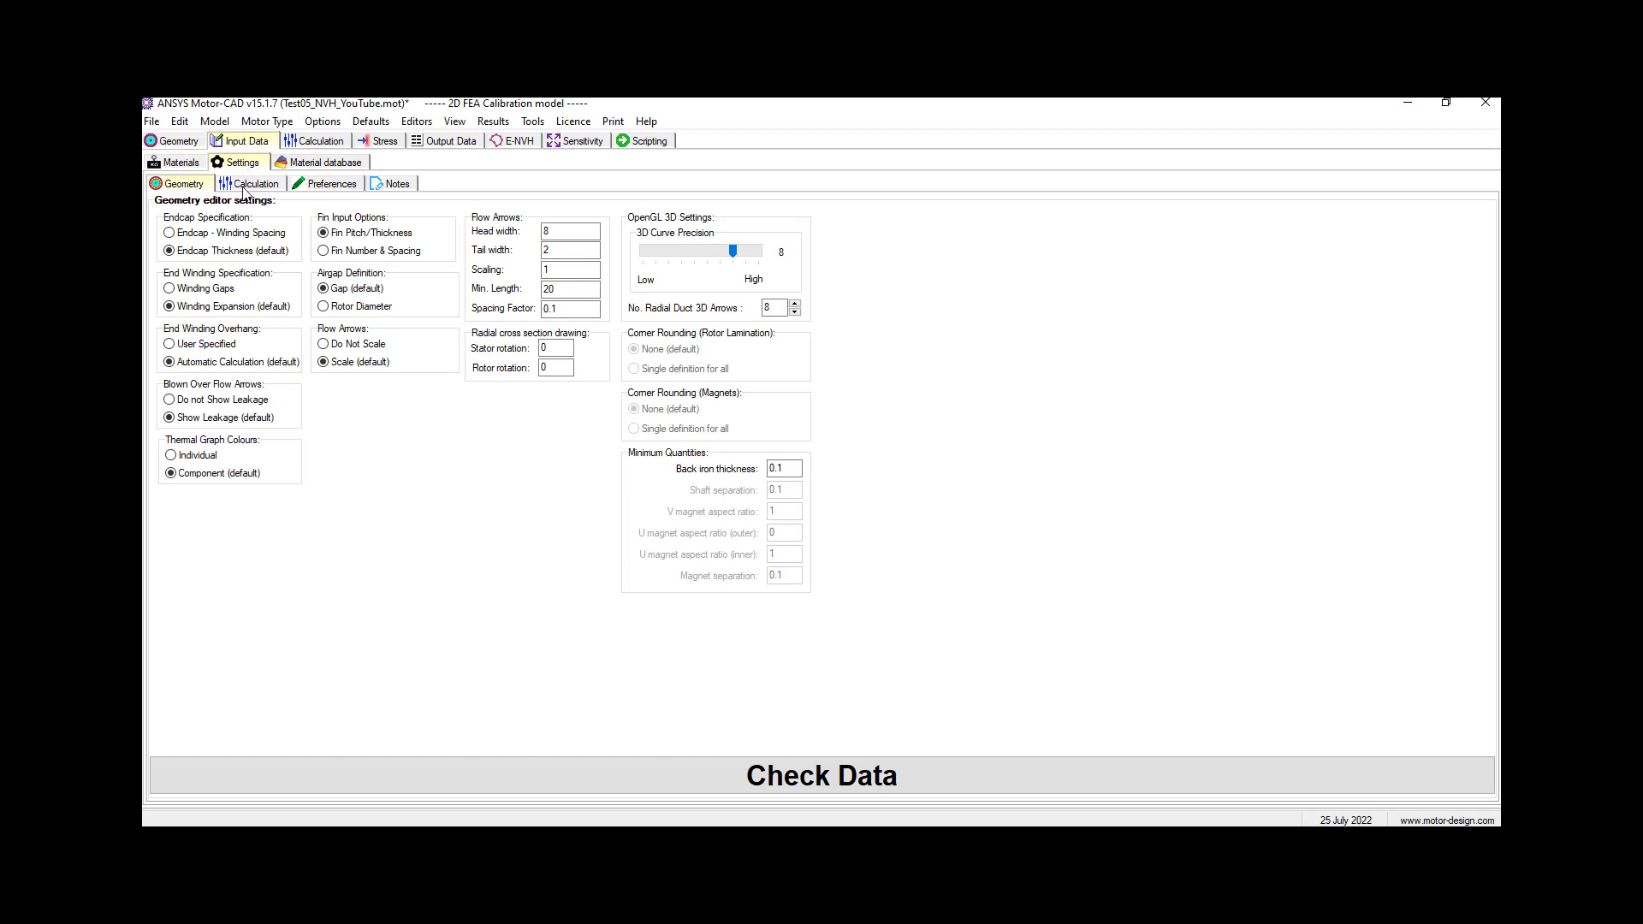
Step: Display the mechanical mesh, force calculation, airgap mesh and acoustic model settings
{"action": "left_click", "coordinate": [254, 183]}
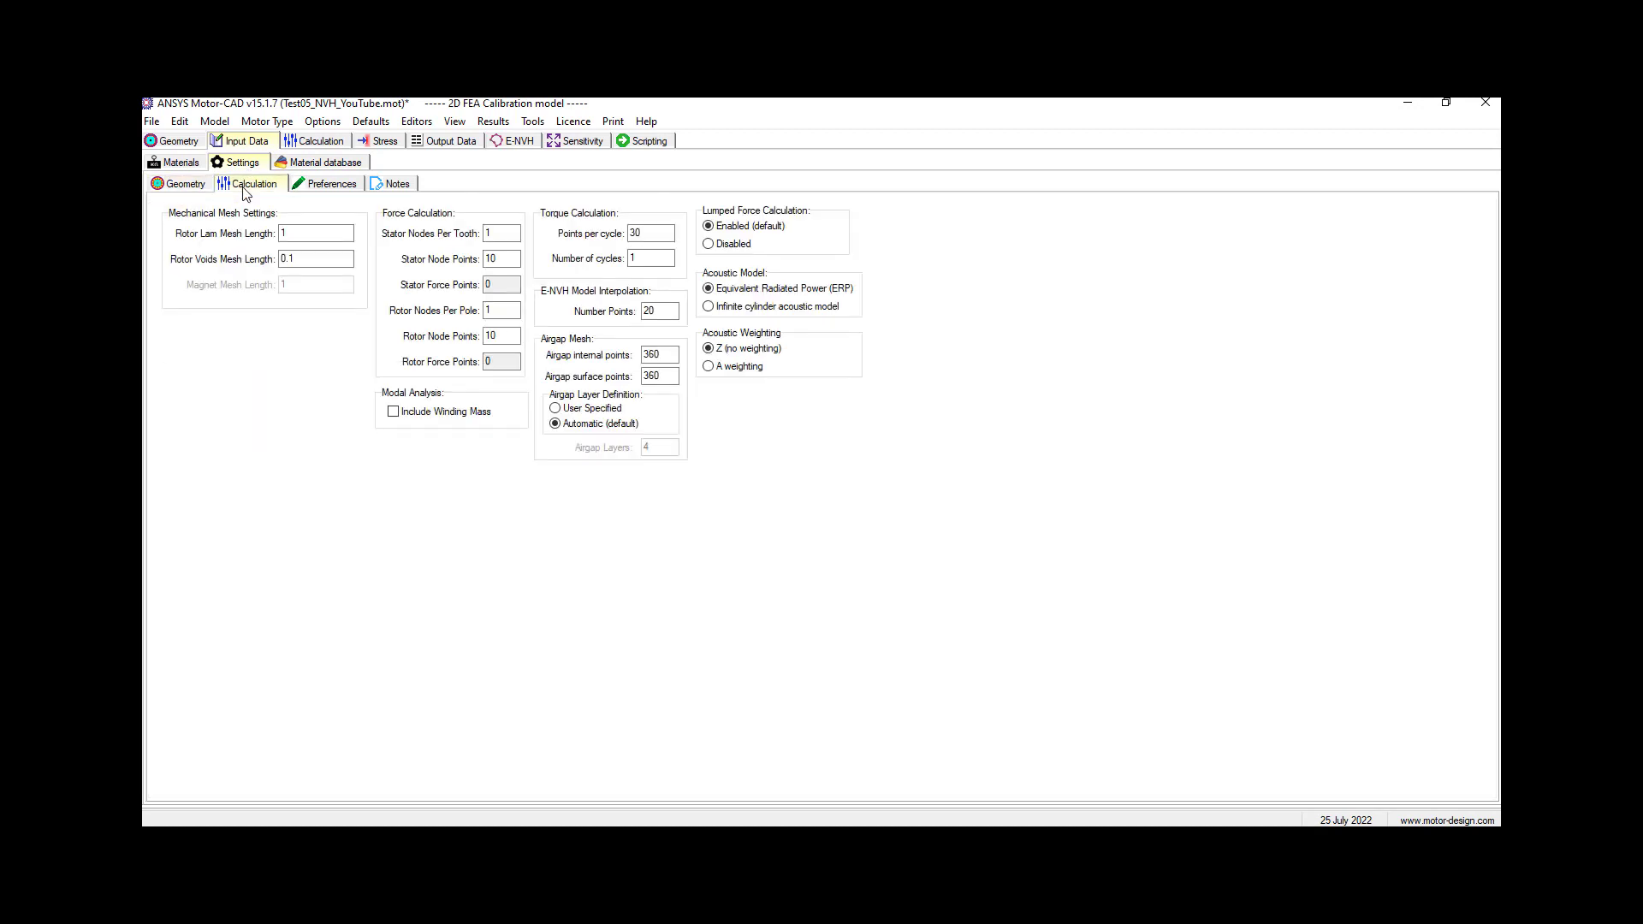
{"action": "mouse_move", "coordinate": [540, 233]}
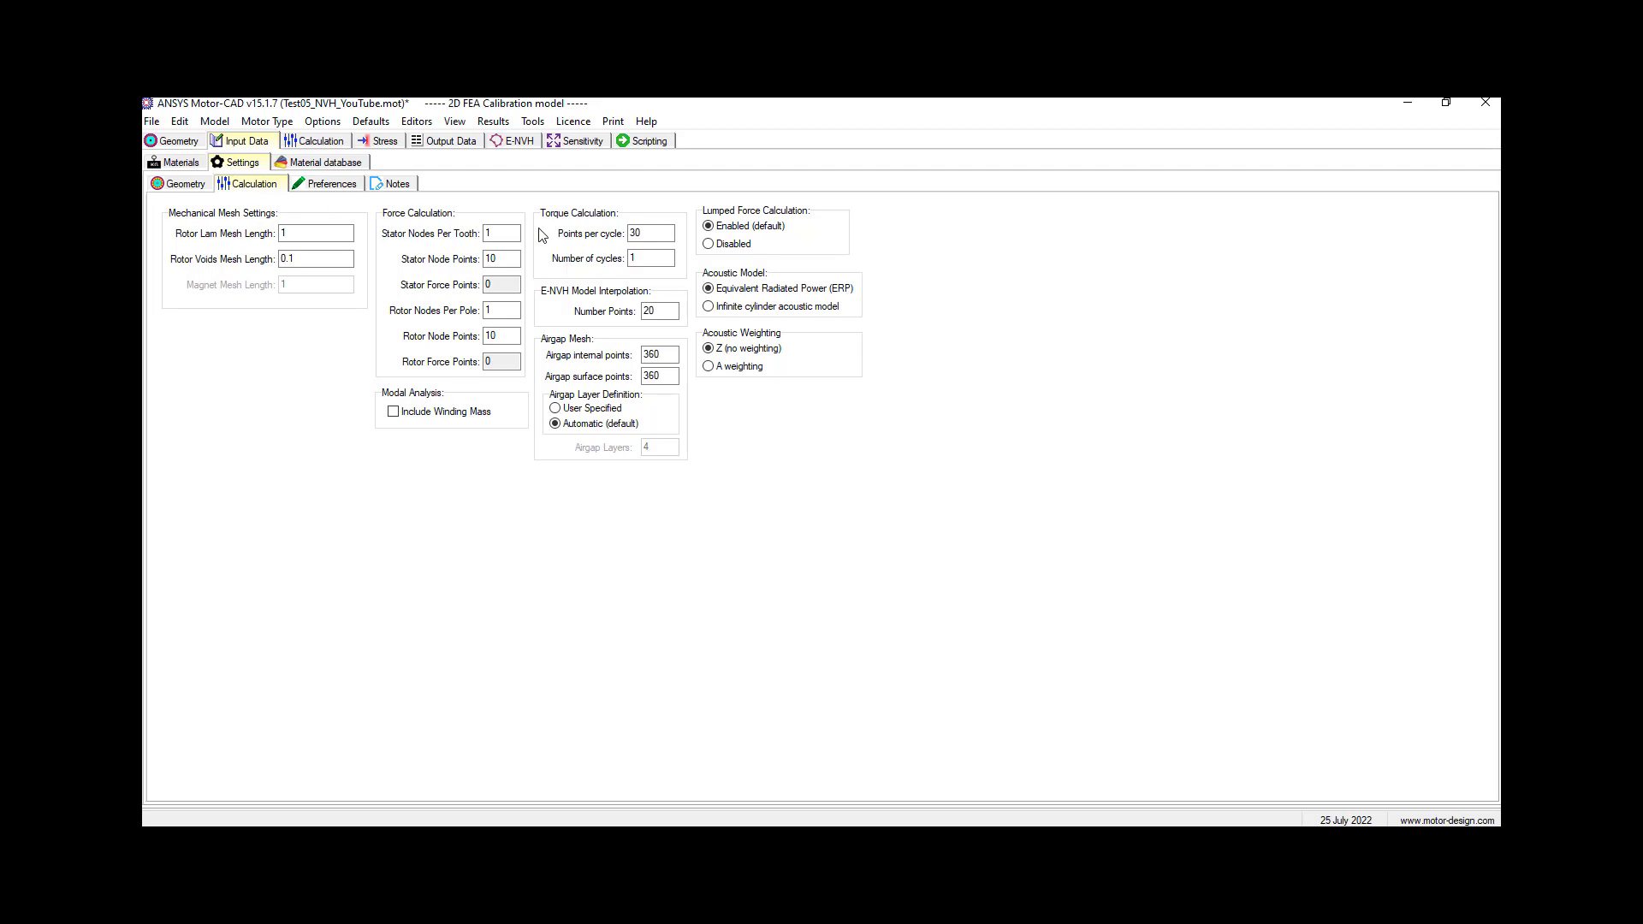
{"action": "mouse_move", "coordinate": [582, 231]}
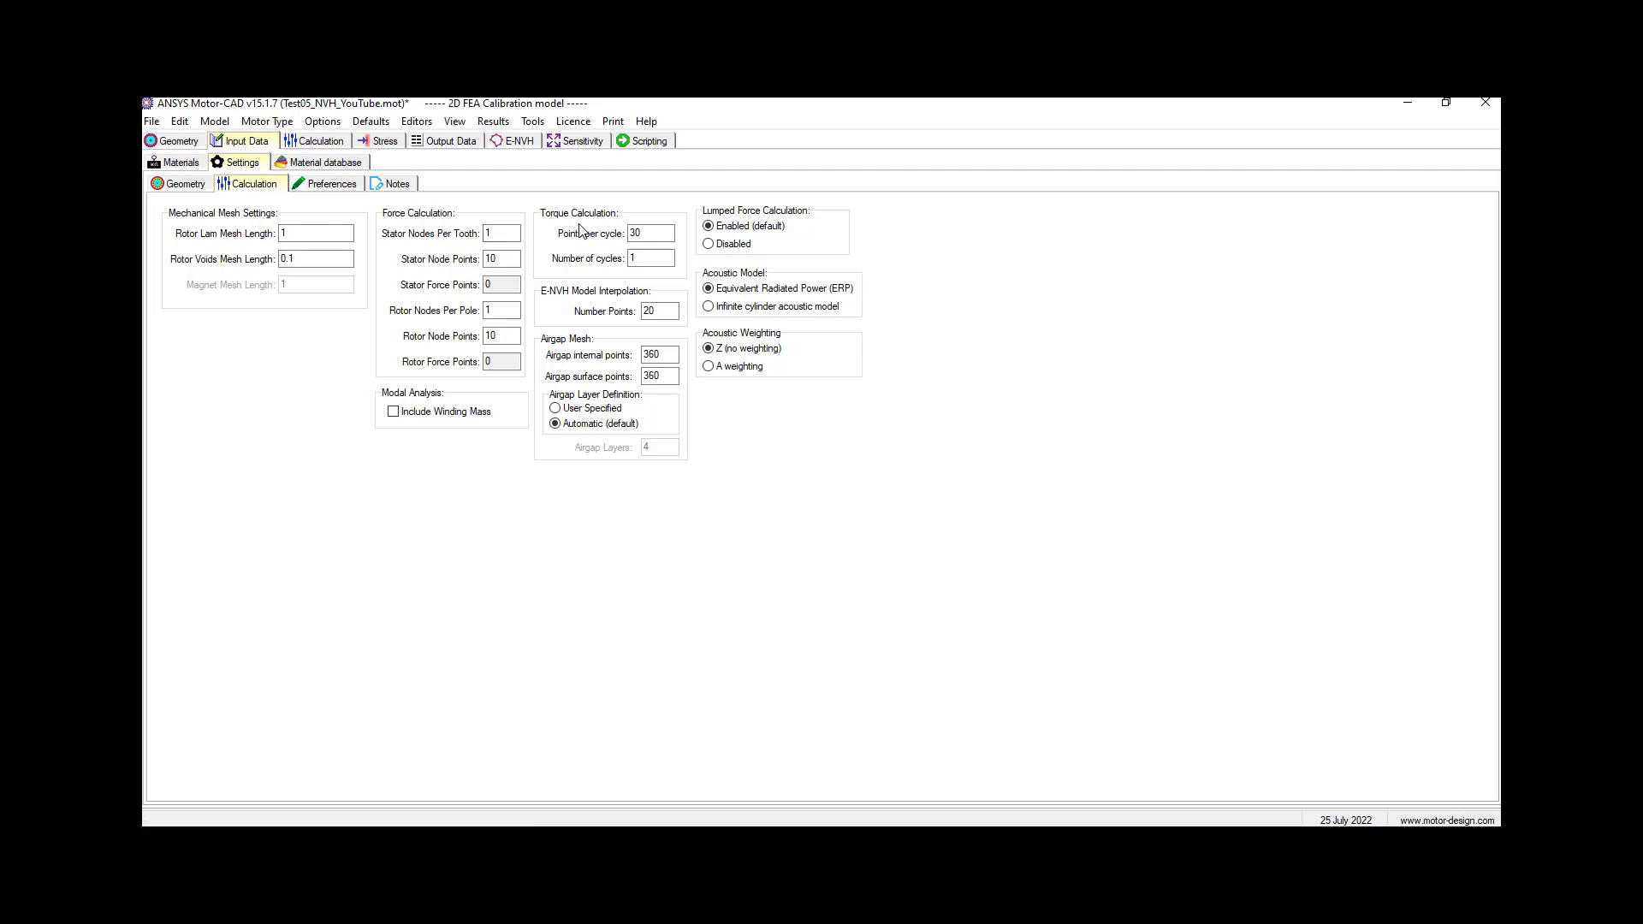
{"action": "mouse_move", "coordinate": [709, 288]}
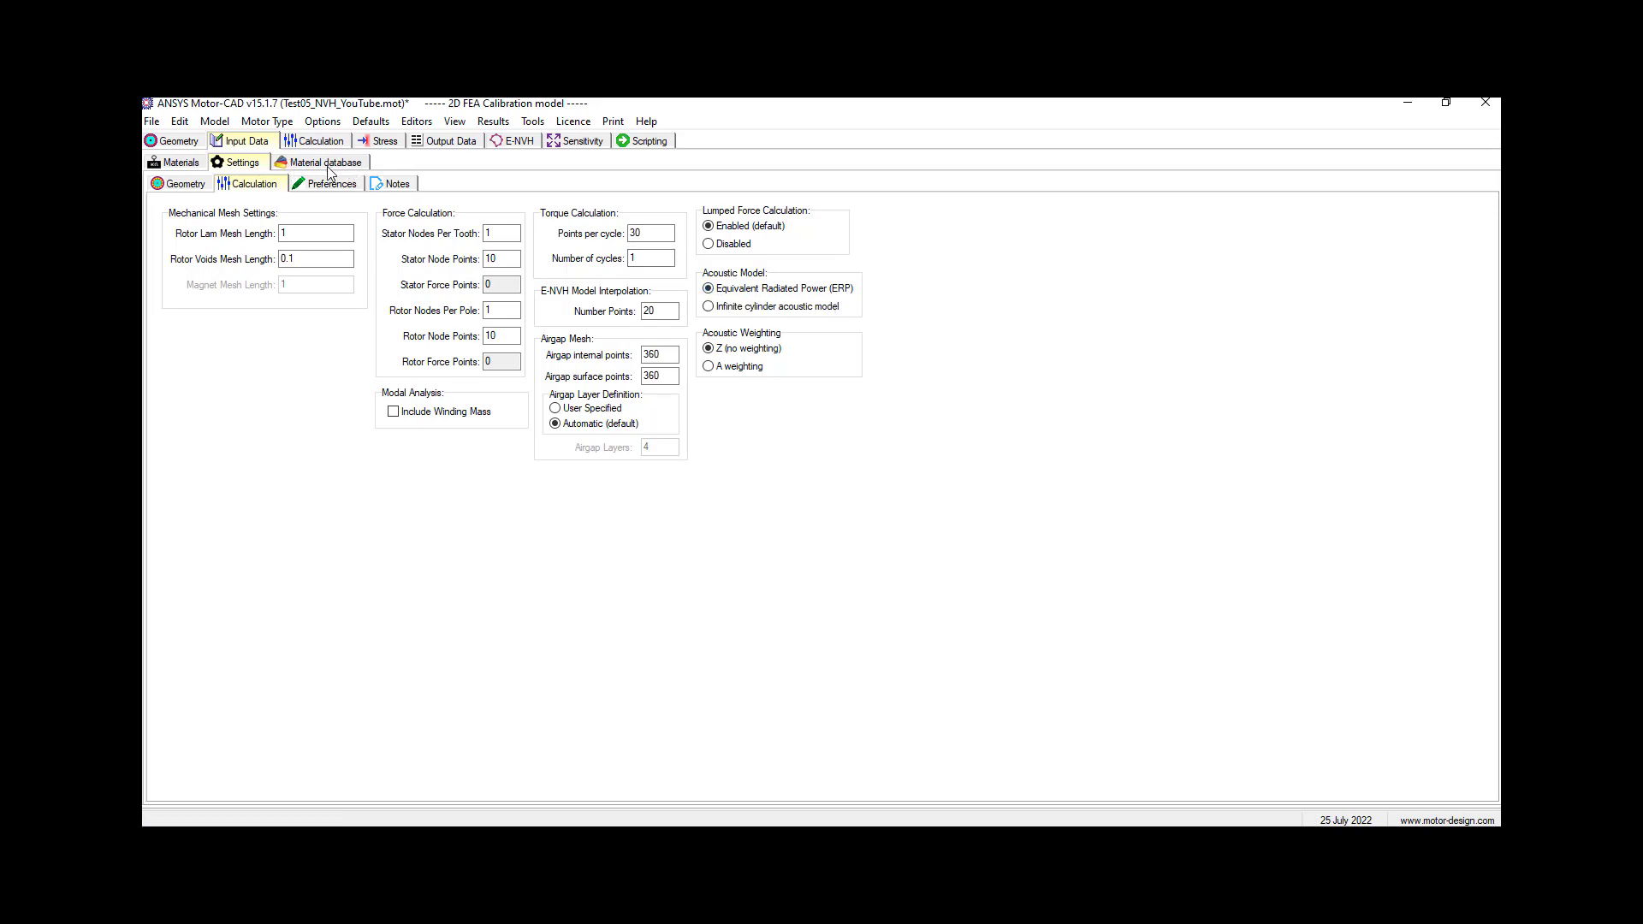
Step: Revisit the materials pages, then view the 500 rpm, 5 A Forces load point
{"action": "left_click", "coordinate": [325, 162]}
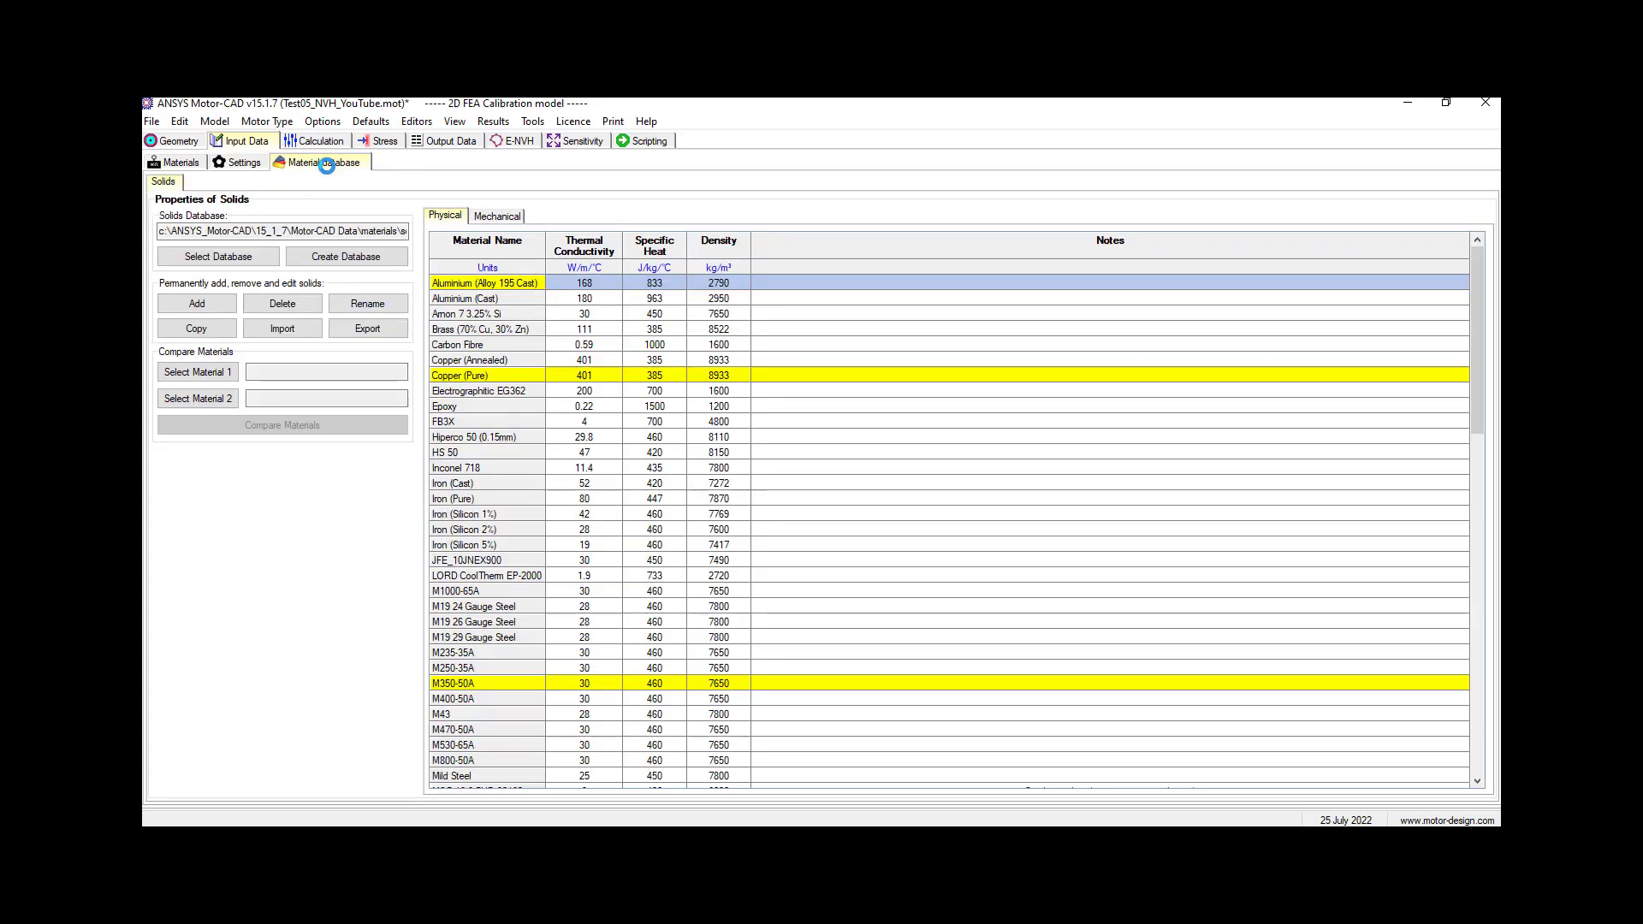
{"action": "mouse_move", "coordinate": [265, 181]}
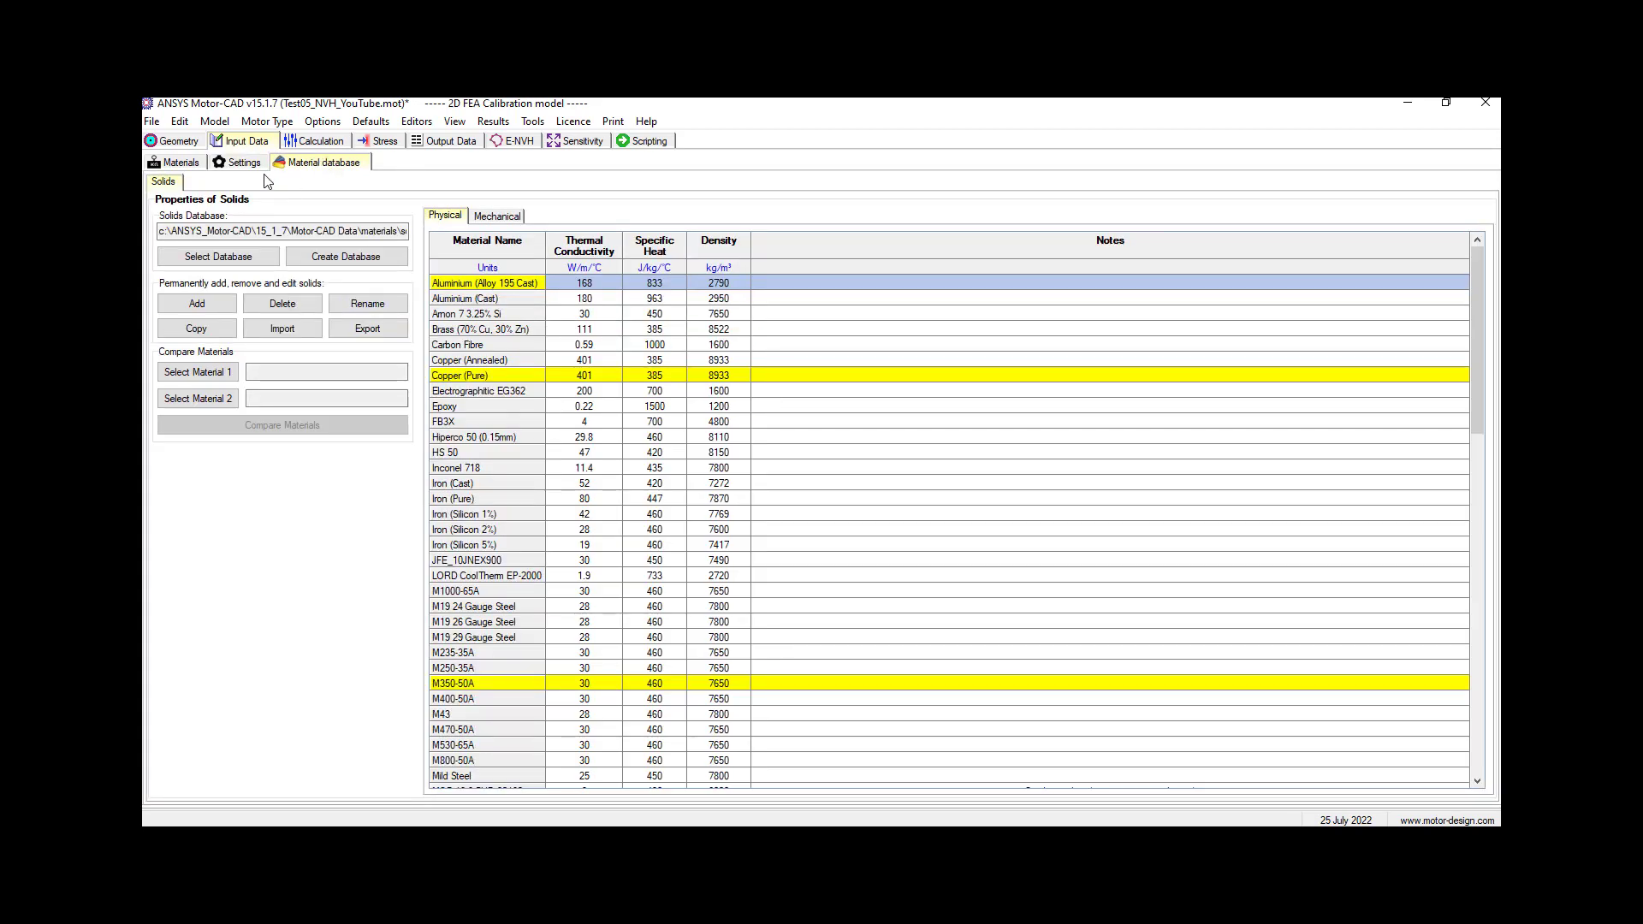
{"action": "left_click", "coordinate": [178, 162]}
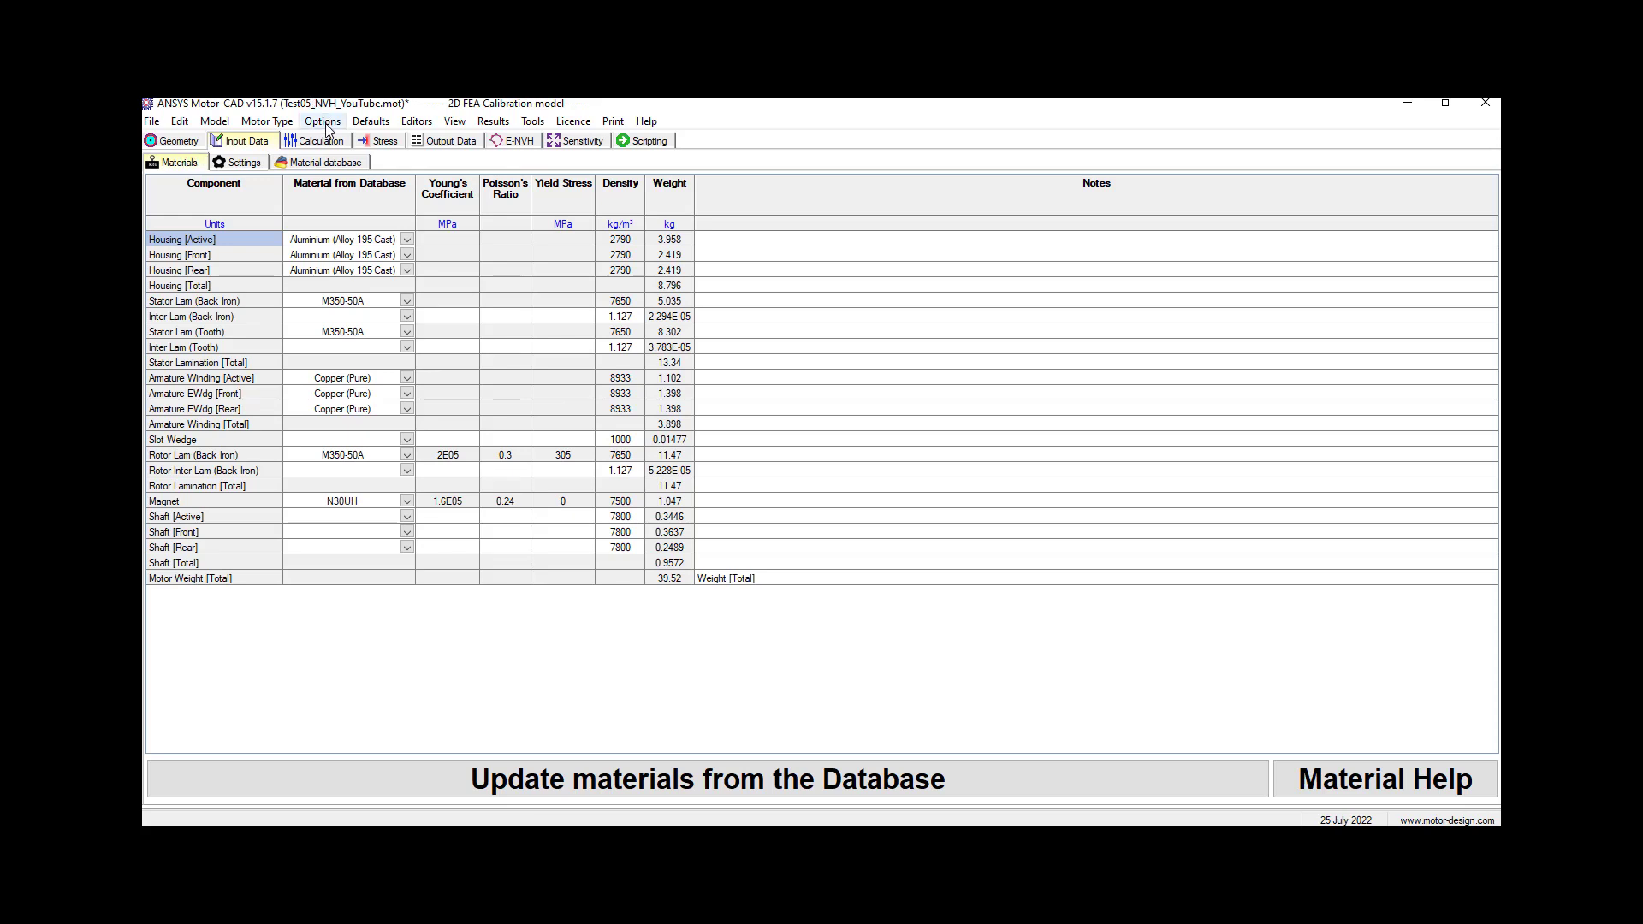
{"action": "left_click", "coordinate": [317, 141]}
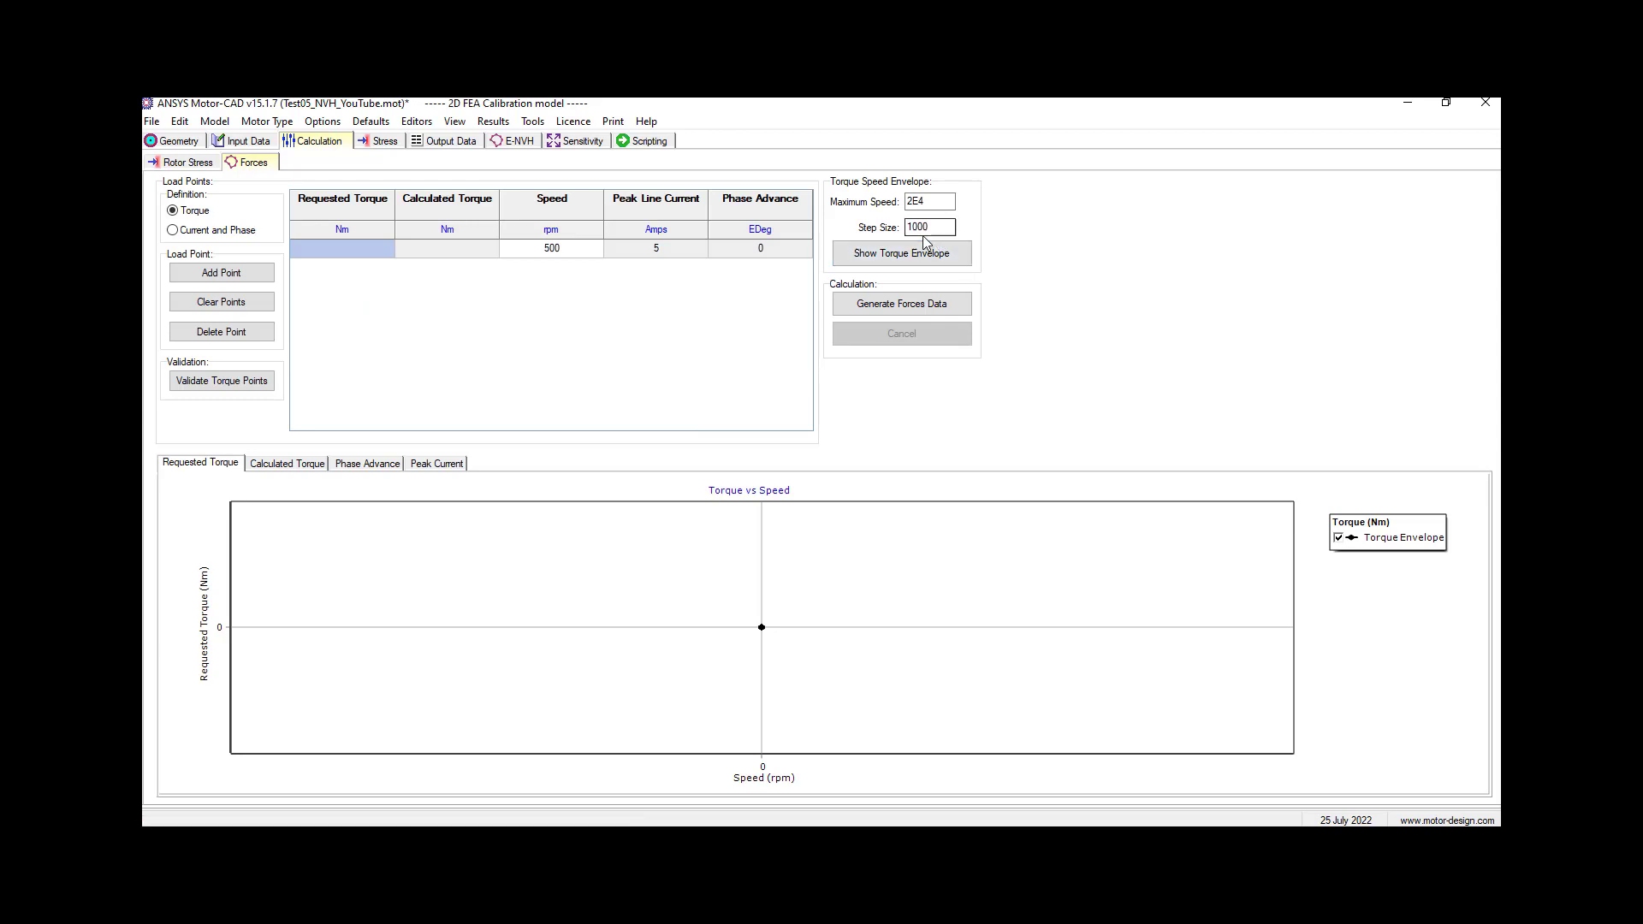